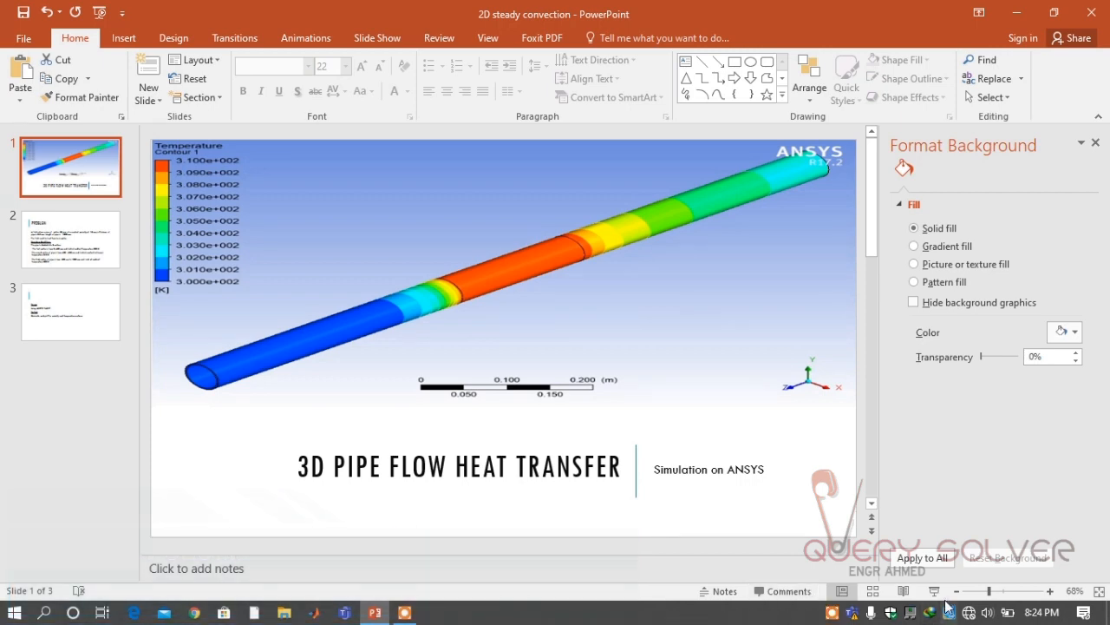
Start Workbench 17.2 and name the Fluid Flow (Fluent) system '3D heated pipe'
{"action": "right_click", "coordinate": [118, 171]}
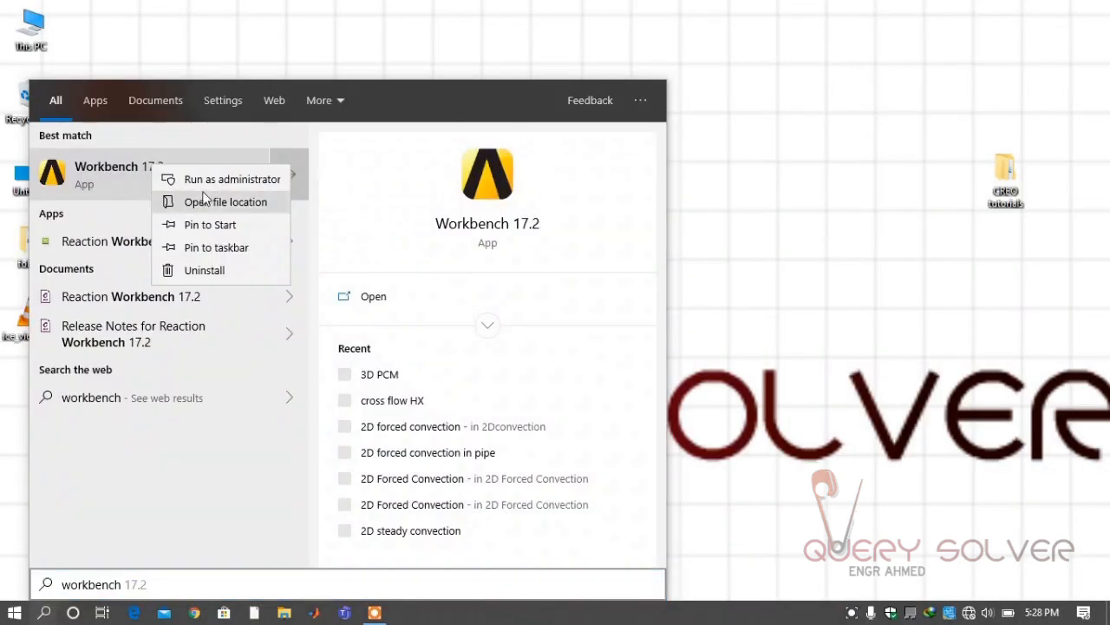
{"action": "left_click", "coordinate": [232, 179]}
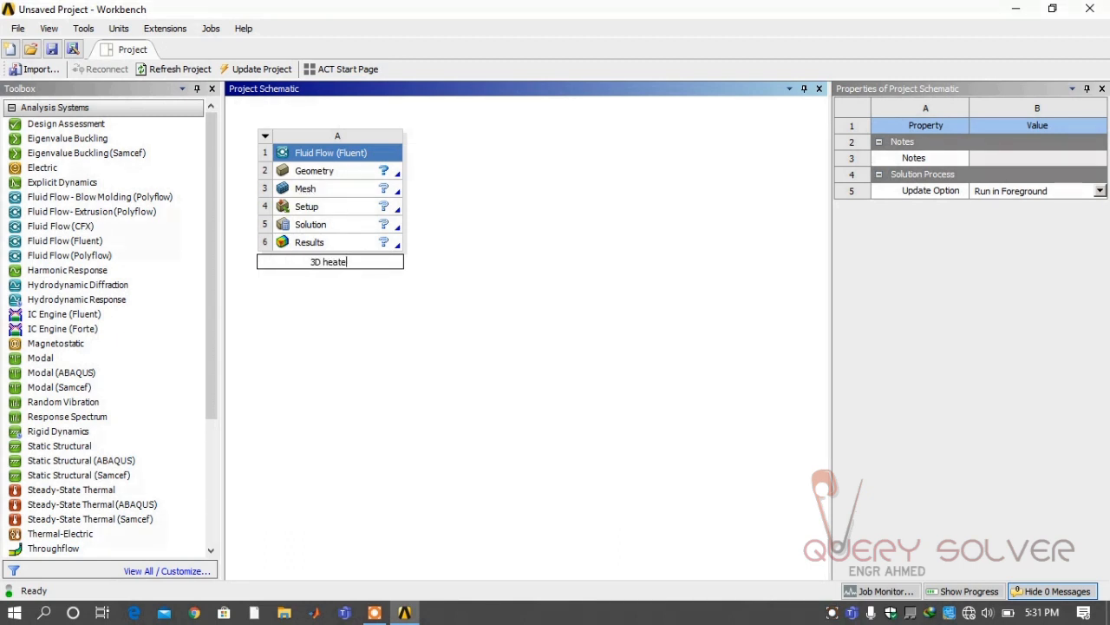
{"action": "type", "text": "d pipe"}
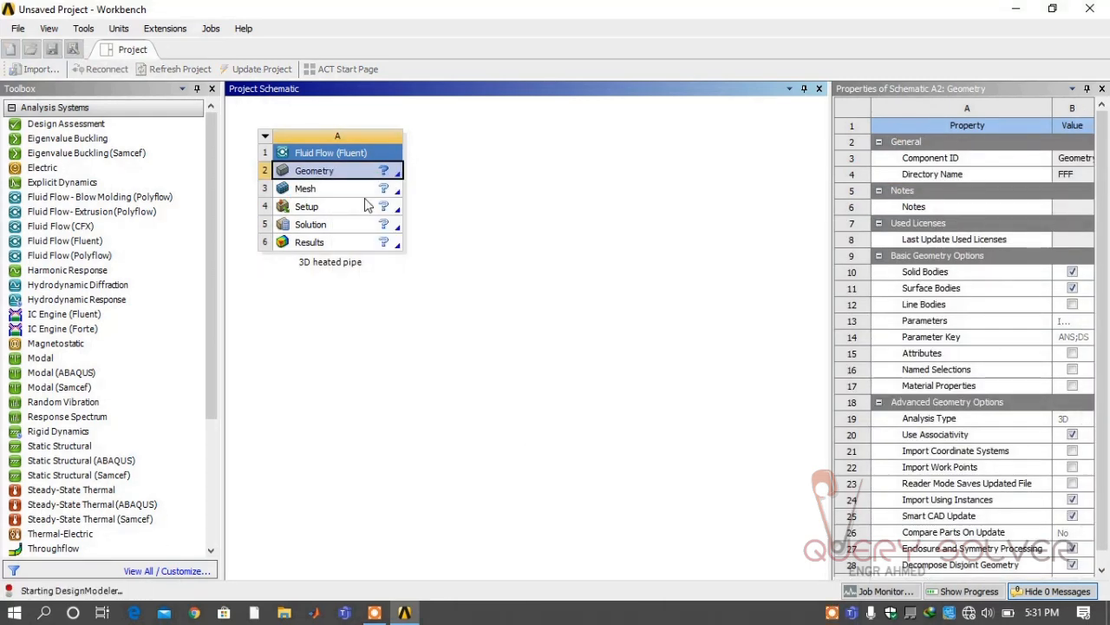
Begin a sketch on XYPlane in DesignModeler with model units set to millimetres
{"action": "double_click", "coordinate": [337, 170]}
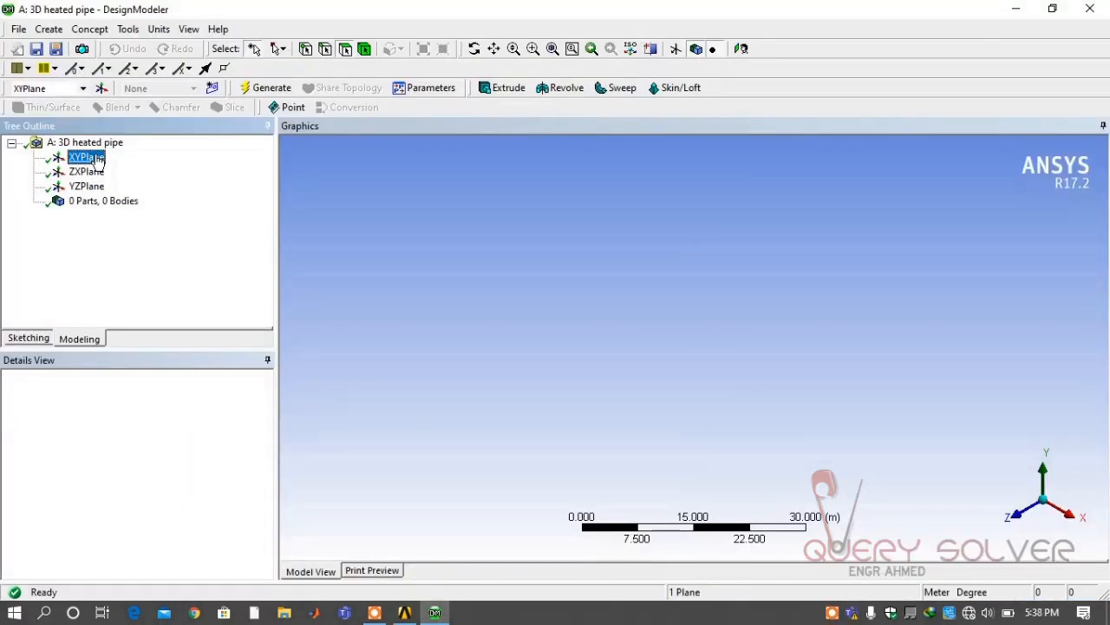
{"action": "left_click", "coordinate": [87, 156]}
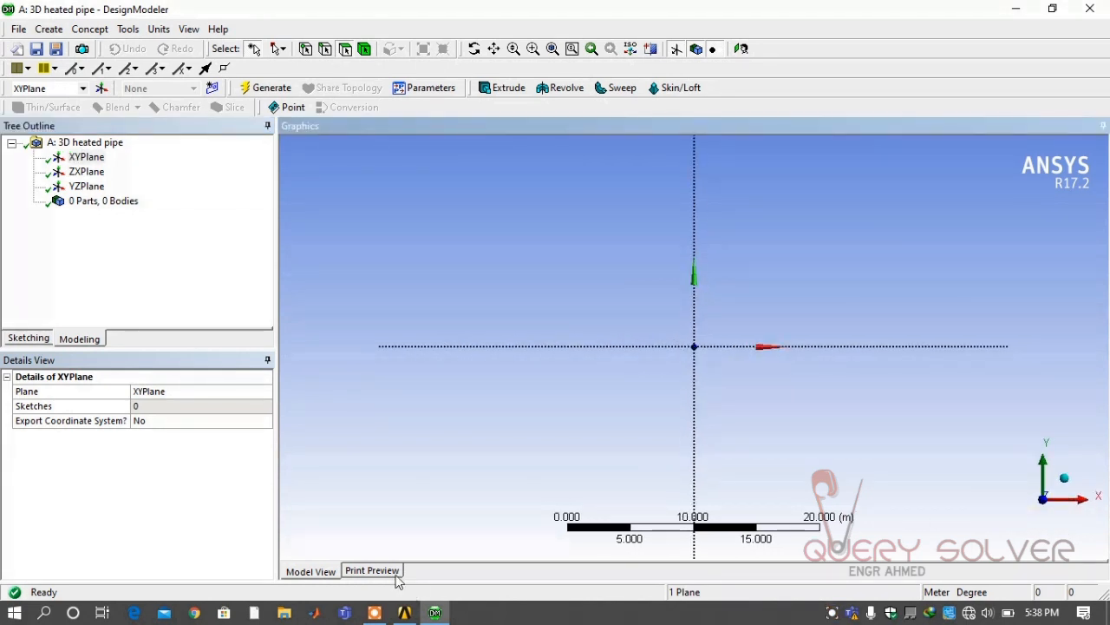
{"action": "left_click", "coordinate": [28, 337]}
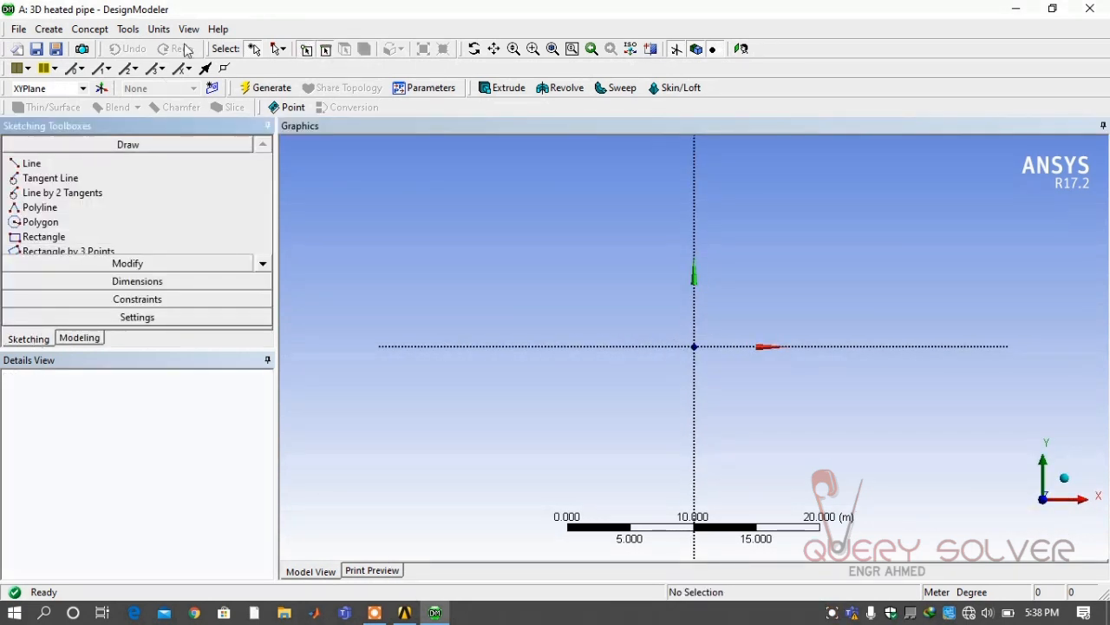
{"action": "left_click", "coordinate": [160, 28]}
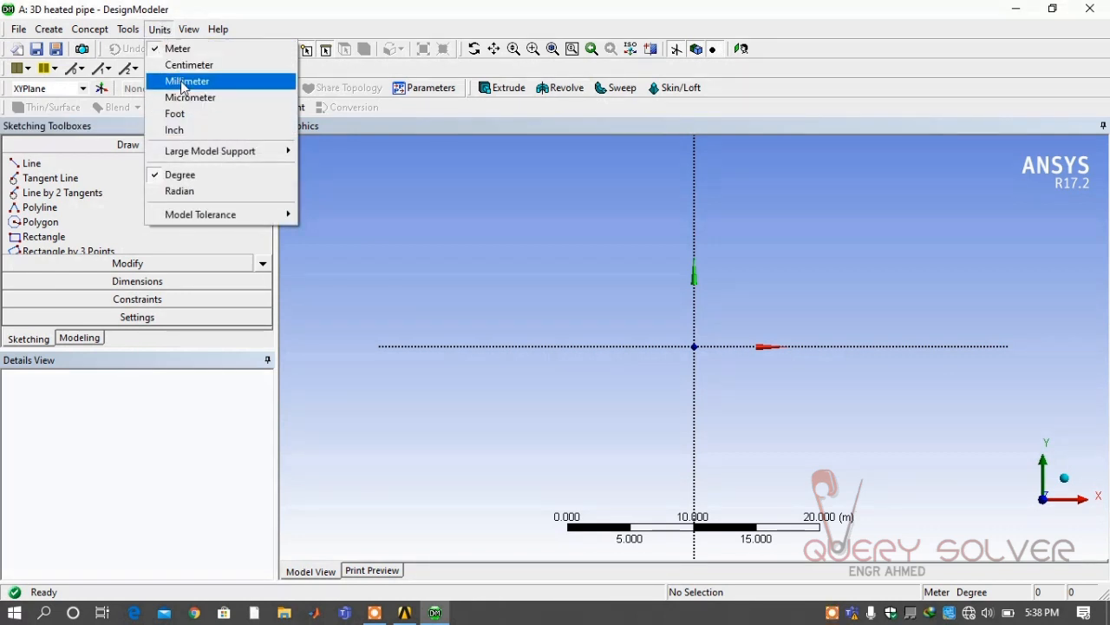
{"action": "left_click", "coordinate": [187, 81]}
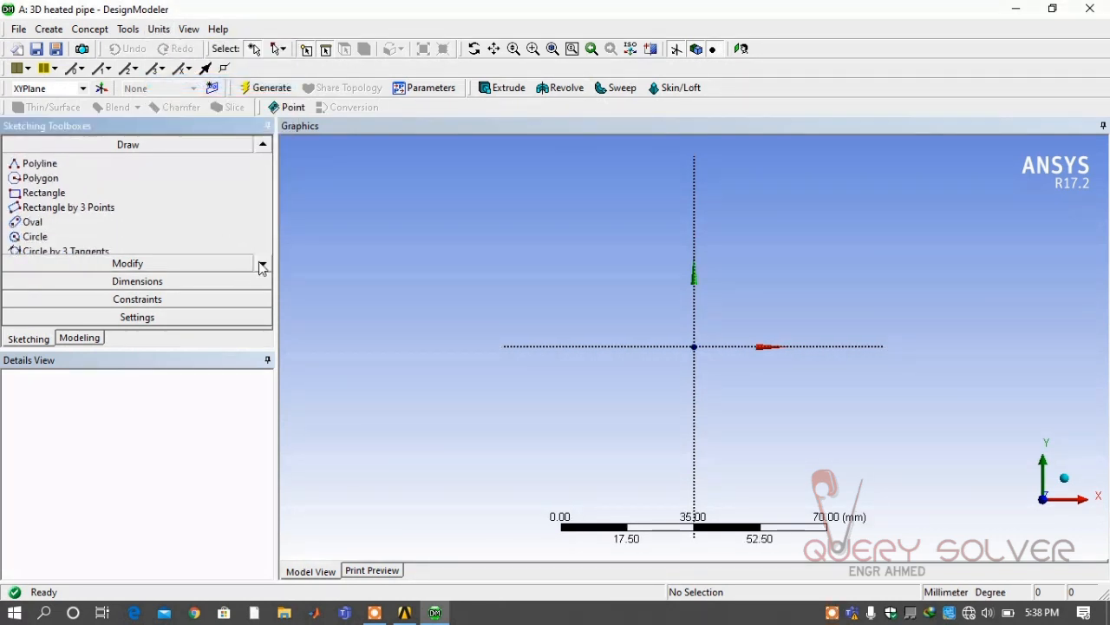
Draw two concentric circles at the origin and delete the duplicate circle
{"action": "left_click", "coordinate": [35, 236]}
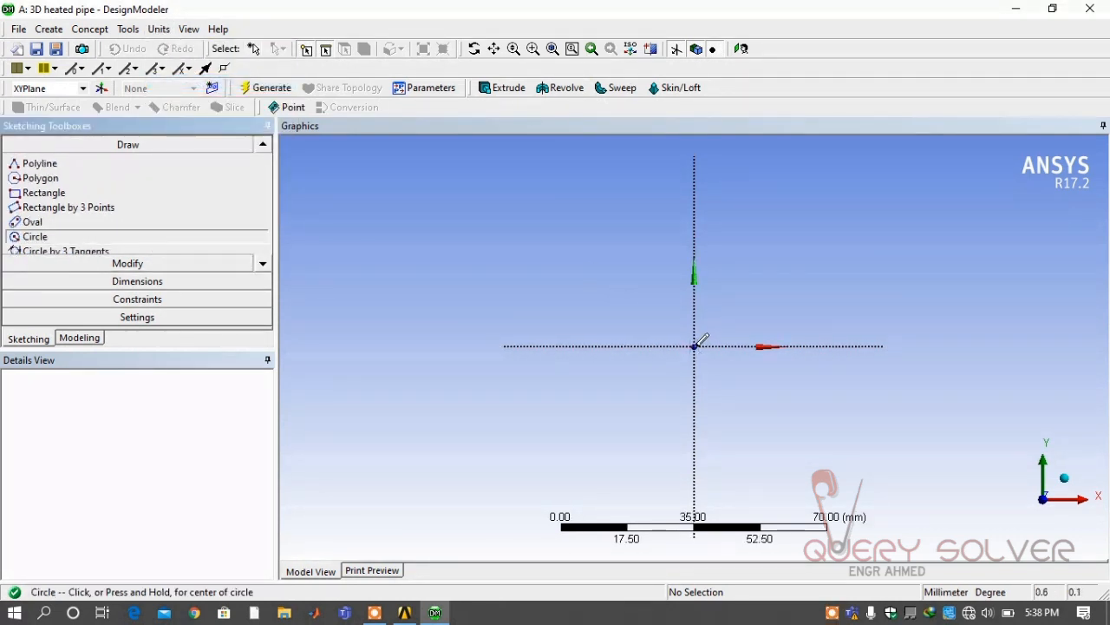
{"action": "left_click", "coordinate": [694, 347]}
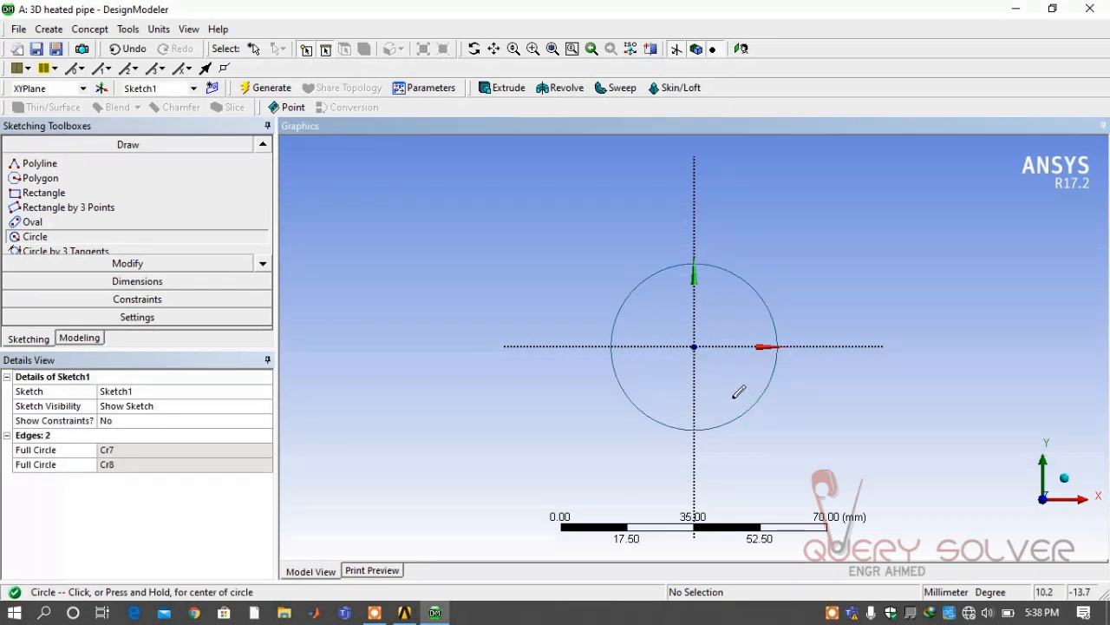
{"action": "left_click", "coordinate": [694, 347]}
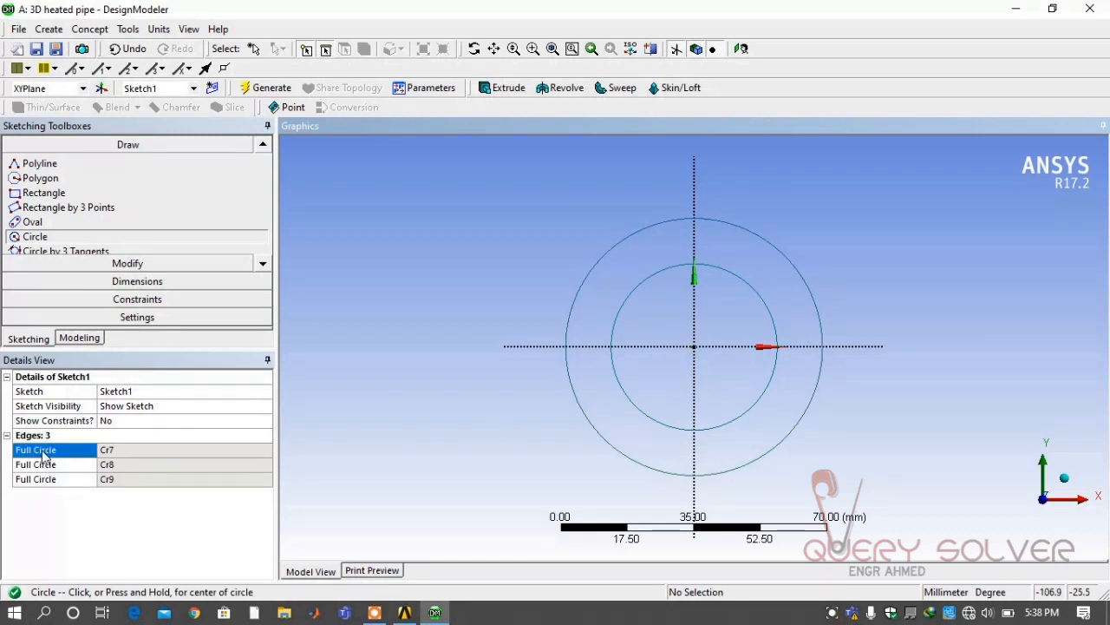
{"action": "right_click", "coordinate": [34, 450]}
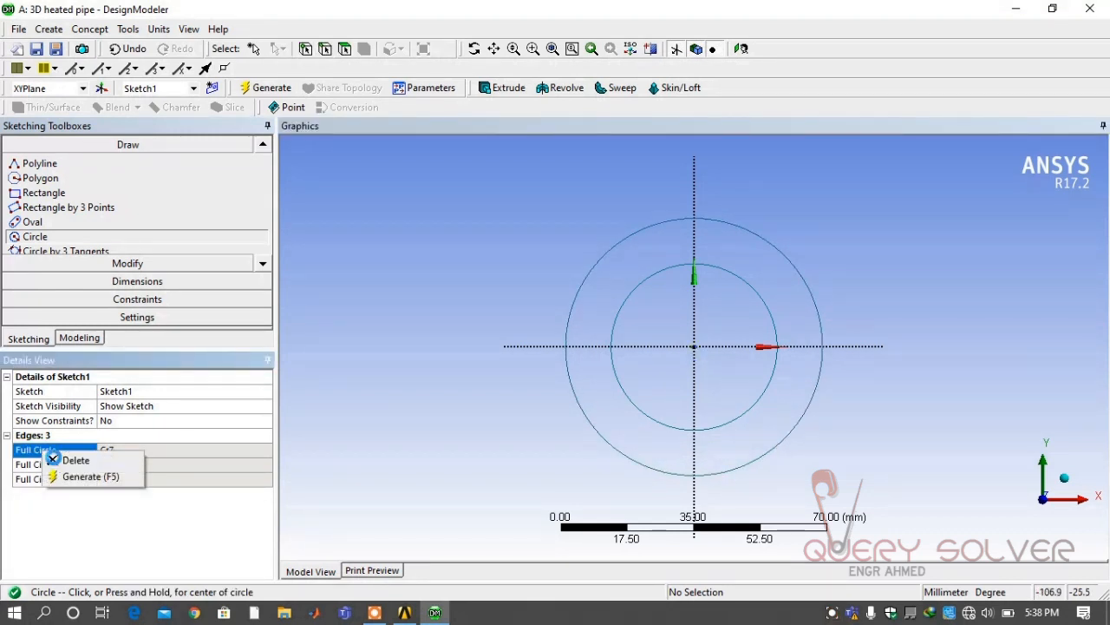
{"action": "left_click", "coordinate": [76, 459]}
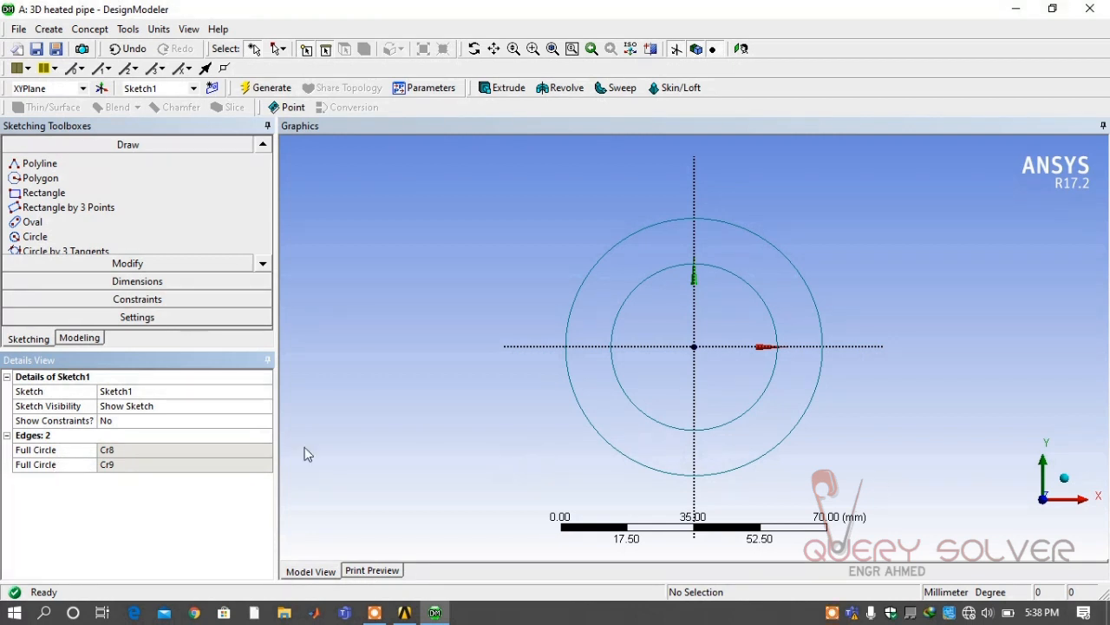
{"action": "mouse_move", "coordinate": [7, 135]}
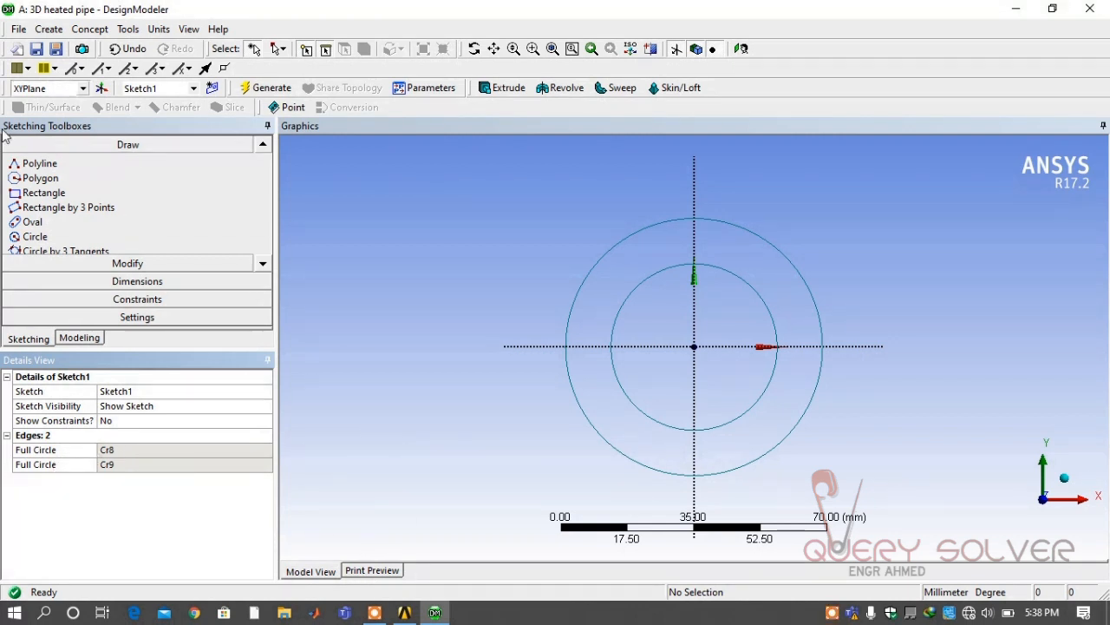
Add diameter dimensions to both circles, setting the outer one to 55 mm
{"action": "left_click", "coordinate": [129, 179]}
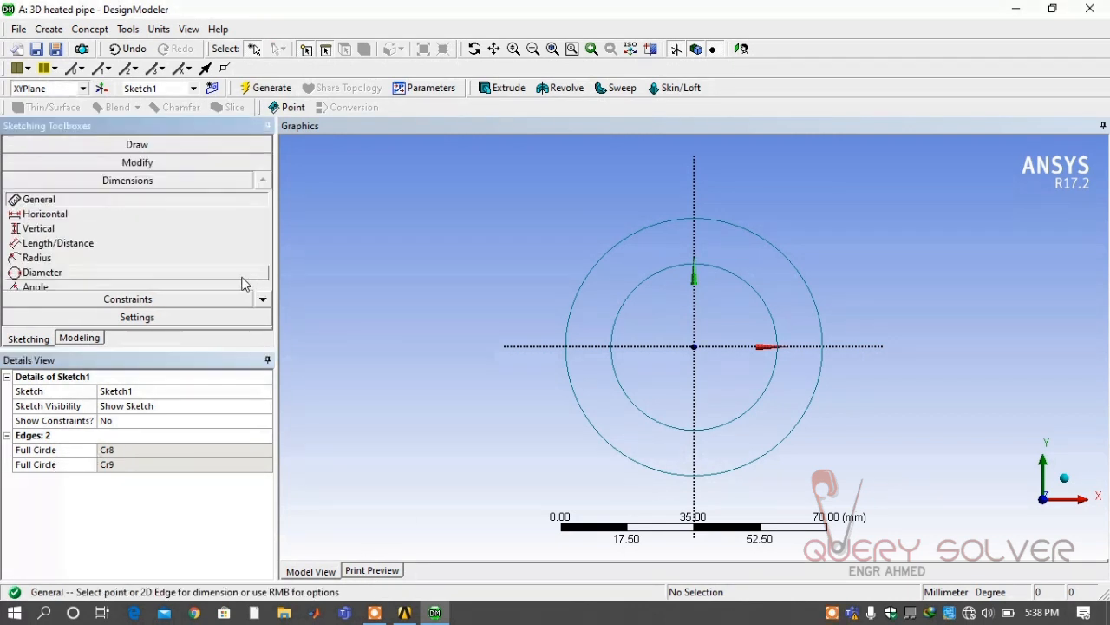
{"action": "left_click", "coordinate": [42, 271]}
{"action": "type", "text": "50"}
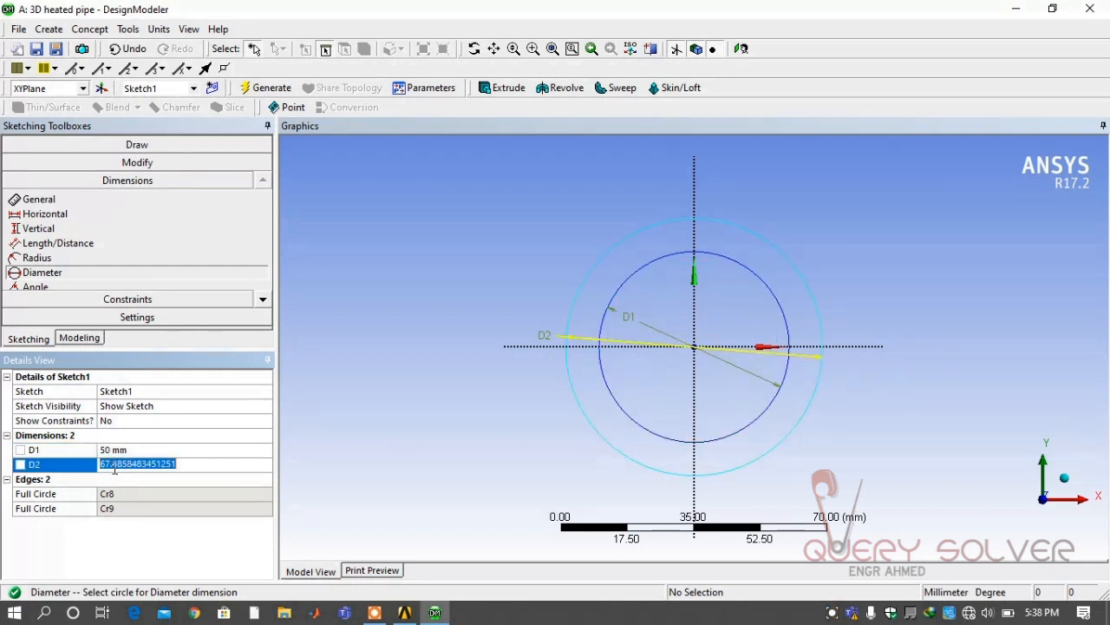
{"action": "type", "text": "55"}
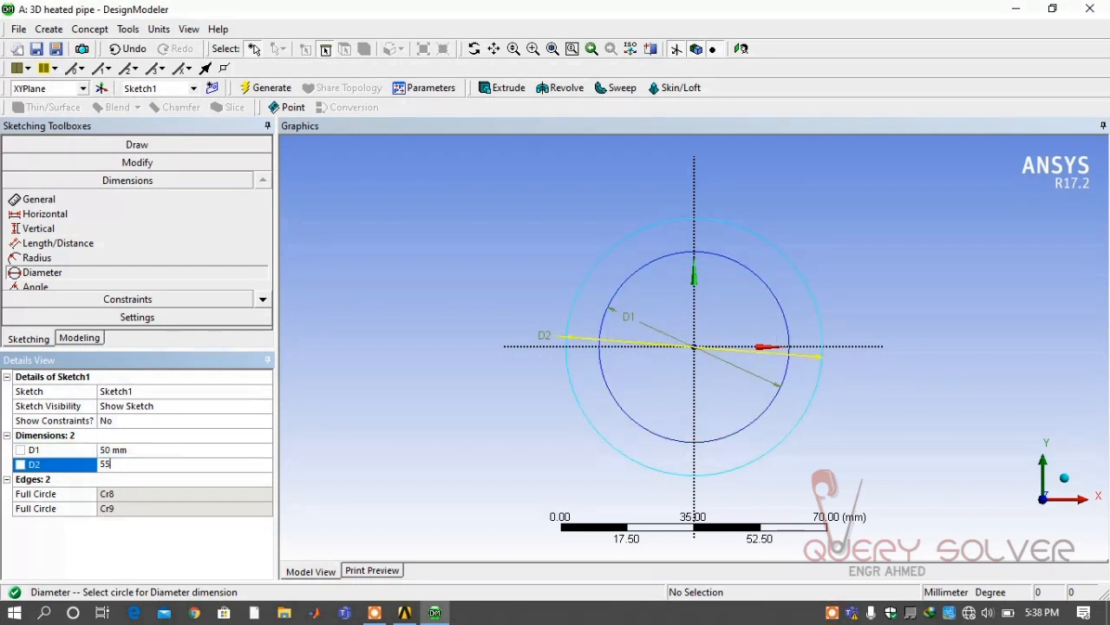
{"action": "key", "text": "Return"}
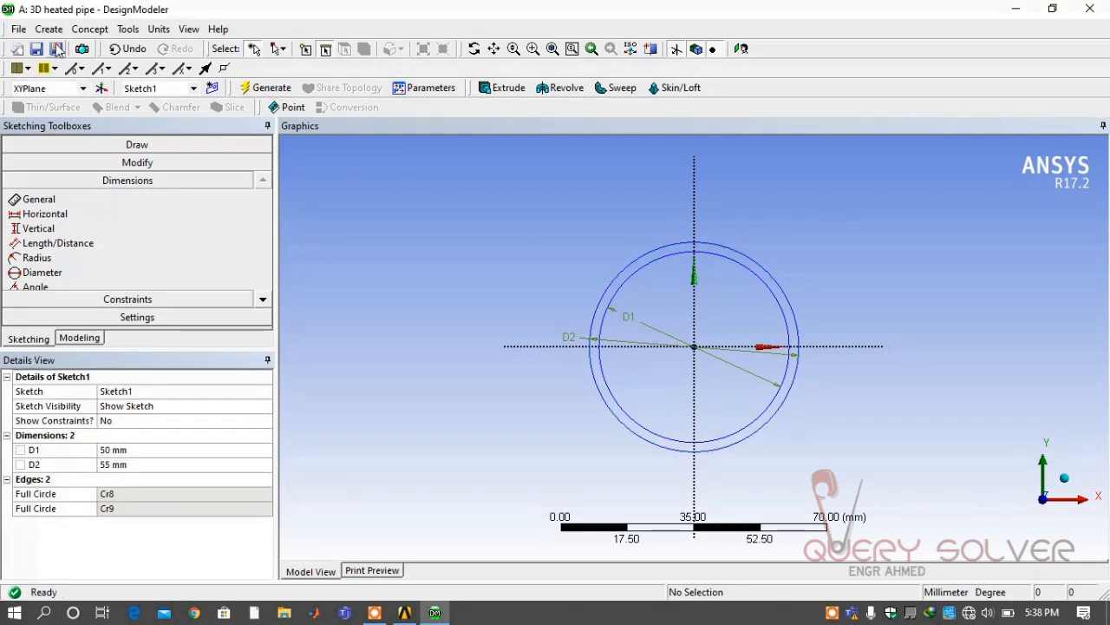
Extrude Sketch1 by 1000 mm and generate the hollow pipe body
{"action": "left_click", "coordinate": [501, 87]}
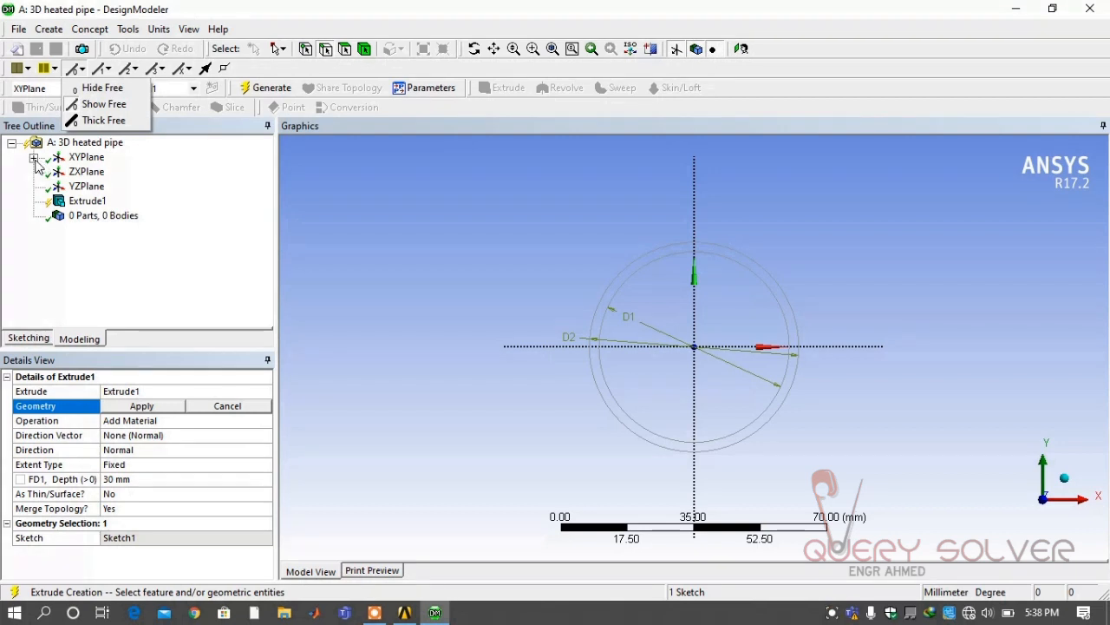
{"action": "left_click", "coordinate": [140, 406]}
{"action": "type", "text": "1000"}
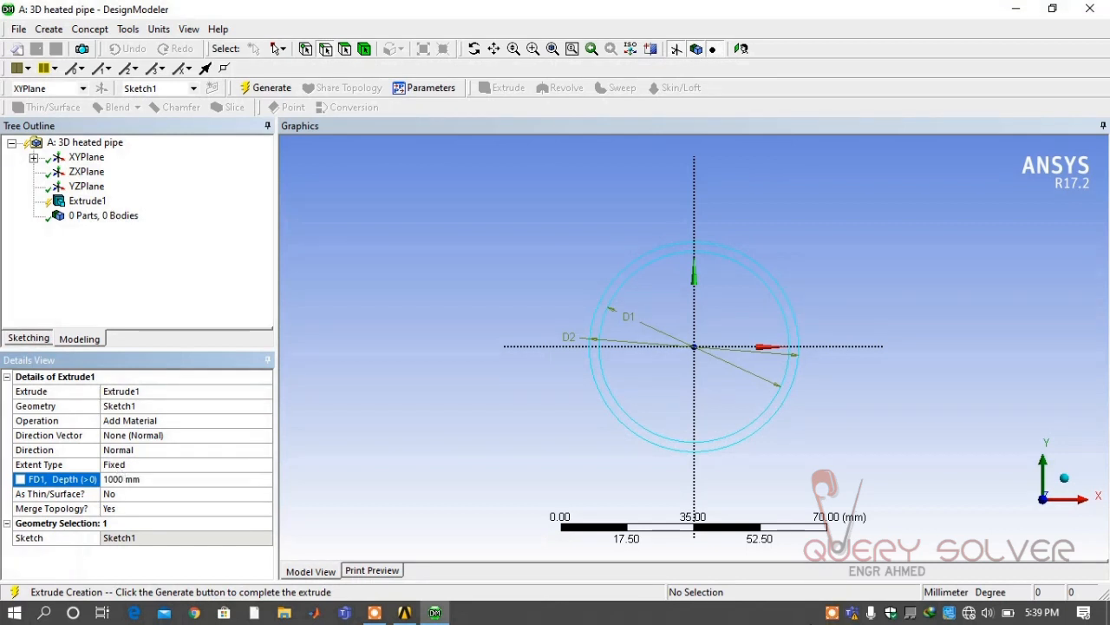
{"action": "left_click", "coordinate": [271, 87]}
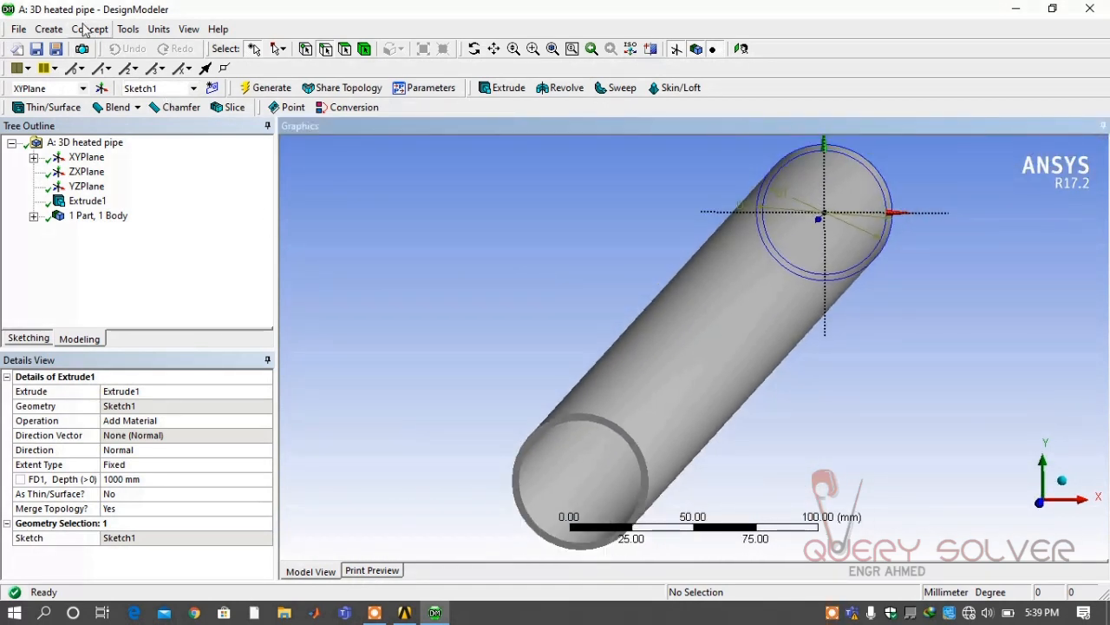
Fill the pipe cavity from its inner end face, generating a separate fluid body
{"action": "left_click", "coordinate": [128, 28]}
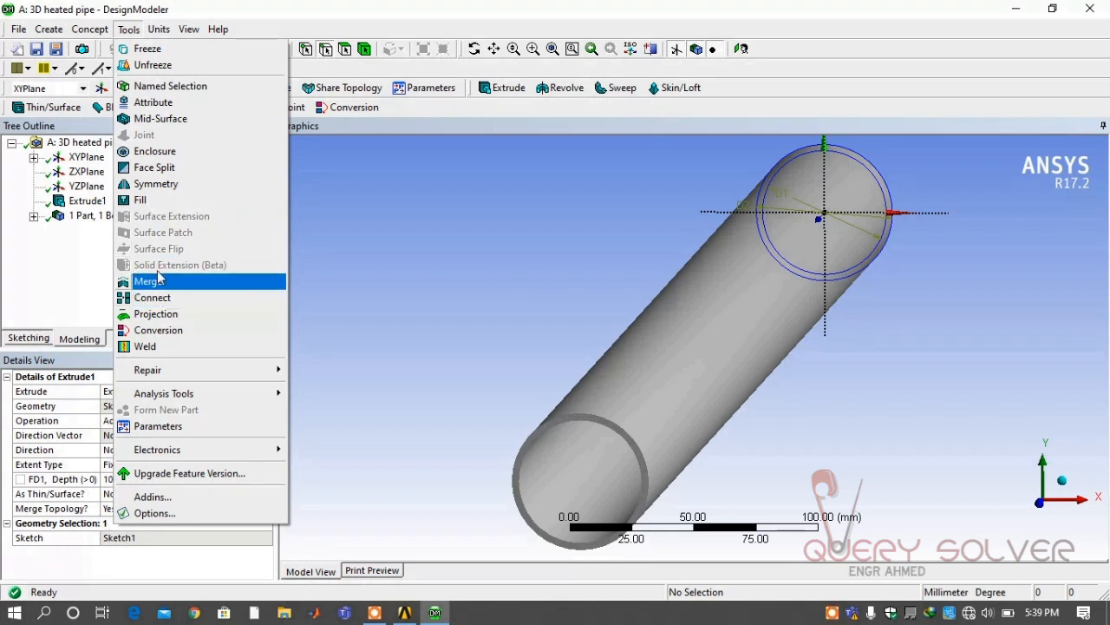
{"action": "left_click", "coordinate": [138, 199]}
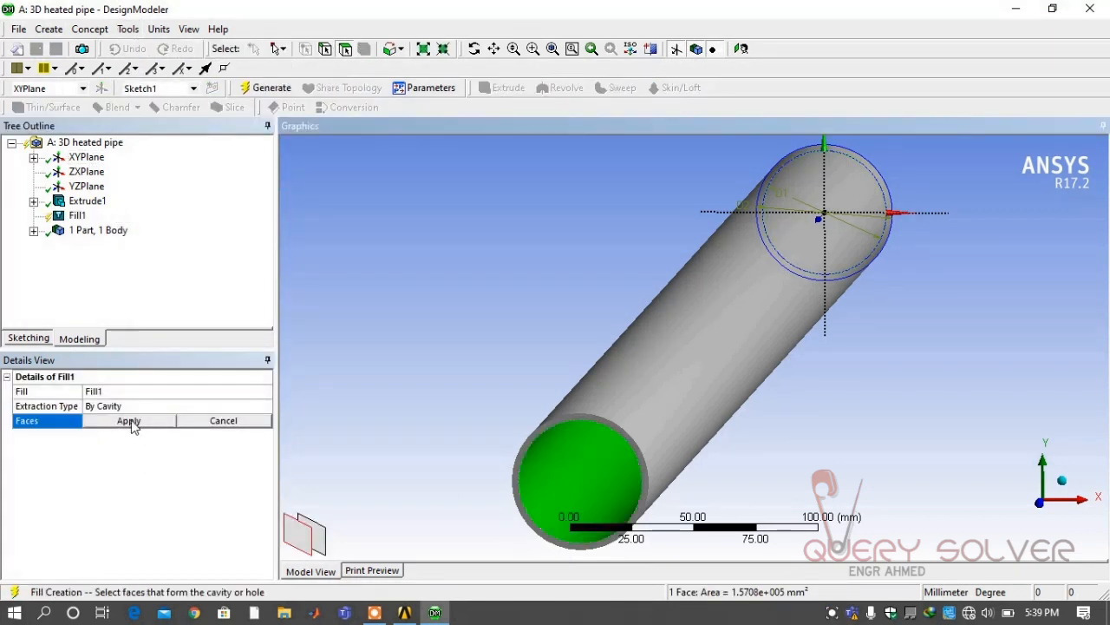
{"action": "left_click", "coordinate": [128, 420]}
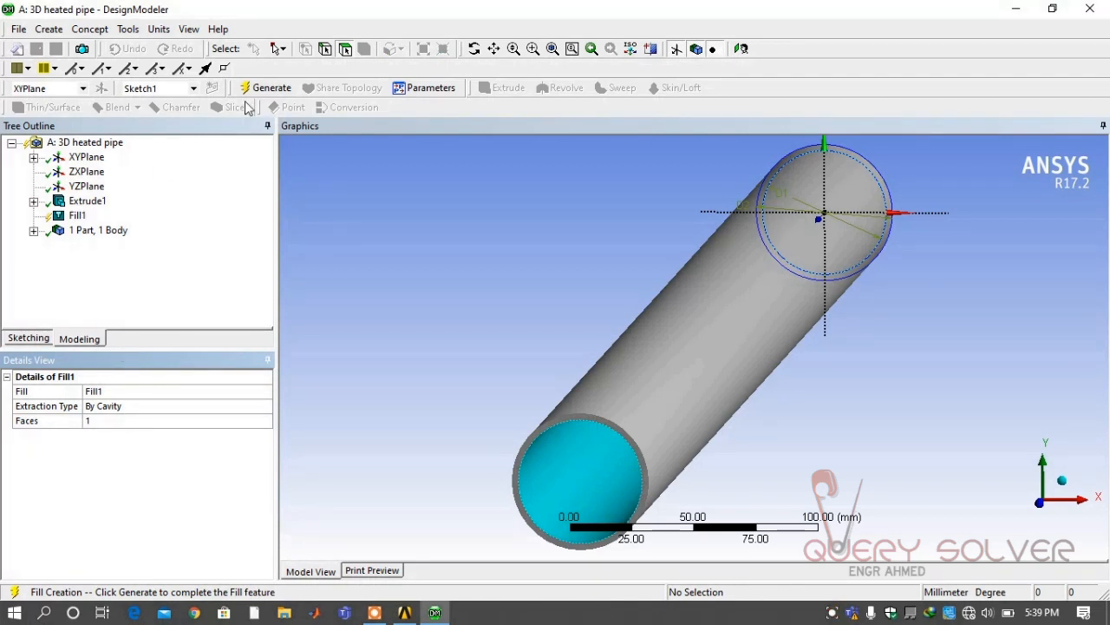
{"action": "left_click", "coordinate": [271, 86]}
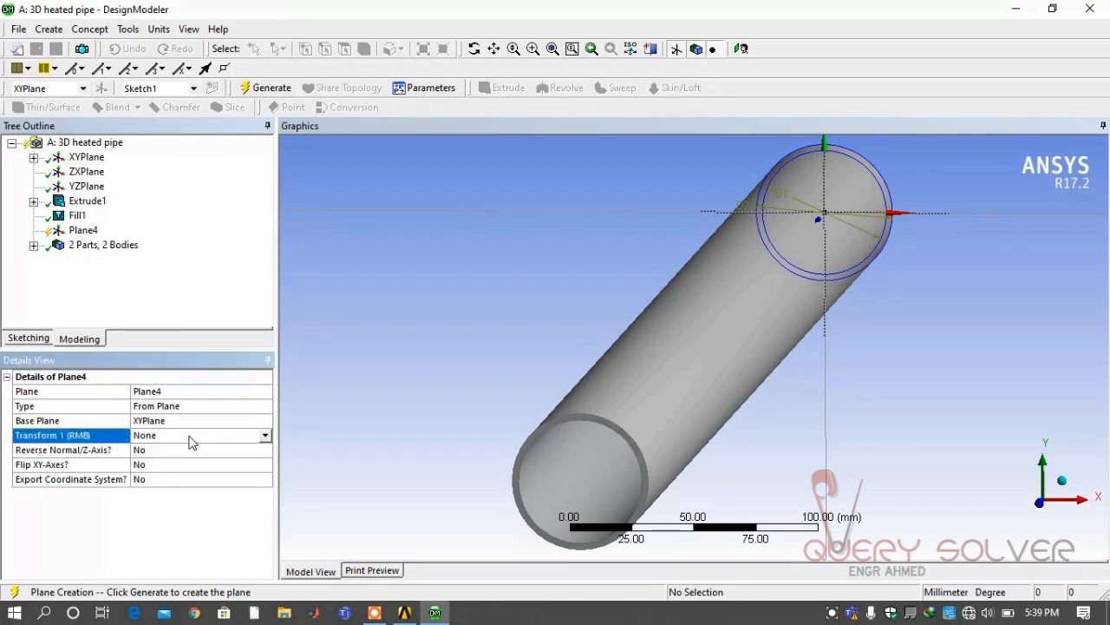
Generate the new plane with an Offset Global Z transform of 1000 mm
{"action": "left_click", "coordinate": [264, 434]}
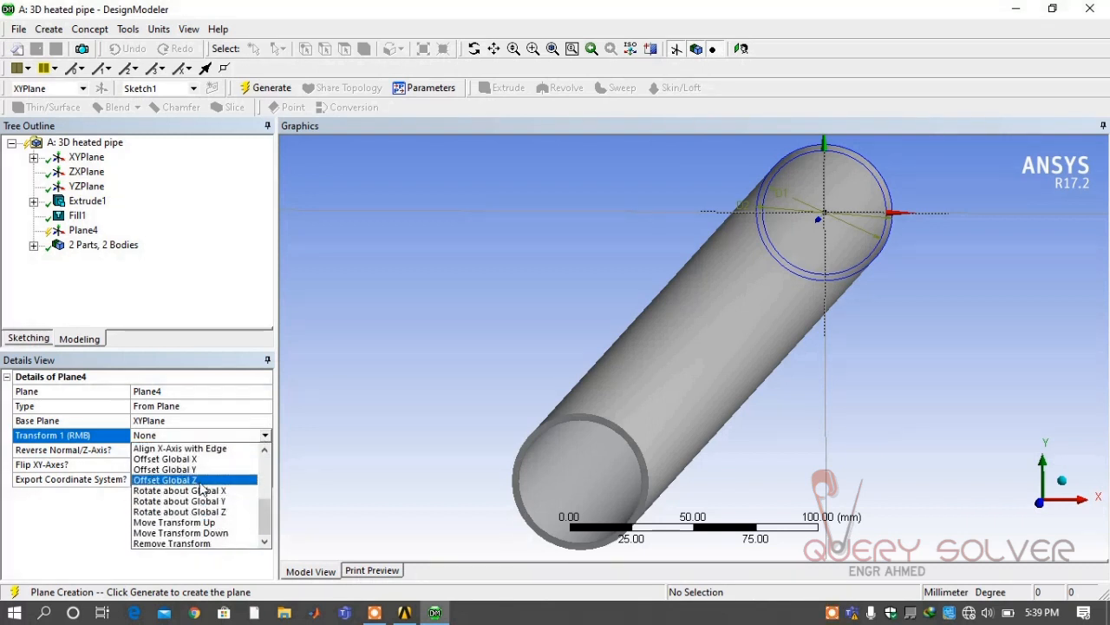
{"action": "left_click", "coordinate": [165, 479]}
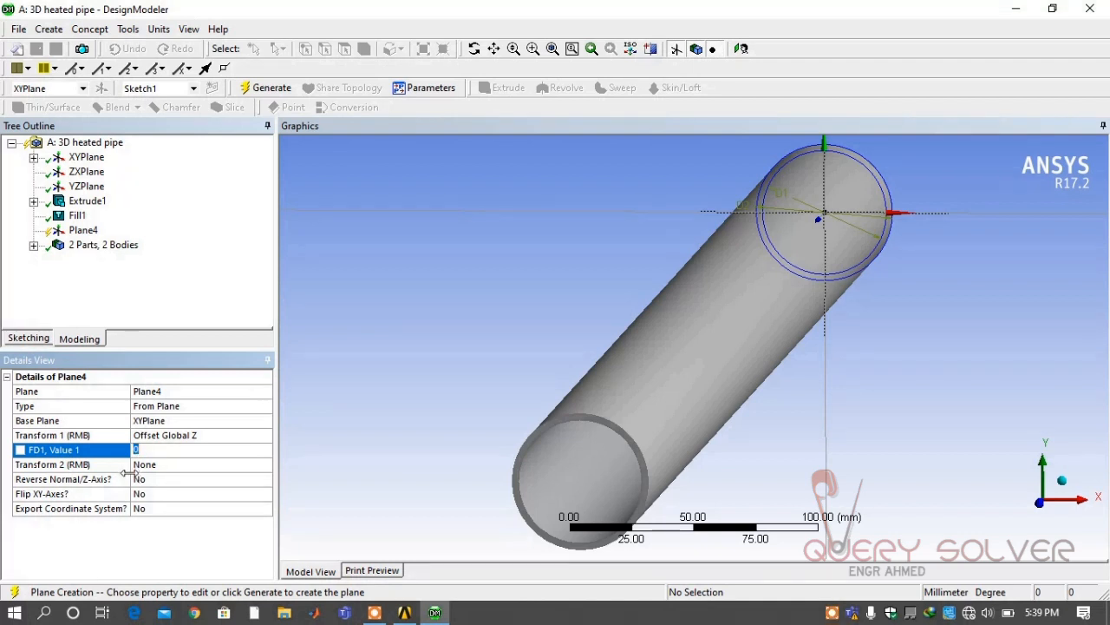
{"action": "type", "text": "1000"}
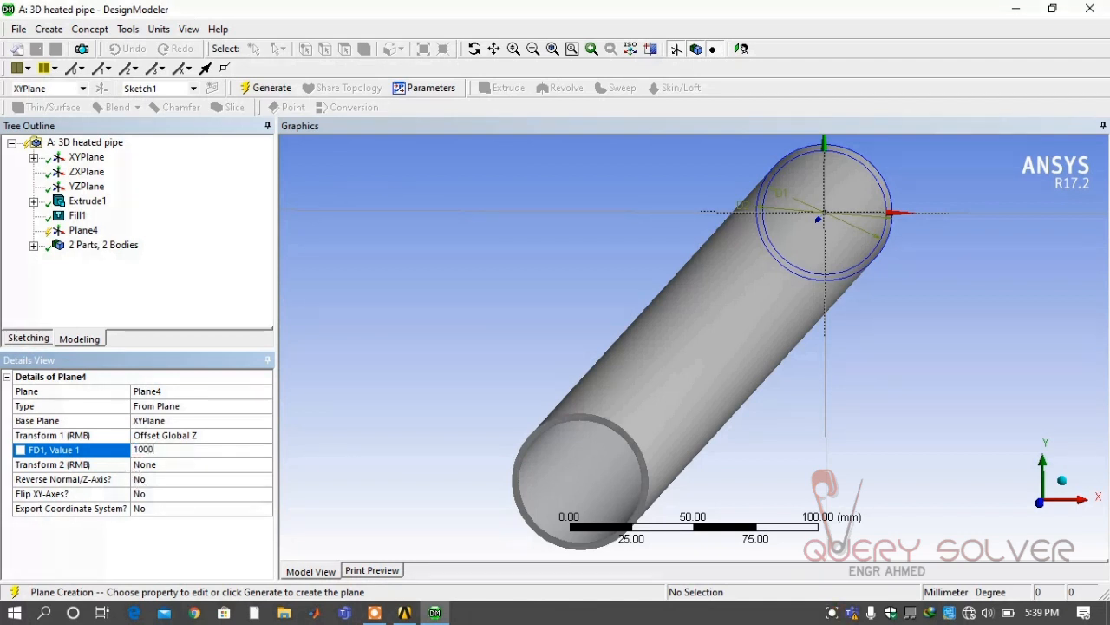
{"action": "mouse_move", "coordinate": [194, 500]}
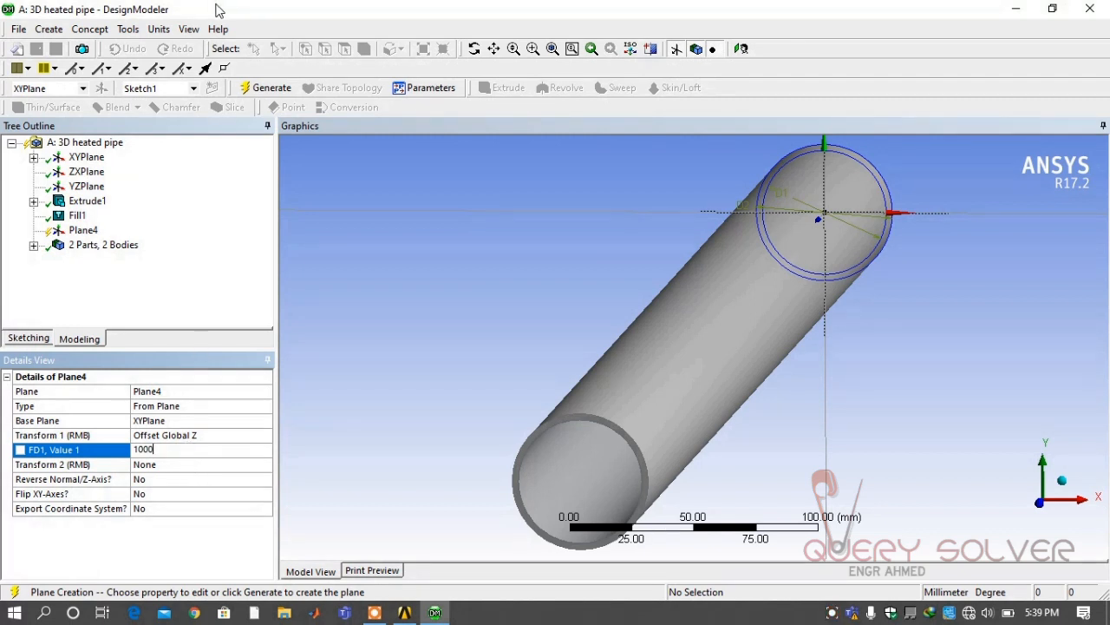
{"action": "left_click", "coordinate": [271, 87]}
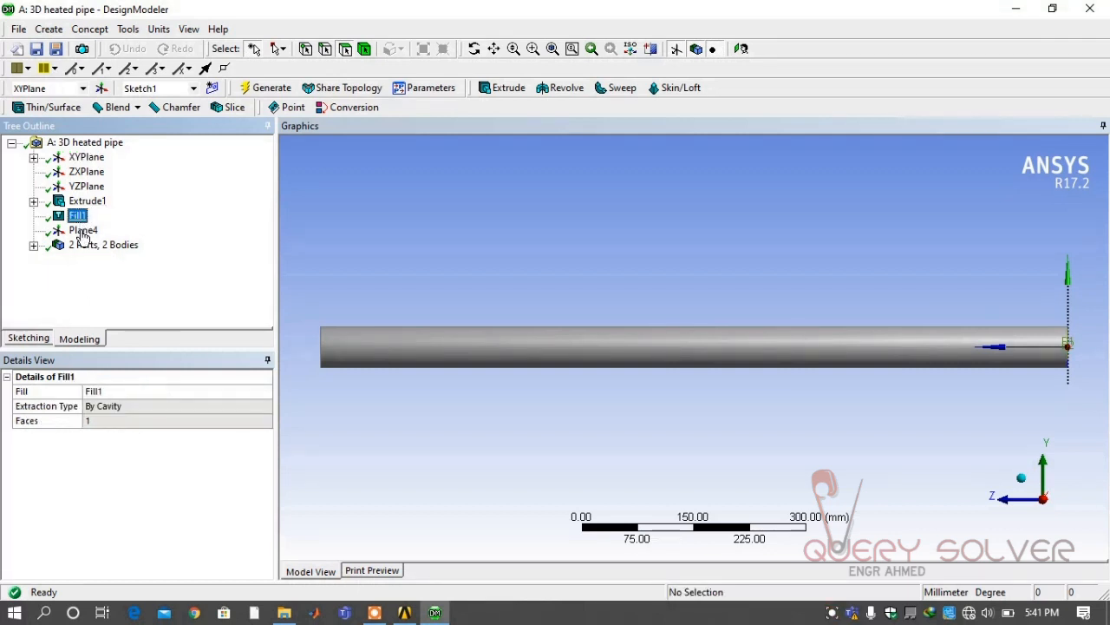
Change Plane4's Z offset to 400 mm and regenerate it partway along the pipe
{"action": "left_click", "coordinate": [83, 229]}
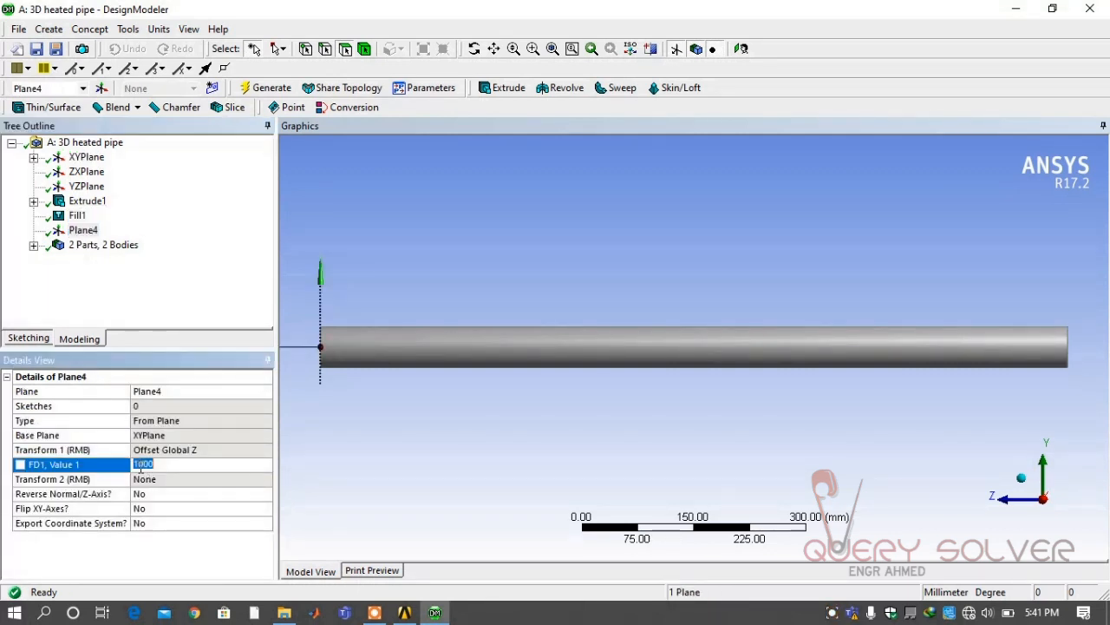
{"action": "type", "text": "4"}
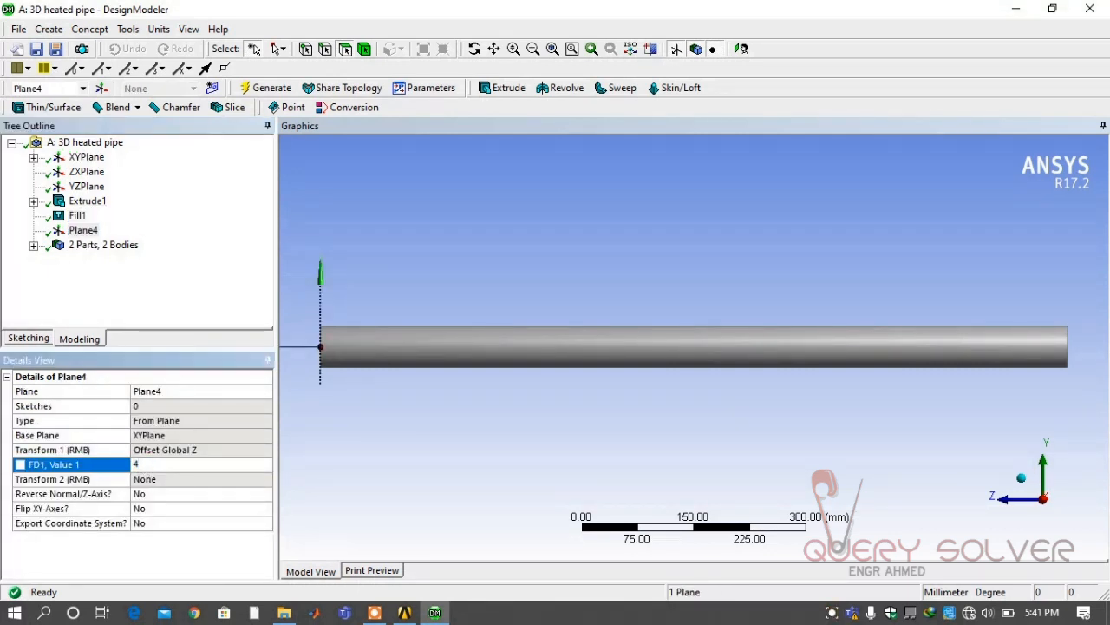
{"action": "type", "text": "400 mm"}
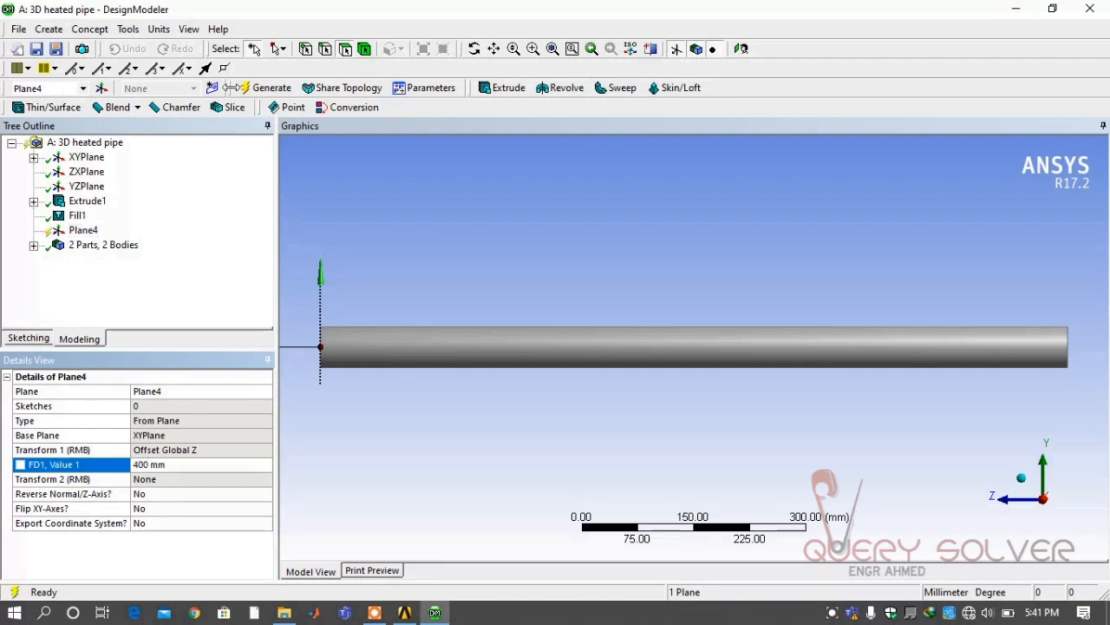
{"action": "left_click", "coordinate": [271, 86]}
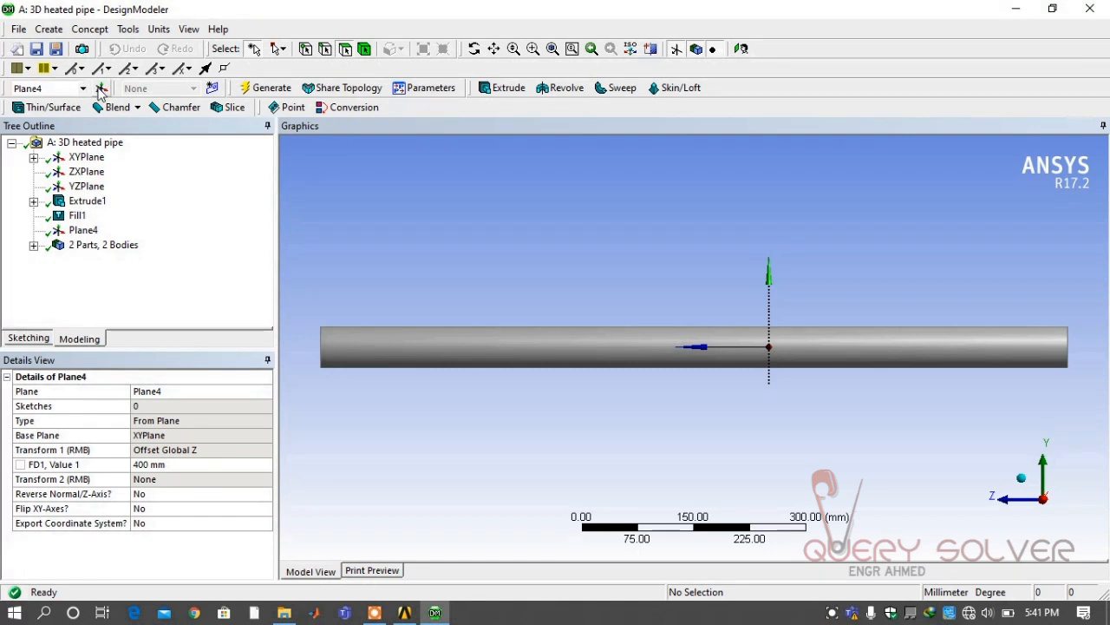
Generate Plane5 from Plane4 with an Offset Global Z transform of 200 mm
{"action": "left_click", "coordinate": [101, 87]}
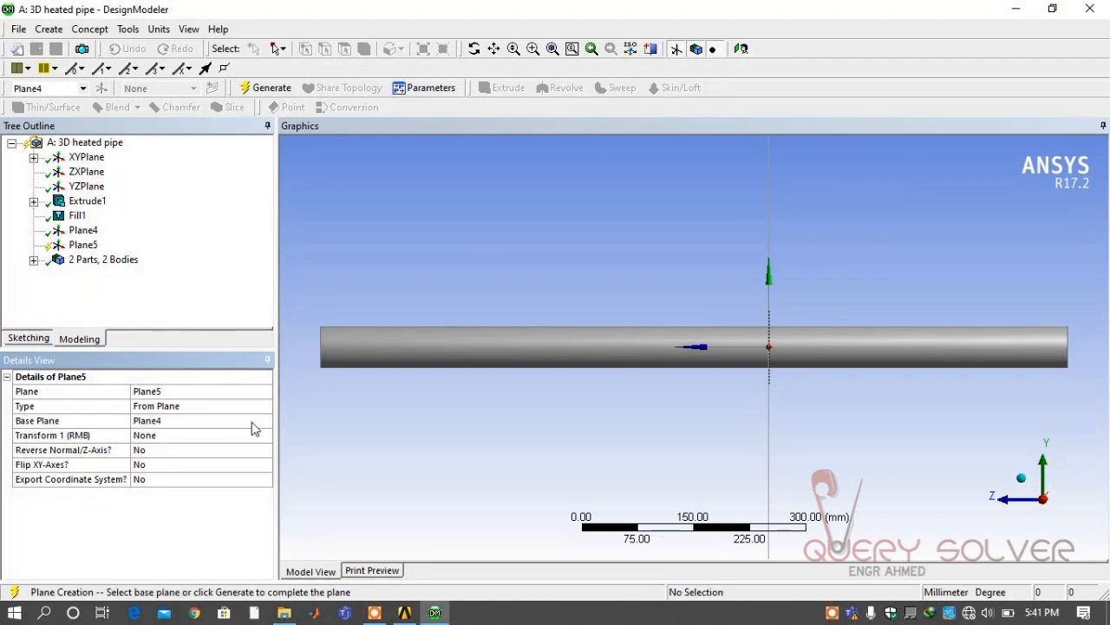
{"action": "left_click", "coordinate": [200, 434]}
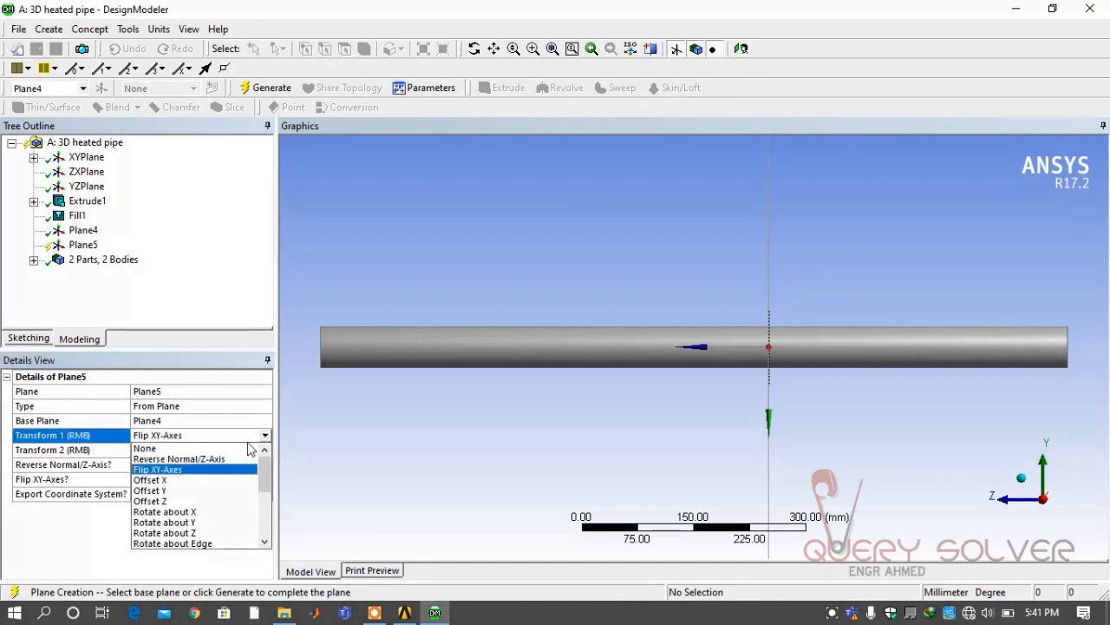
{"action": "scroll", "scroll_direction": "down", "scroll_amount": 3}
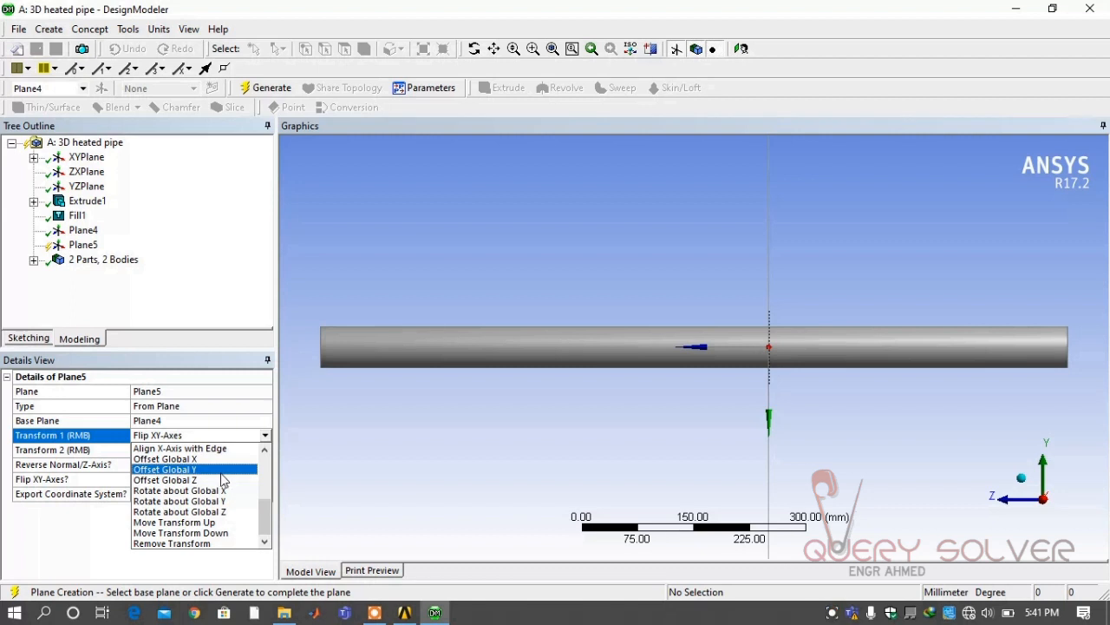
{"action": "left_click", "coordinate": [164, 478]}
{"action": "type", "text": "200"}
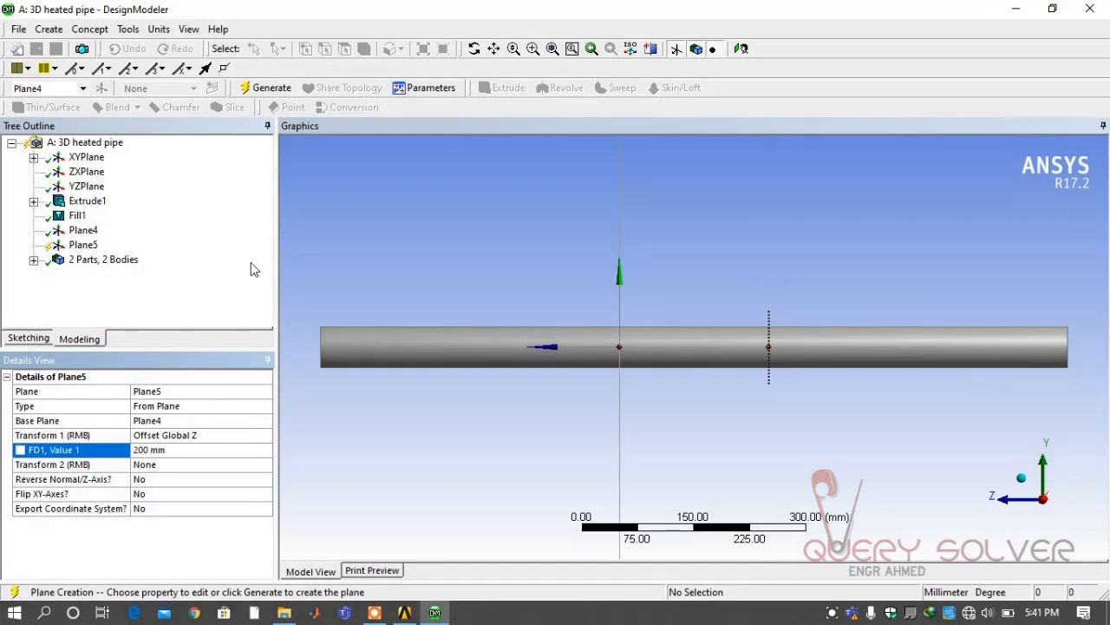
{"action": "left_click", "coordinate": [271, 87]}
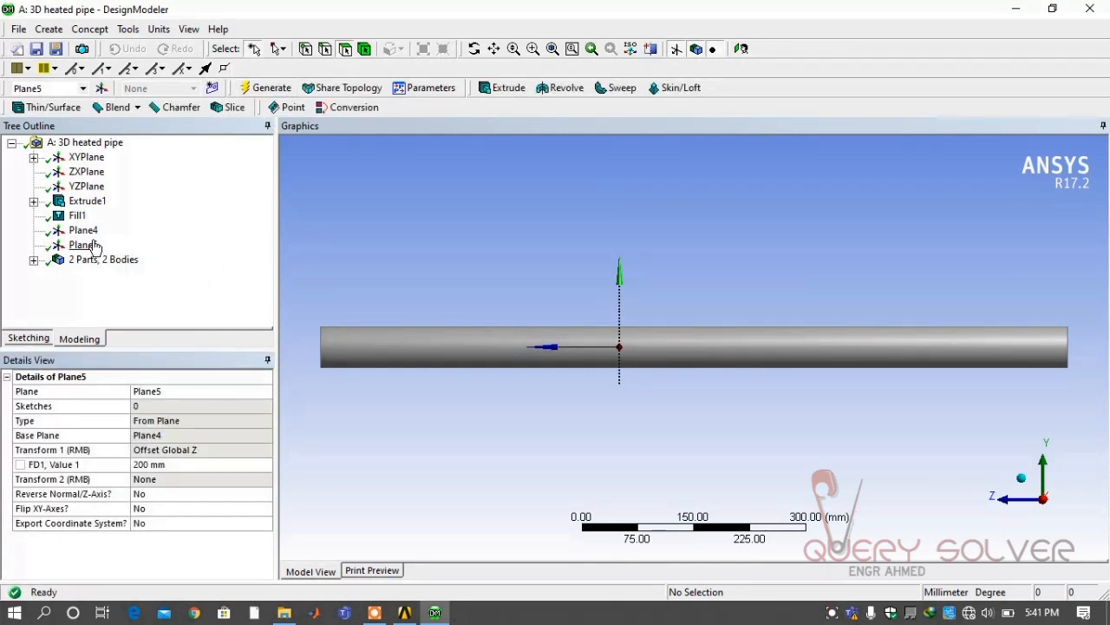
Review Plane5 on the pipe in an angled 3D view and select Plane4 for cutting
{"action": "left_click", "coordinate": [83, 244]}
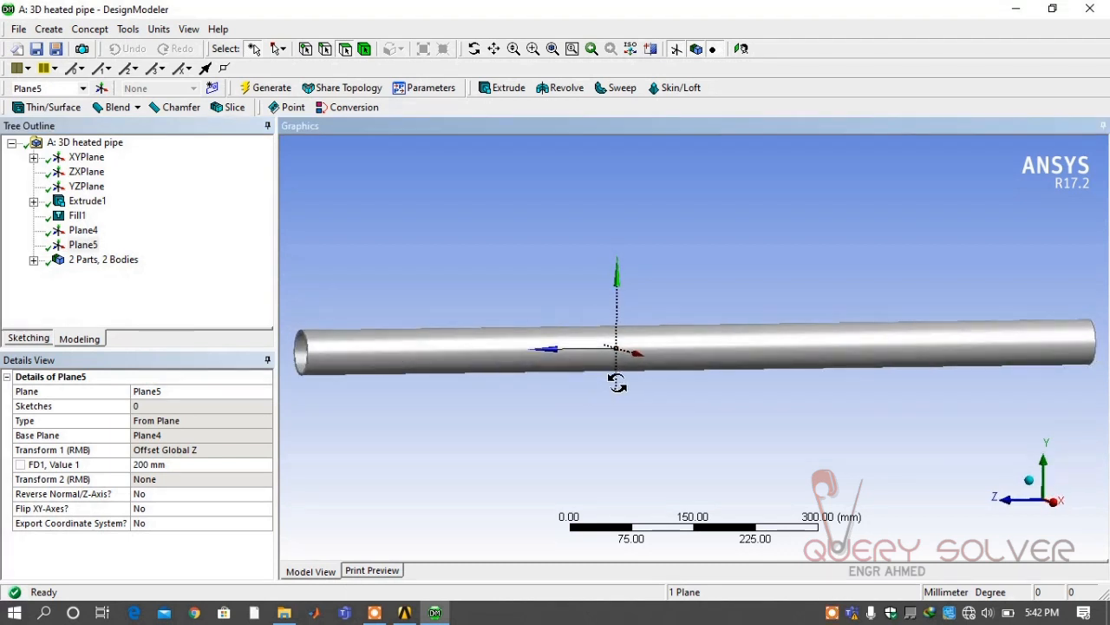
{"action": "left_click_drag", "start_coordinate": [616, 356], "coordinate": [677, 391]}
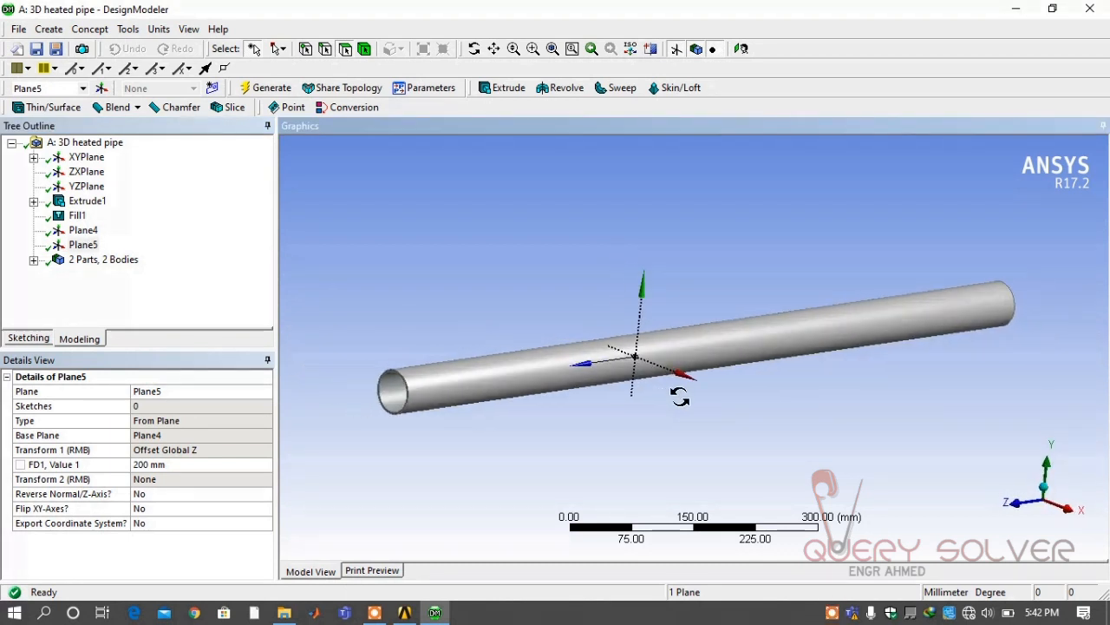
{"action": "left_click_drag", "start_coordinate": [681, 396], "coordinate": [628, 390]}
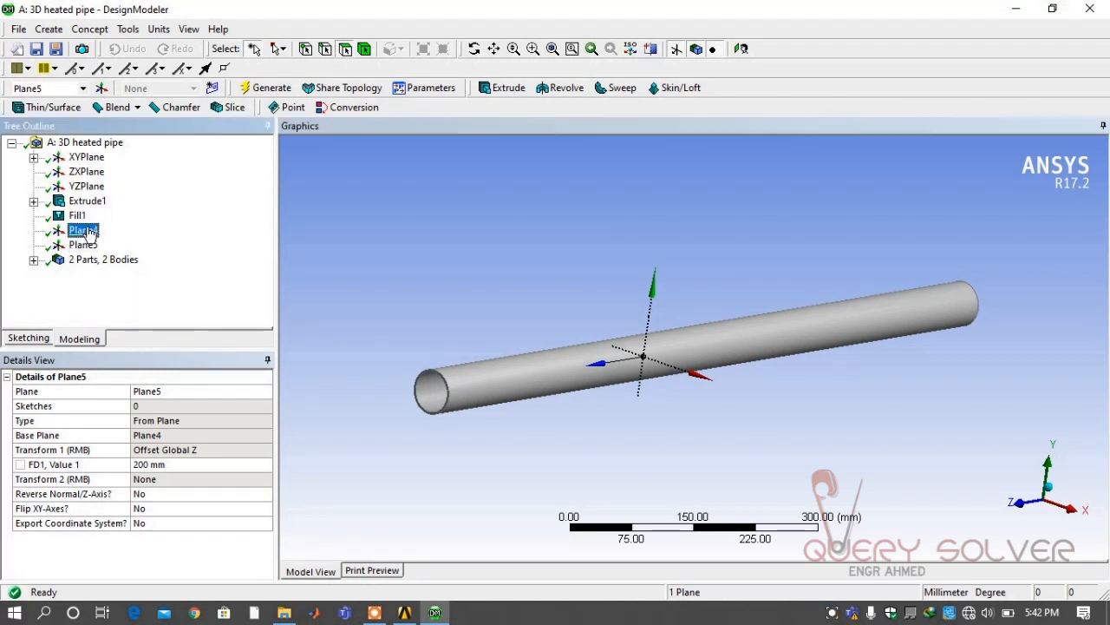
{"action": "left_click", "coordinate": [83, 229]}
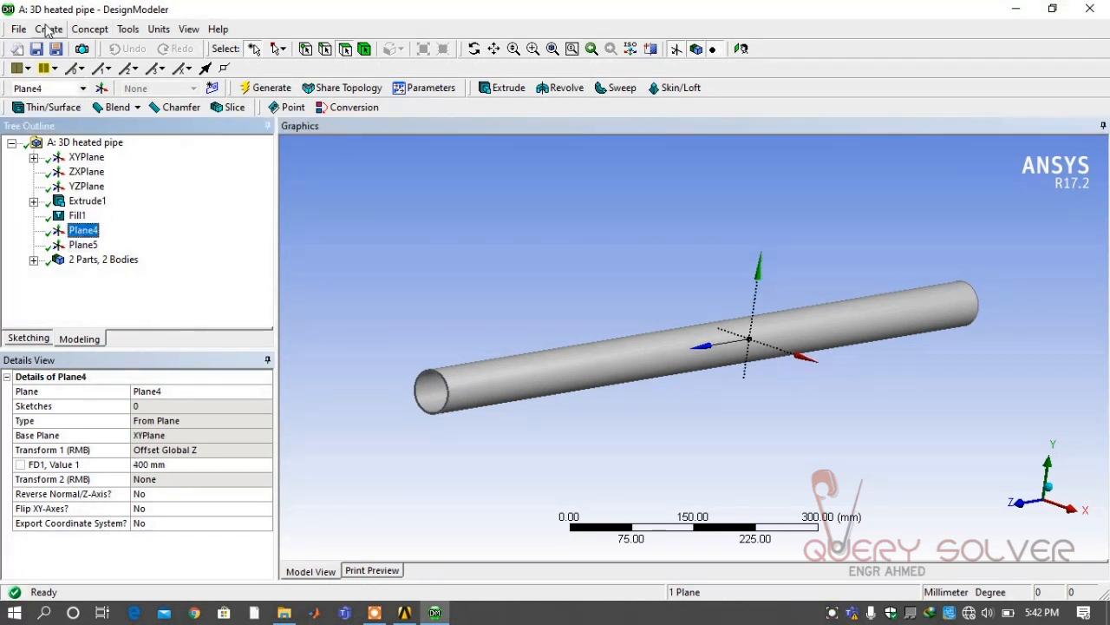
Slice all bodies at Plane4 as the base plane and generate Slice1
{"action": "left_click", "coordinate": [48, 28]}
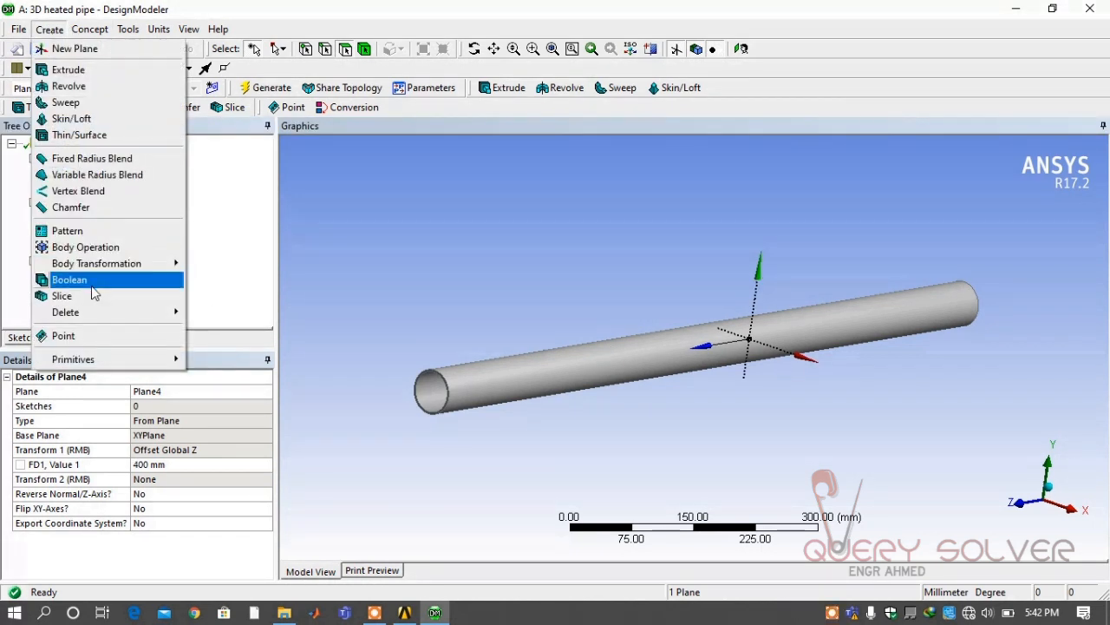
{"action": "left_click", "coordinate": [63, 295]}
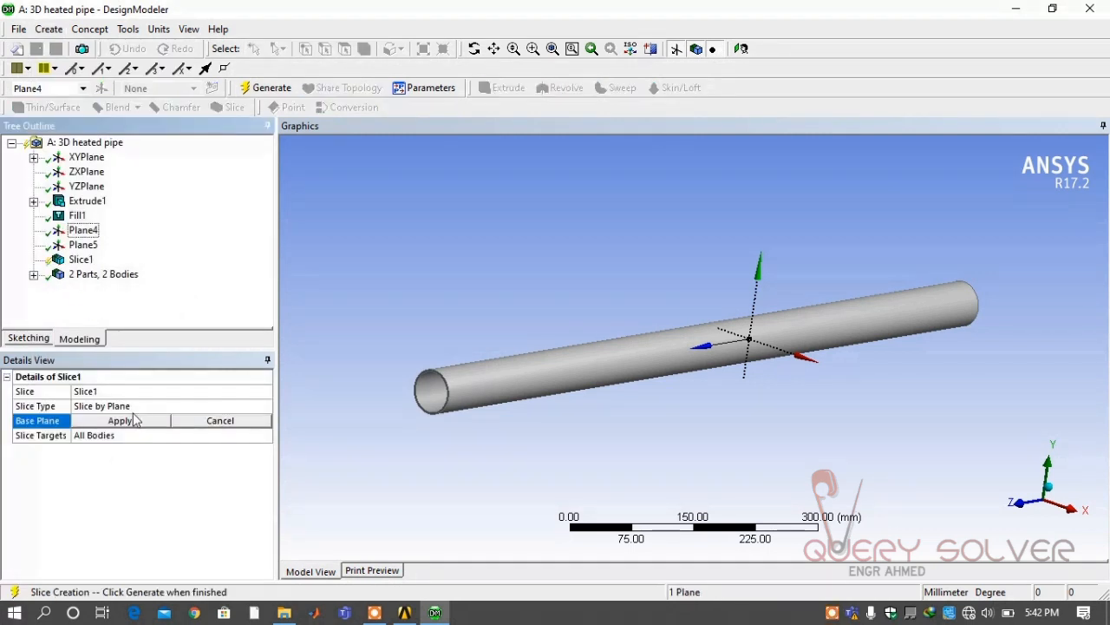
{"action": "left_click", "coordinate": [120, 419]}
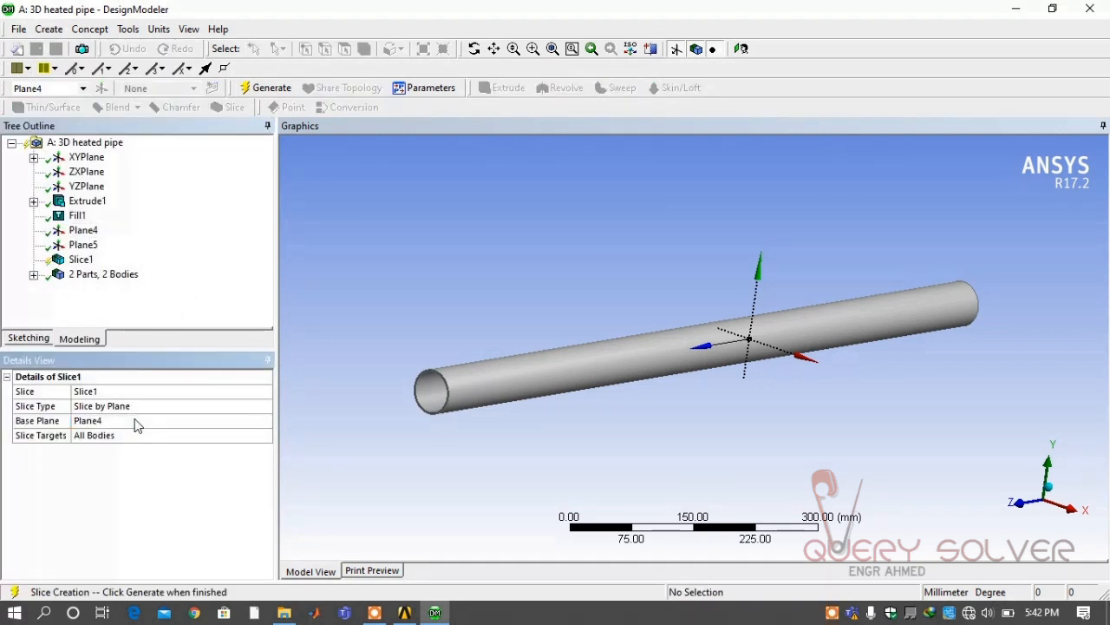
{"action": "left_click", "coordinate": [270, 87]}
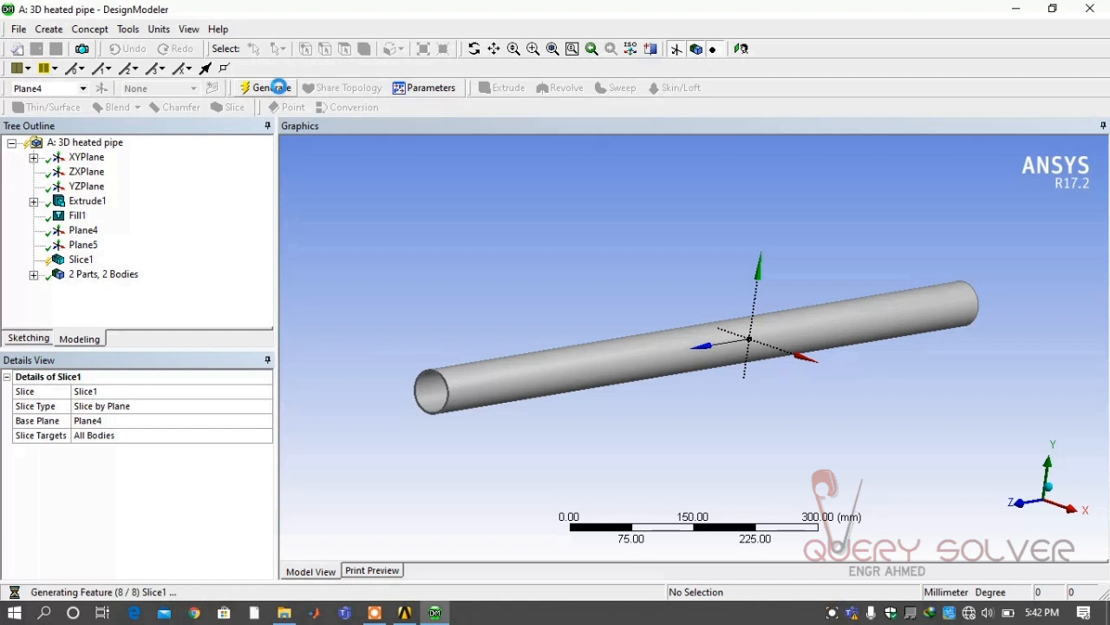
{"action": "left_click", "coordinate": [270, 87]}
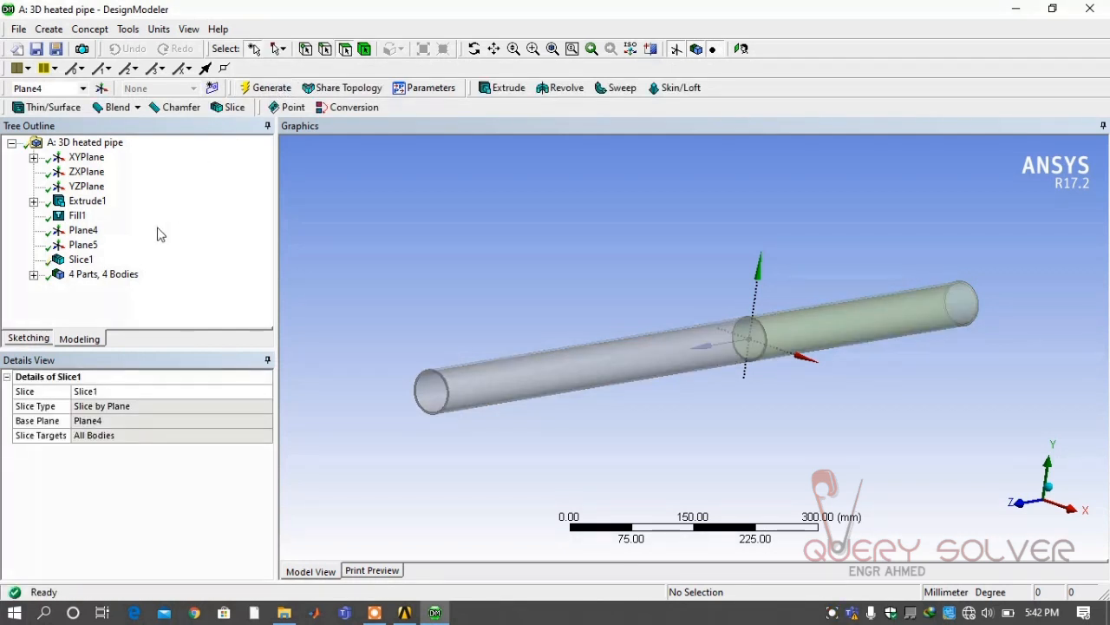
Add a second slice at Plane5, splitting the model into 6 bodies
{"action": "left_click", "coordinate": [83, 244]}
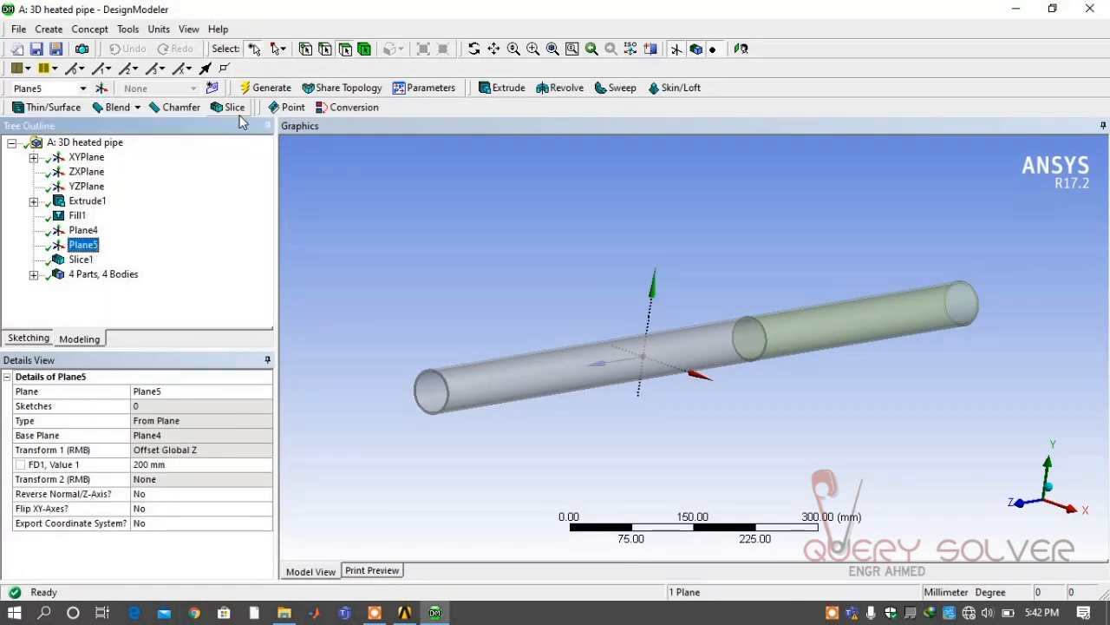
{"action": "left_click", "coordinate": [228, 107]}
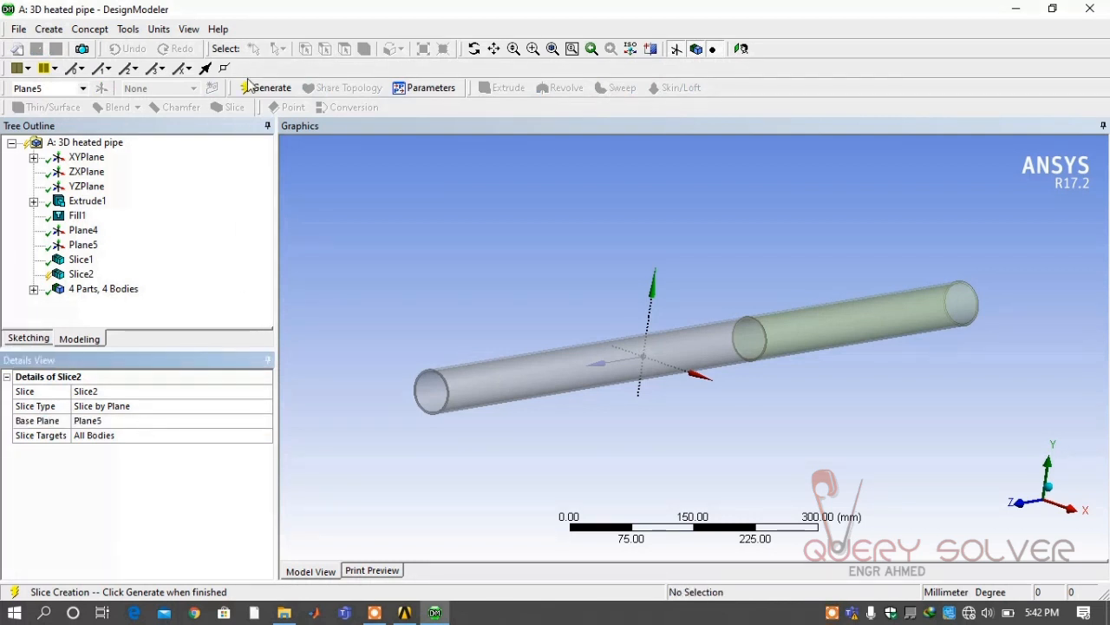
{"action": "left_click", "coordinate": [271, 87]}
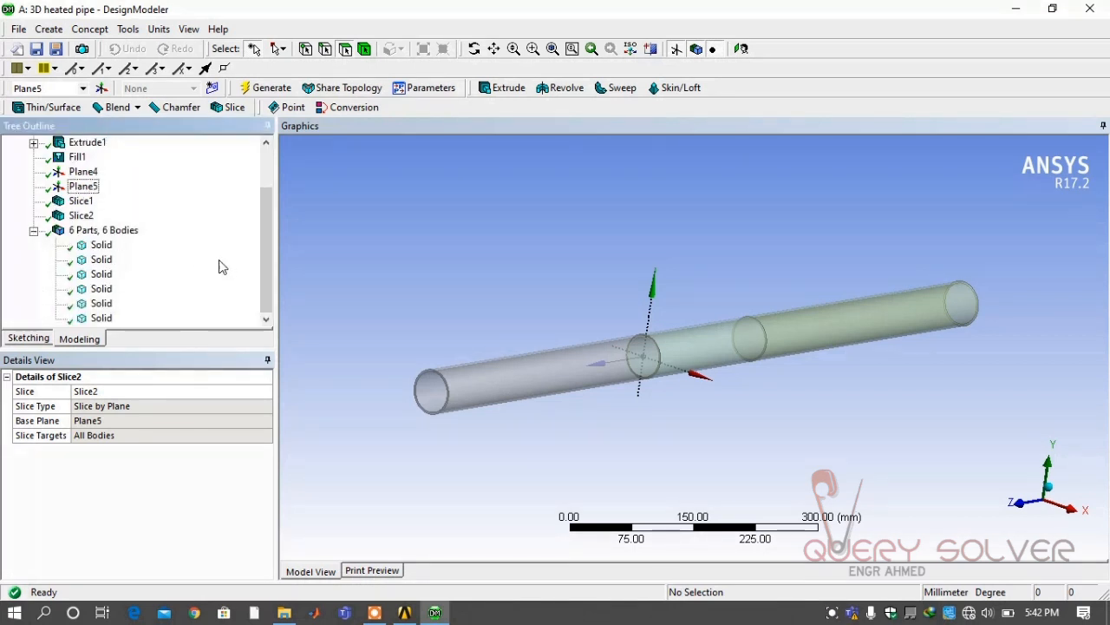
Inspect the sliced bodies and rename the pipe end bodies as sections
{"action": "left_click", "coordinate": [100, 259]}
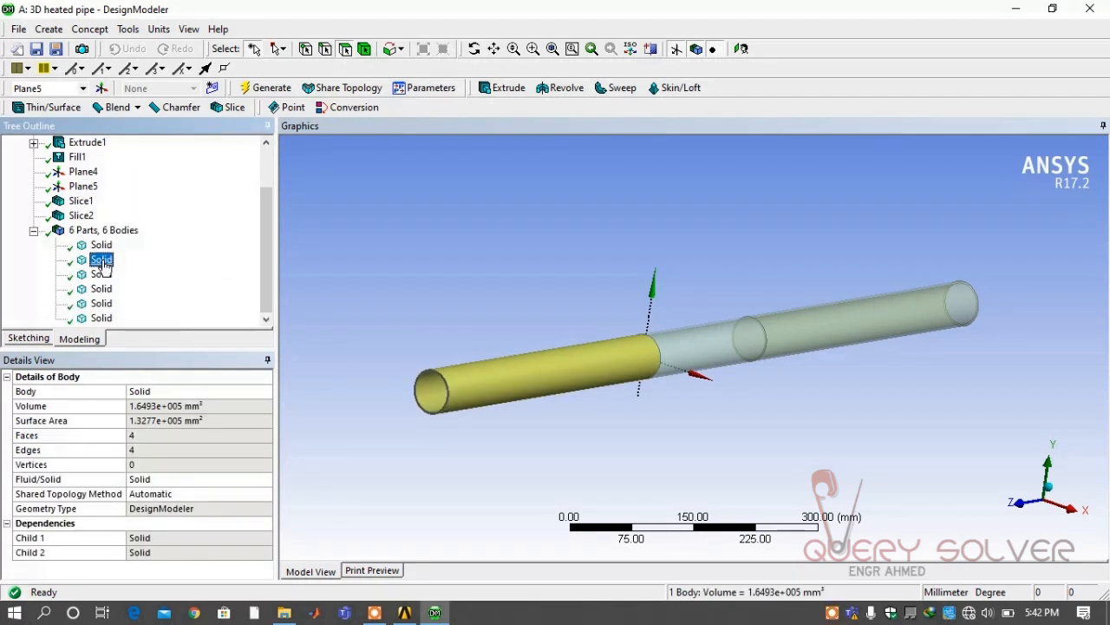
{"action": "left_click", "coordinate": [100, 274]}
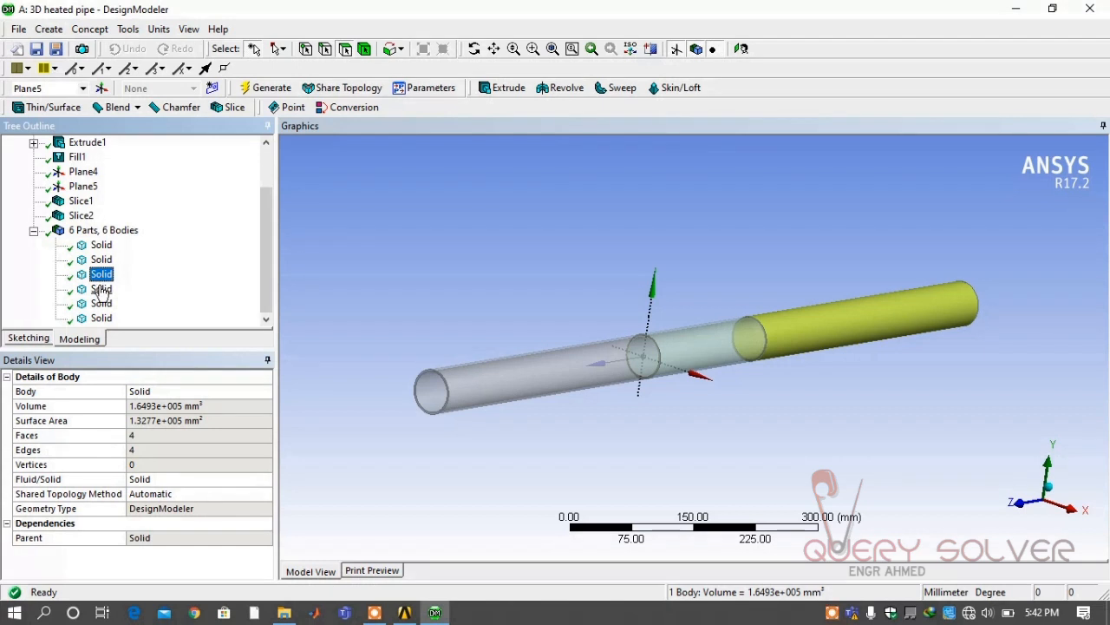
{"action": "left_click", "coordinate": [100, 302]}
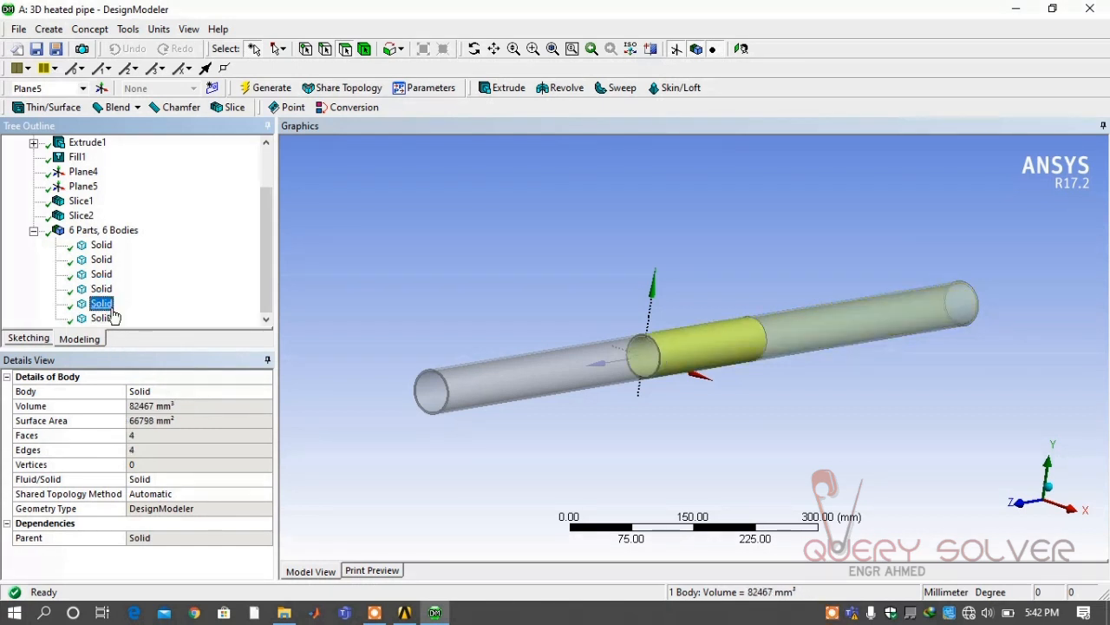
{"action": "left_click", "coordinate": [100, 318]}
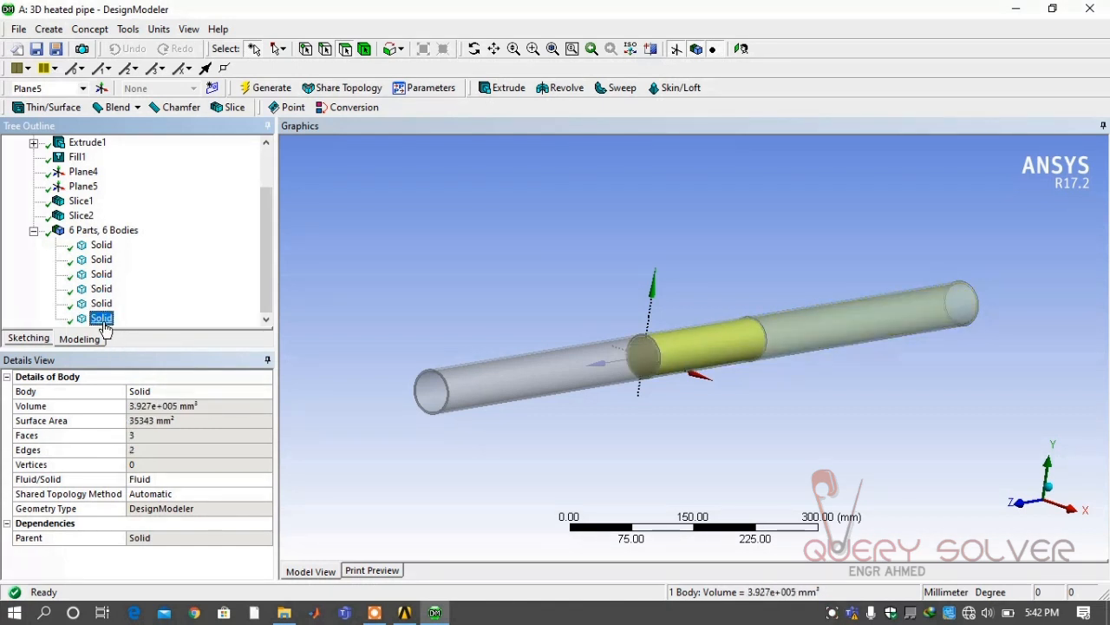
{"action": "left_click", "coordinate": [100, 245]}
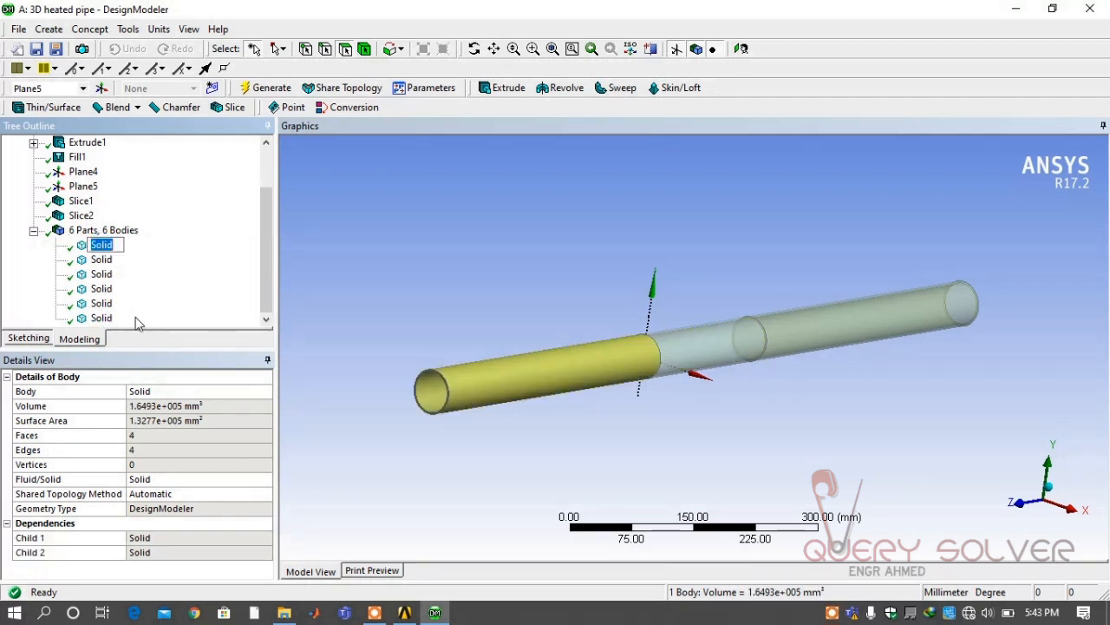
{"action": "type", "text": "section 1"}
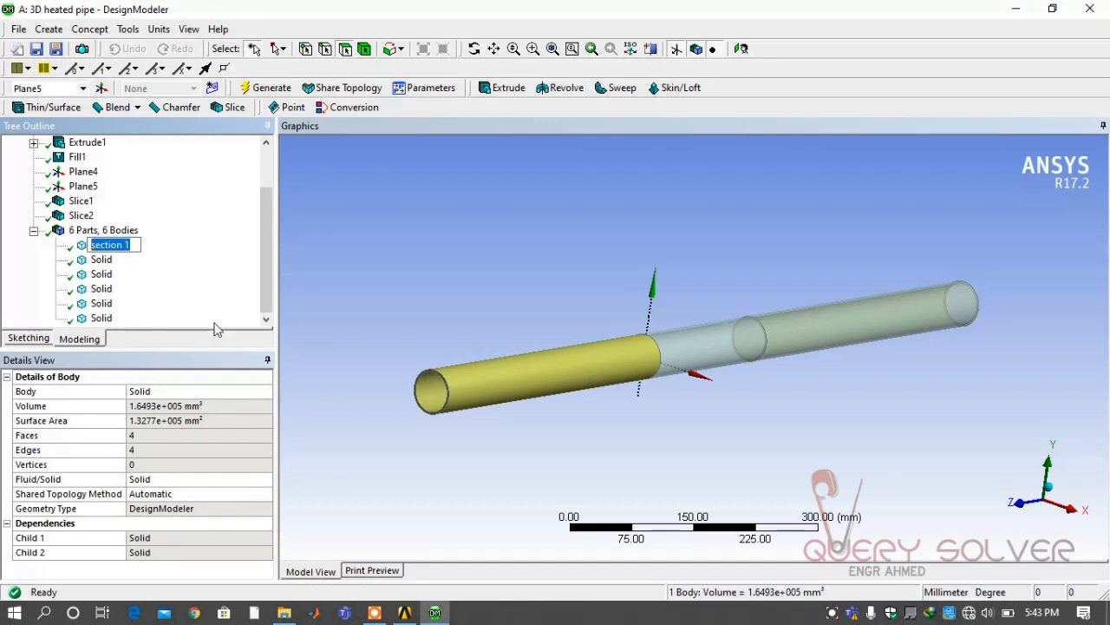
{"action": "left_click", "coordinate": [101, 274]}
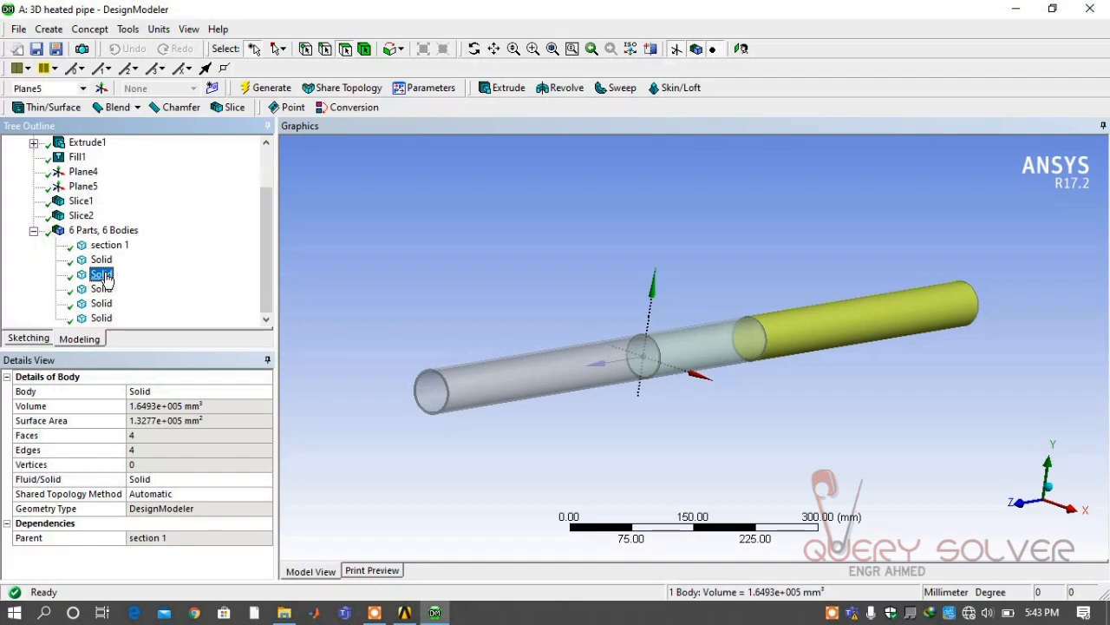
{"action": "right_click", "coordinate": [100, 274]}
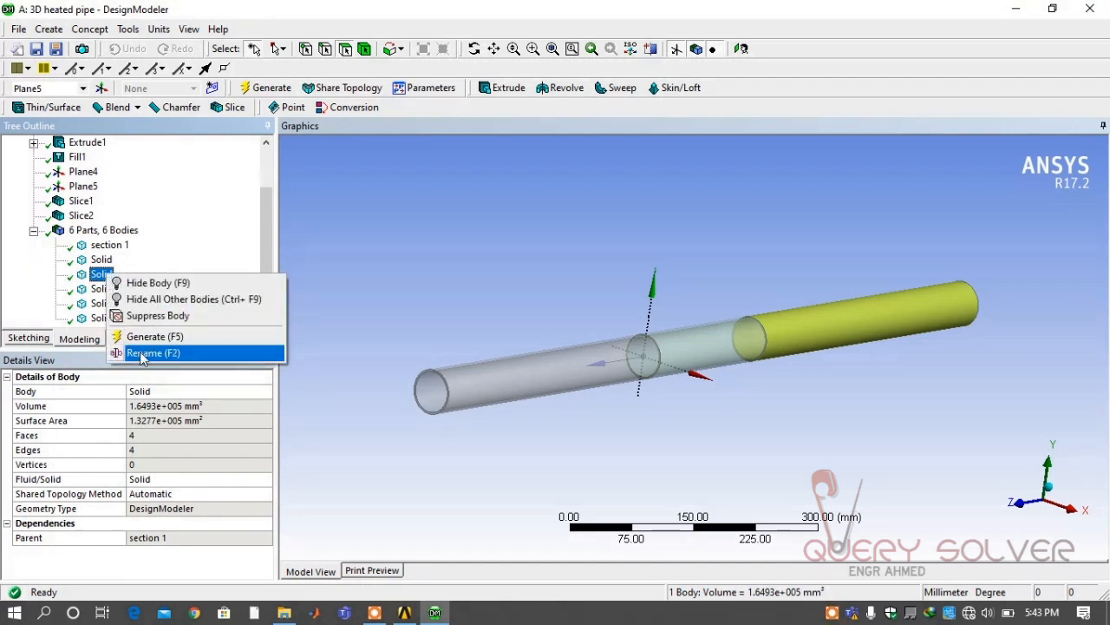
{"action": "left_click", "coordinate": [153, 352]}
{"action": "type", "text": "section 3"}
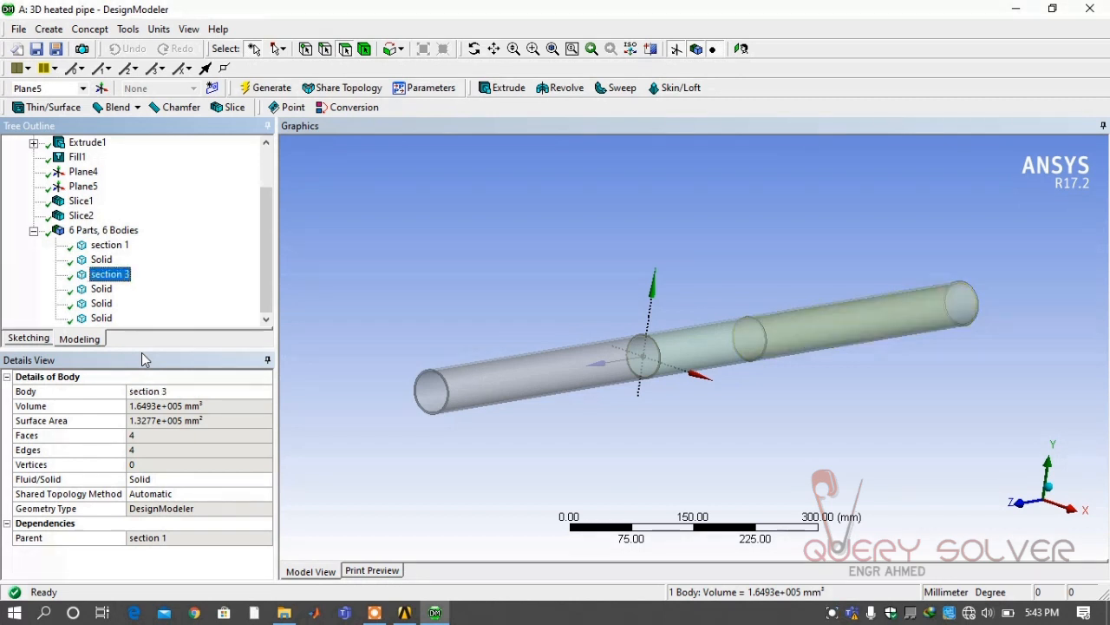
Name the middle pipe body 'heated section' and the fluid bodies 'fluid domain'
{"action": "left_click", "coordinate": [100, 302]}
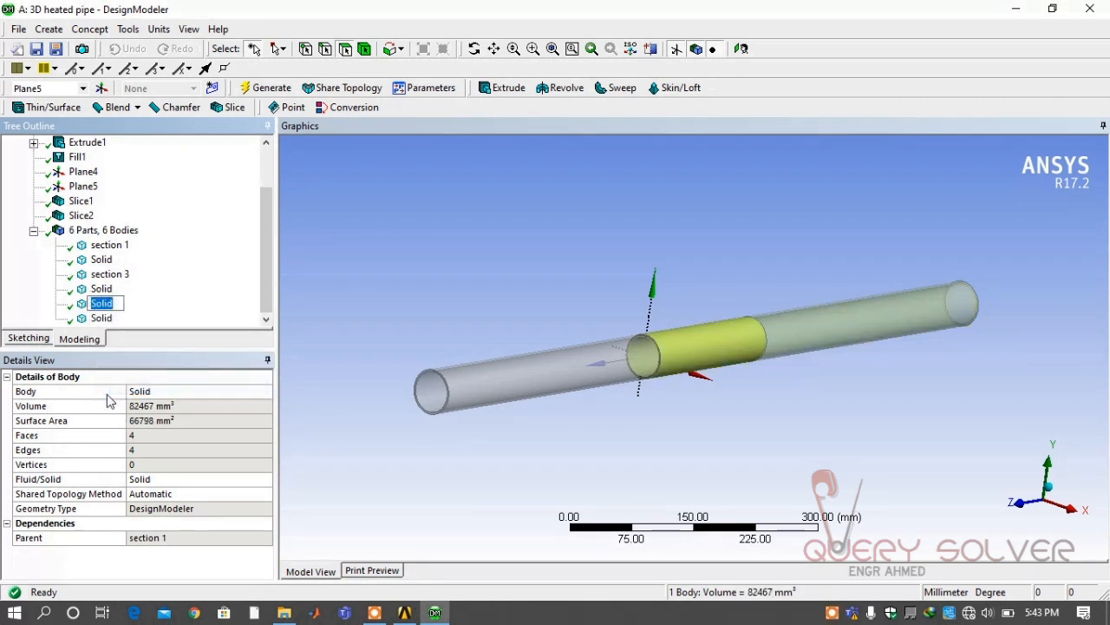
{"action": "type", "text": "heated s"}
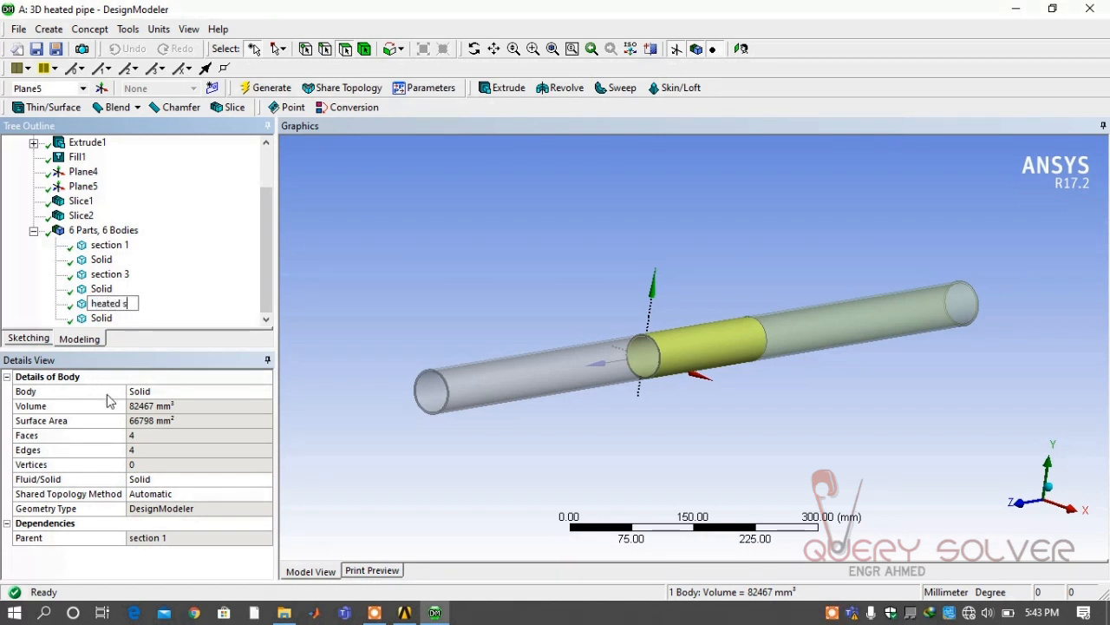
{"action": "type", "text": "ection"}
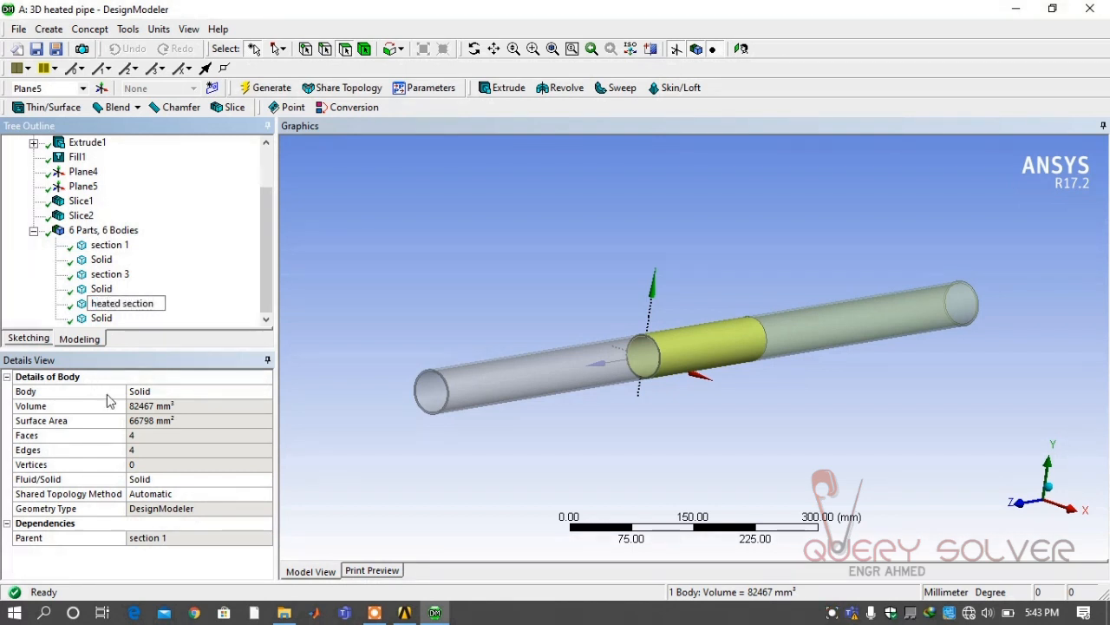
{"action": "right_click", "coordinate": [101, 259]}
{"action": "type", "text": "f"}
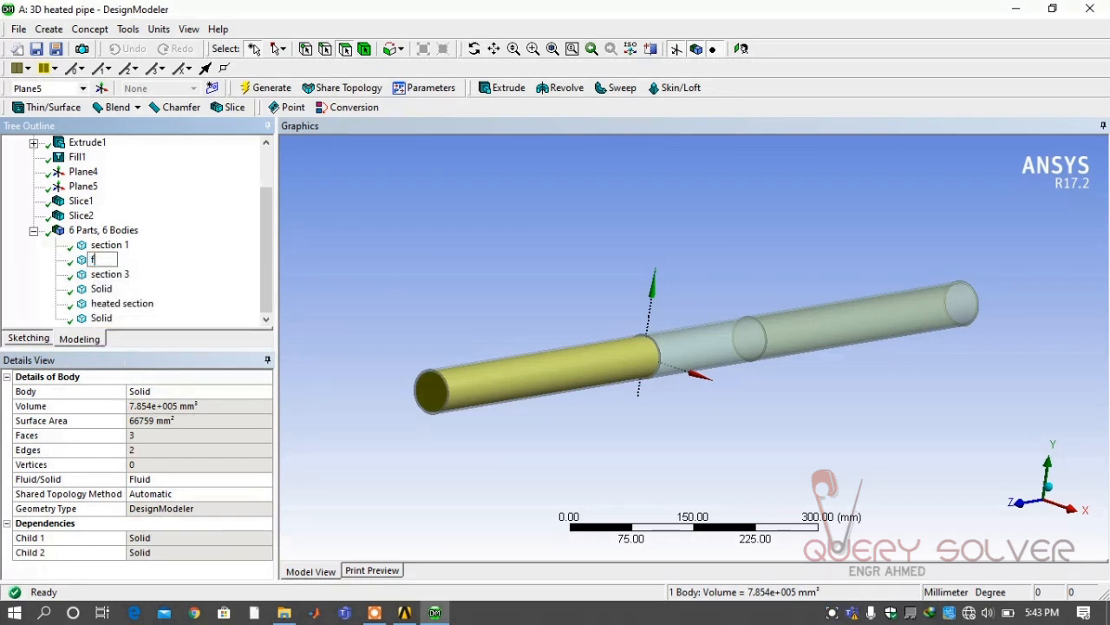
{"action": "type", "text": "luid domain"}
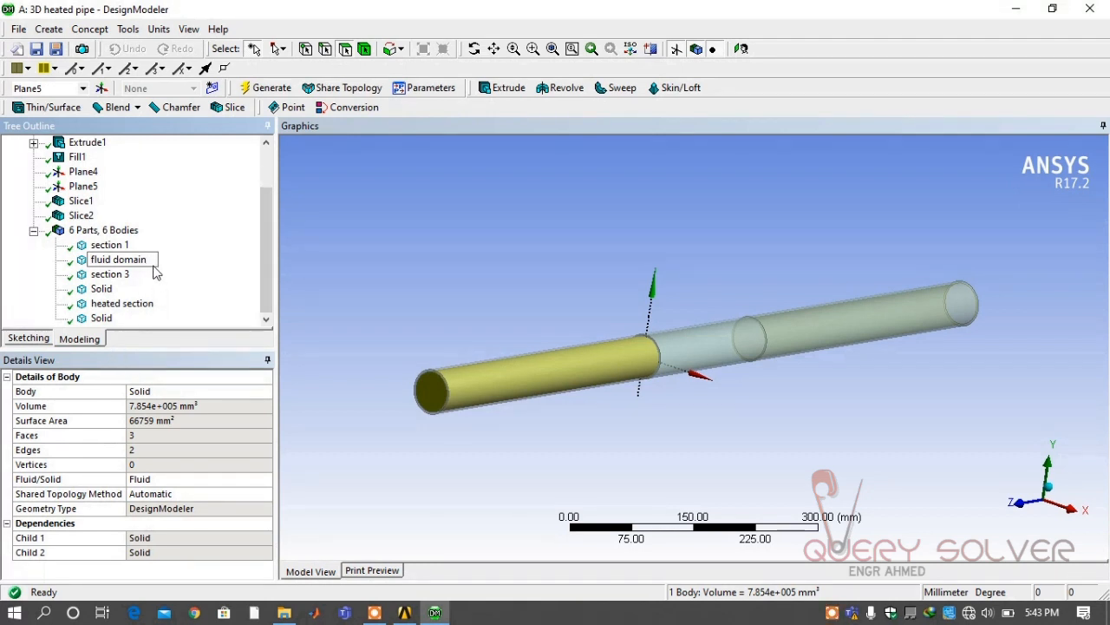
{"action": "double_click", "coordinate": [118, 259]}
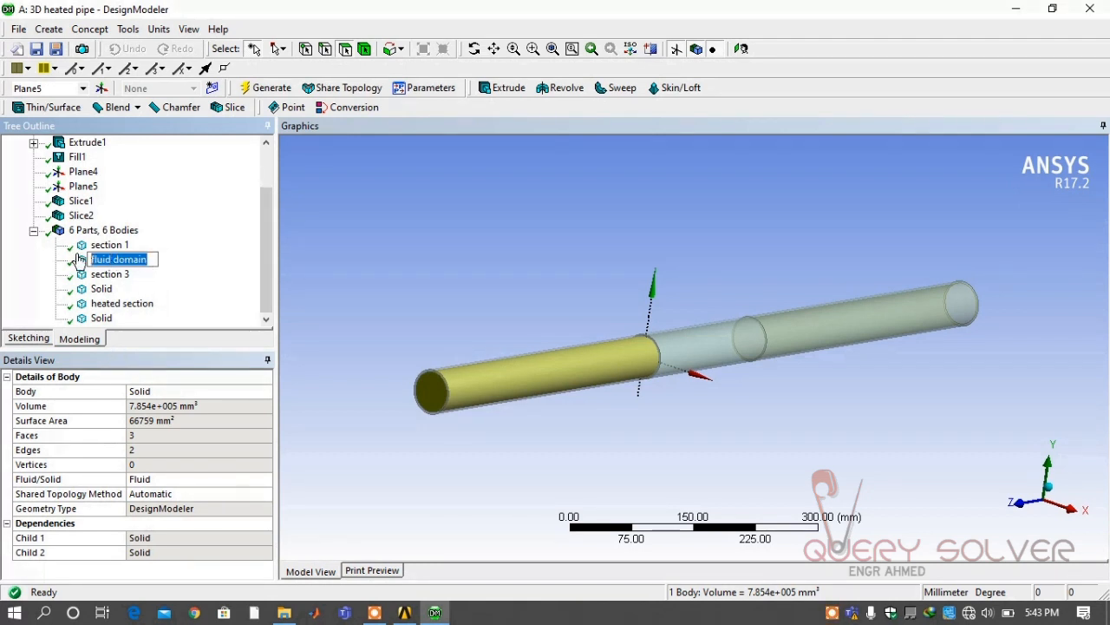
{"action": "right_click", "coordinate": [101, 288]}
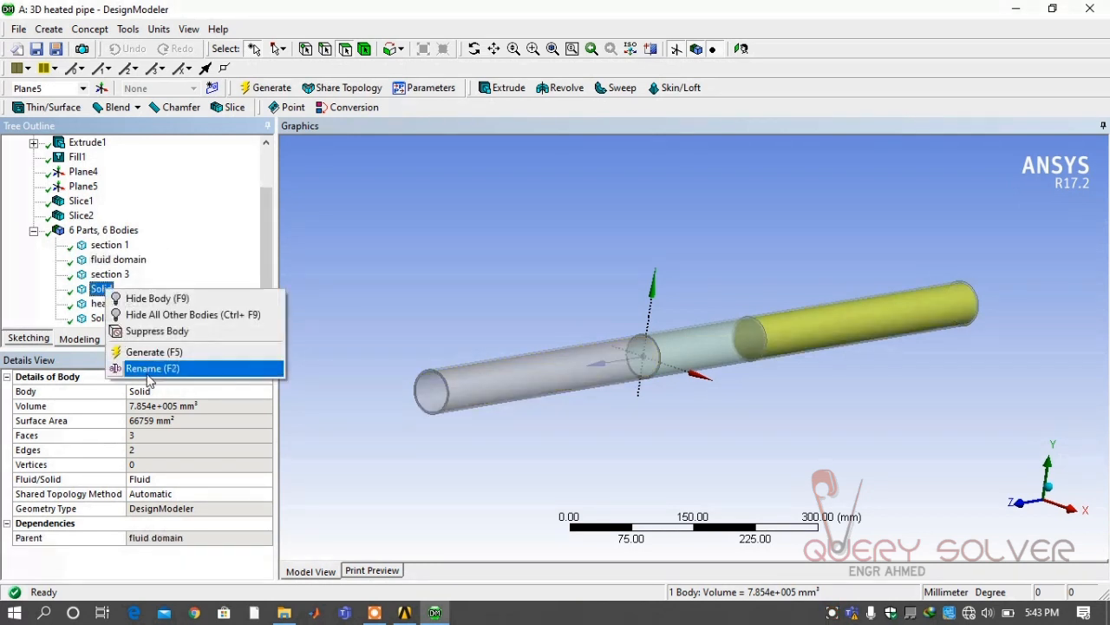
{"action": "left_click", "coordinate": [153, 368]}
{"action": "type", "text": "fluid domain"}
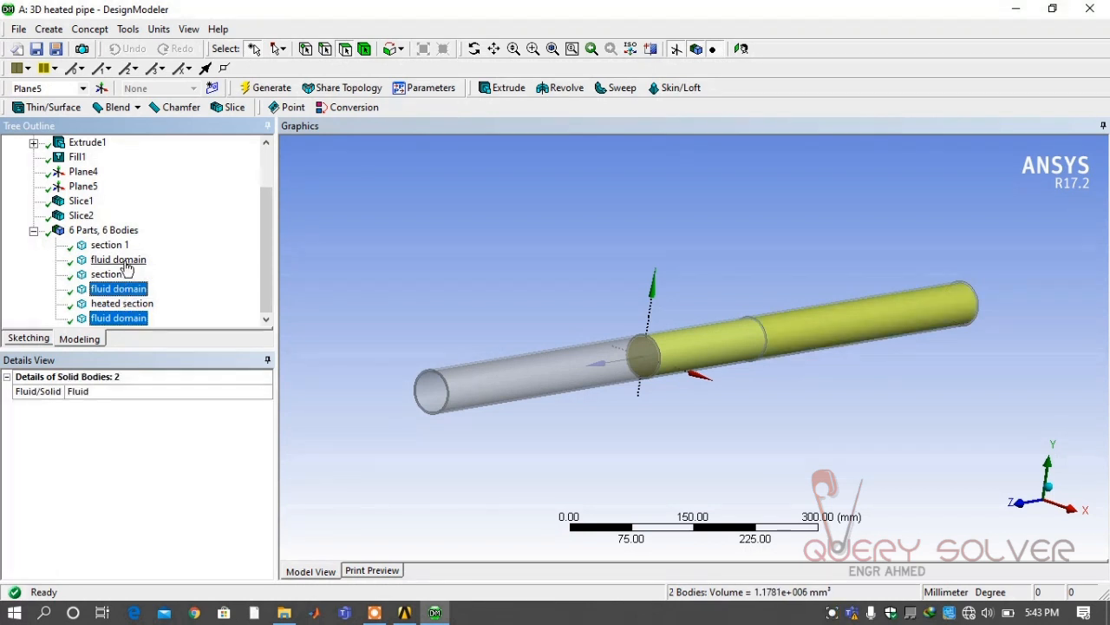
Unite the three fluid domain bodies with a Boolean and generate it
{"action": "left_click", "coordinate": [118, 261]}
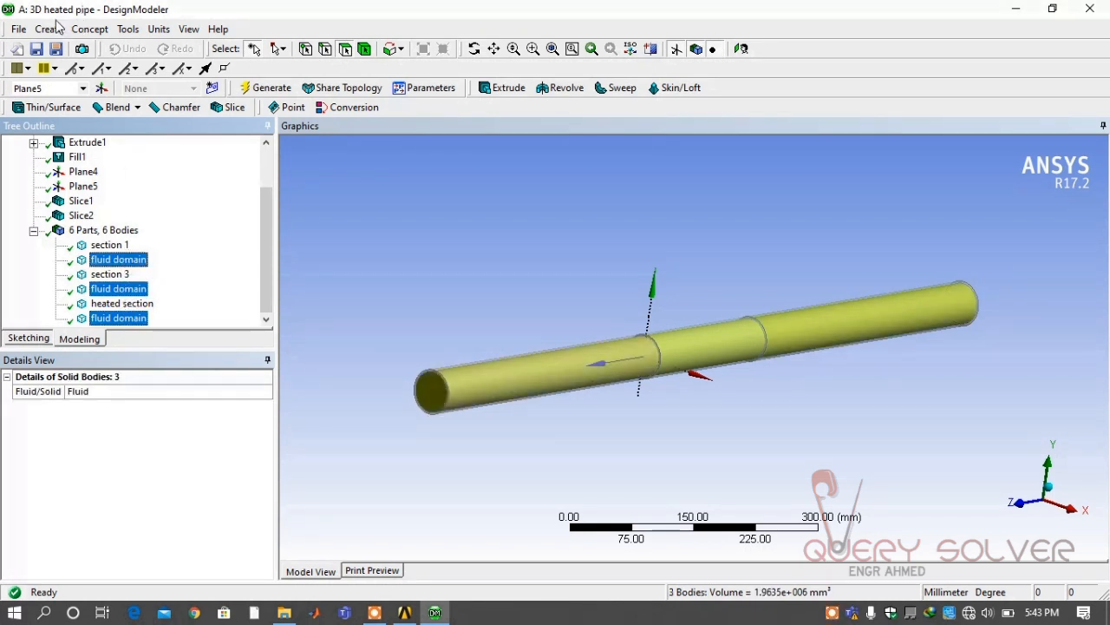
{"action": "left_click", "coordinate": [49, 27]}
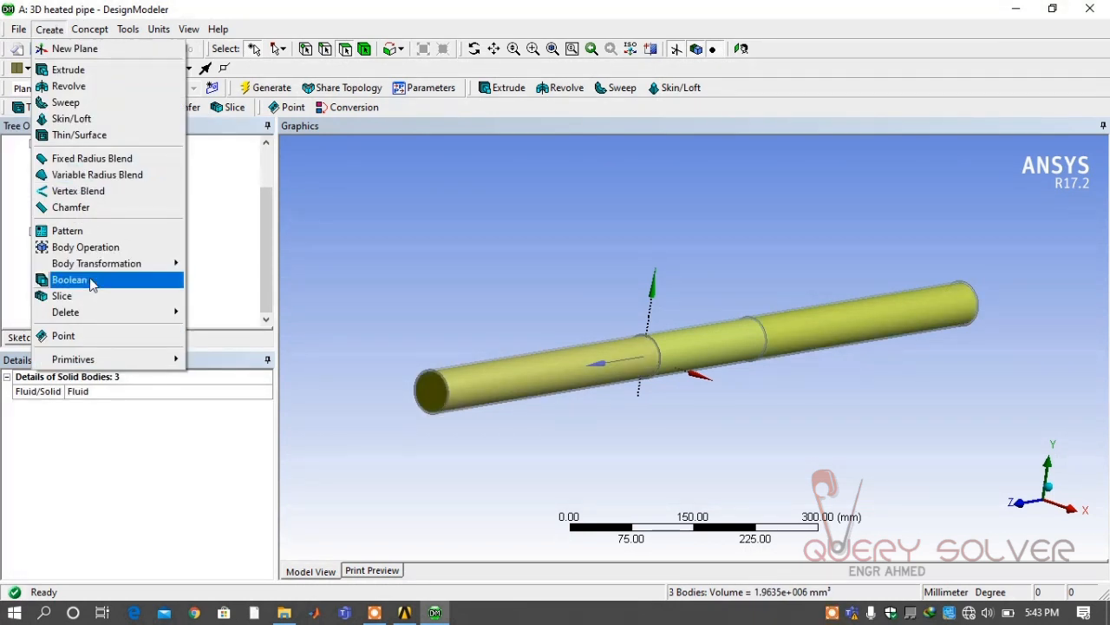
{"action": "left_click", "coordinate": [69, 279]}
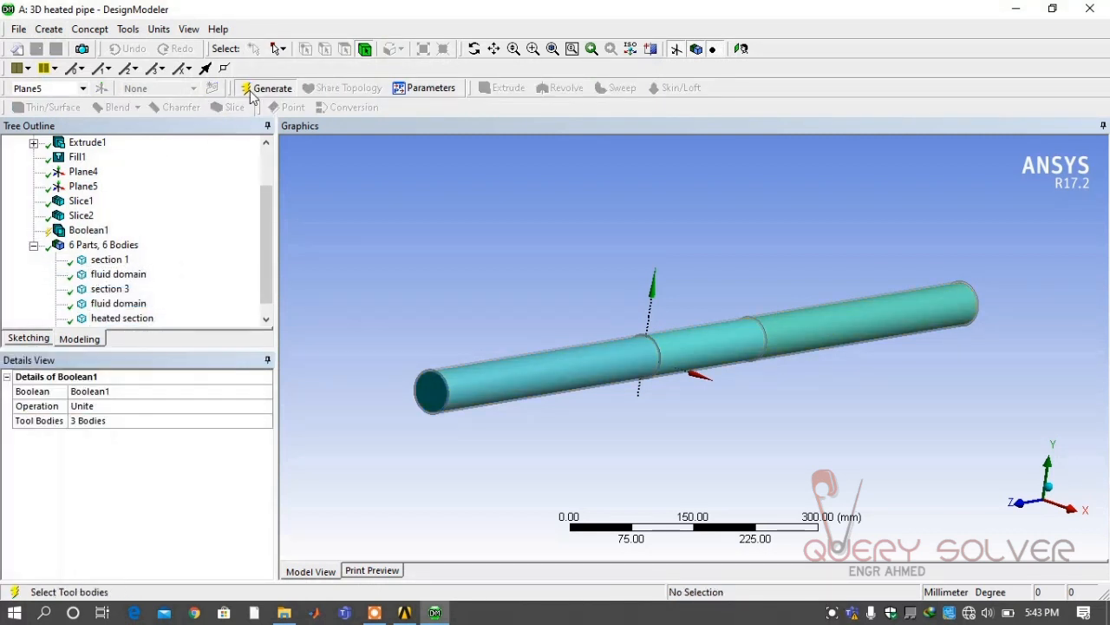
{"action": "left_click", "coordinate": [272, 87]}
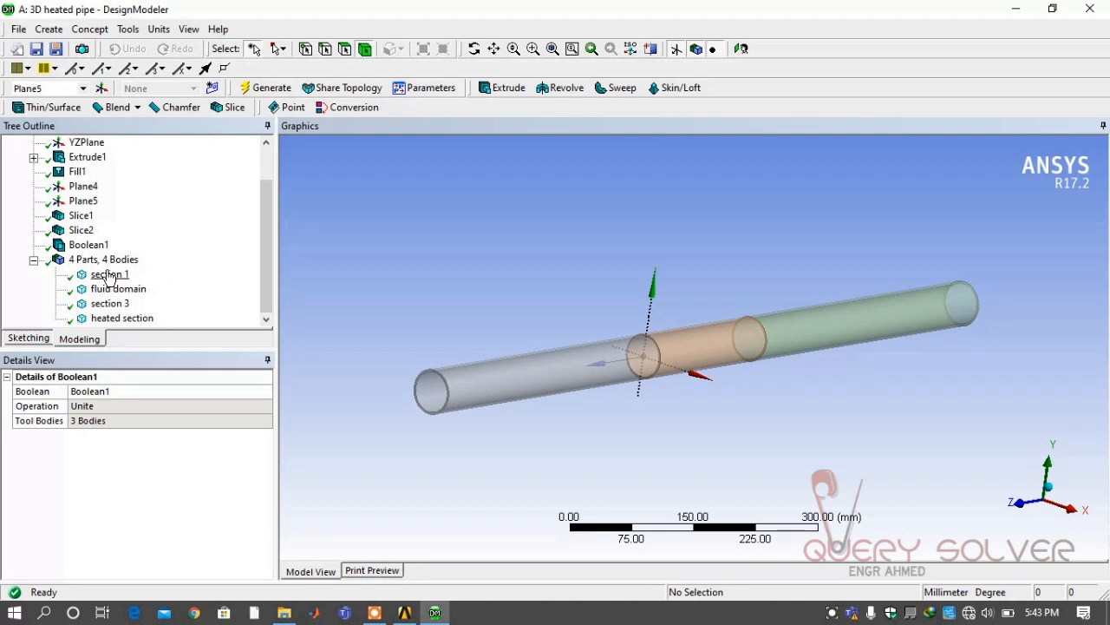
Check the merged fluid domain, section 3 and heated section bodies
{"action": "left_click", "coordinate": [118, 288]}
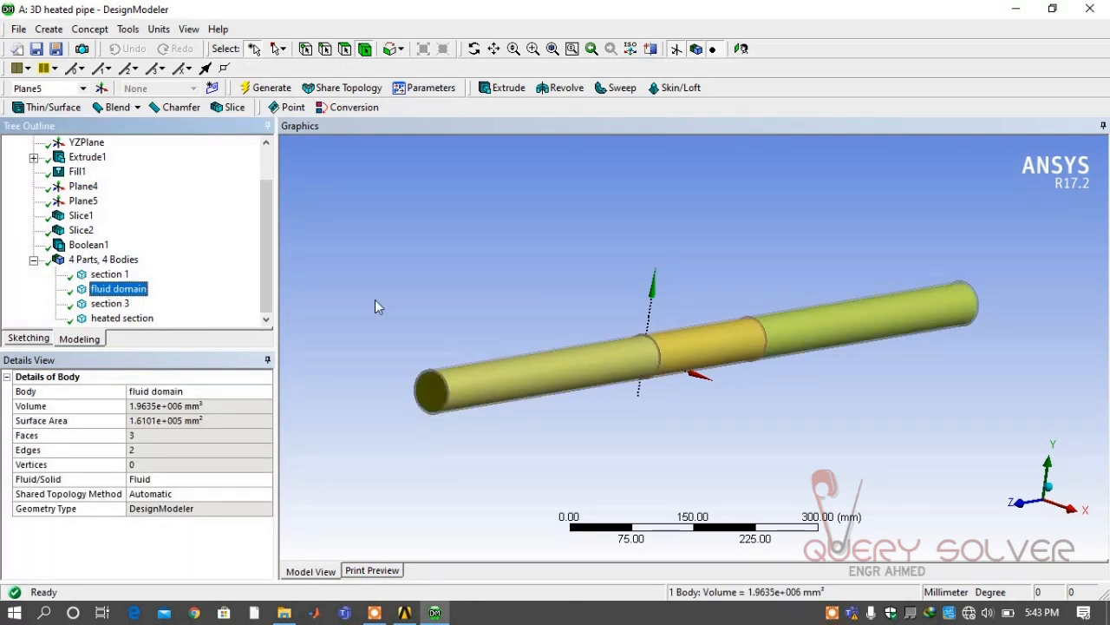
{"action": "left_click", "coordinate": [110, 302]}
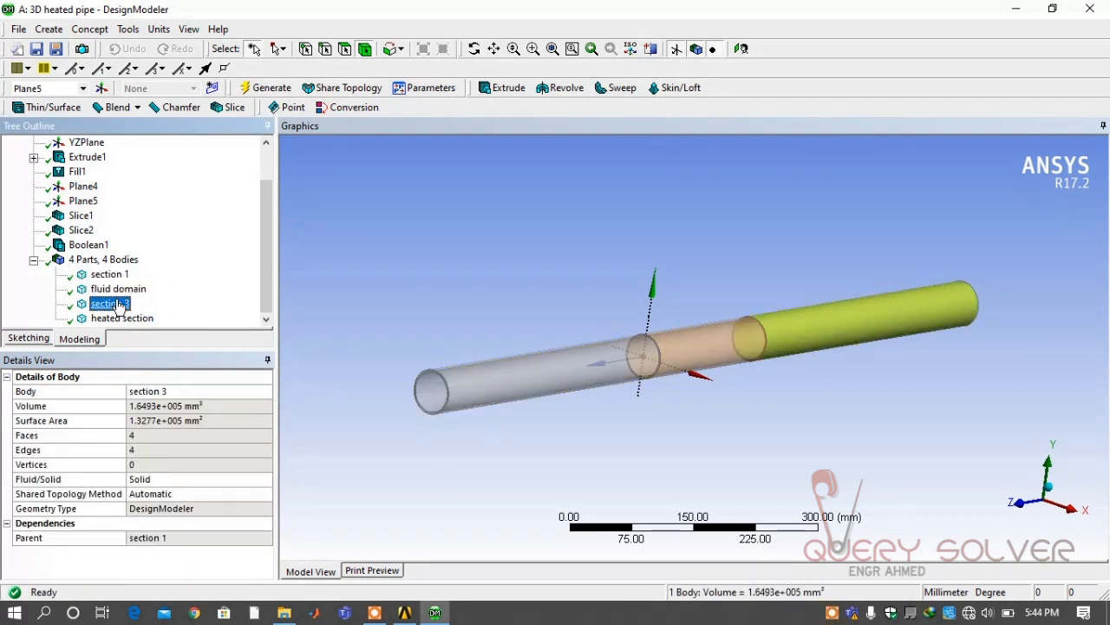
{"action": "left_click", "coordinate": [121, 317]}
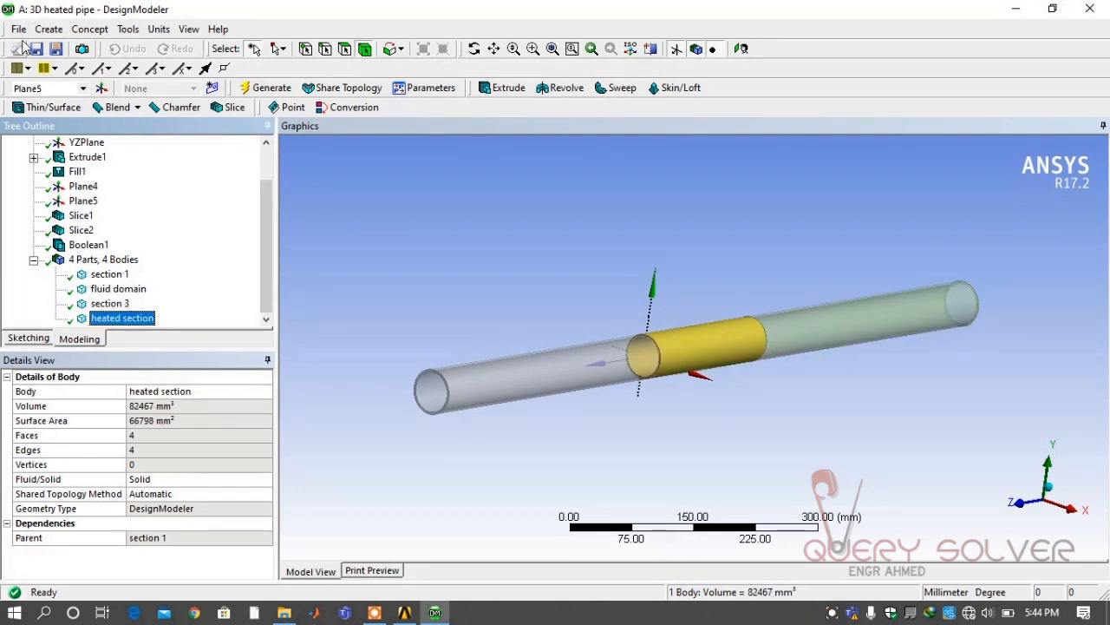
Start Save Project and create a new Desktop folder named 3d heated pipe wall
{"action": "left_click", "coordinate": [18, 28]}
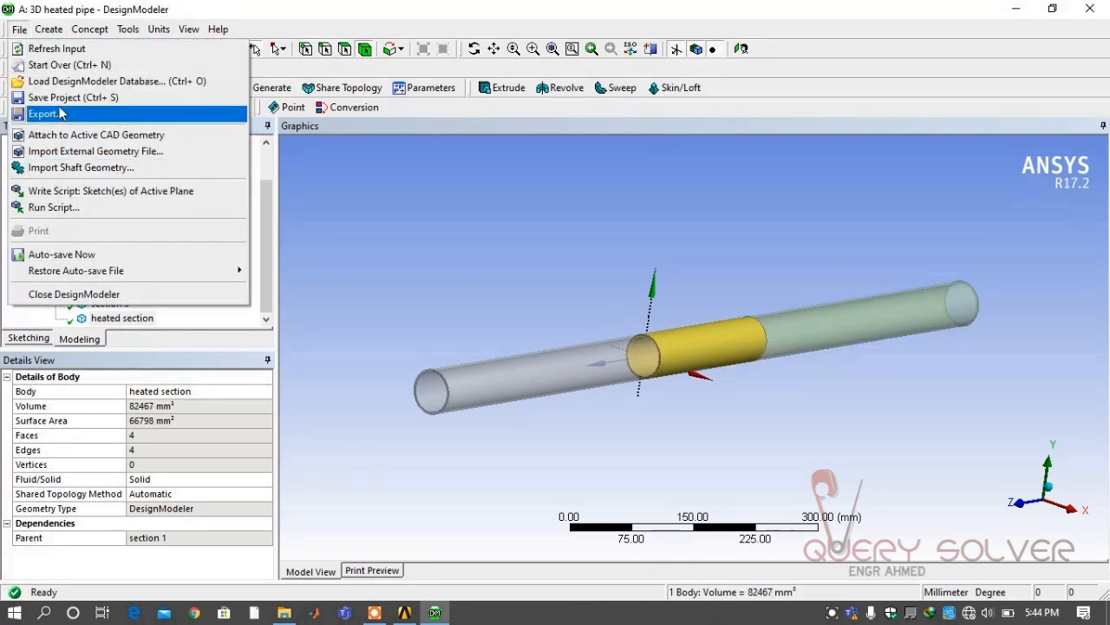
{"action": "left_click", "coordinate": [46, 114]}
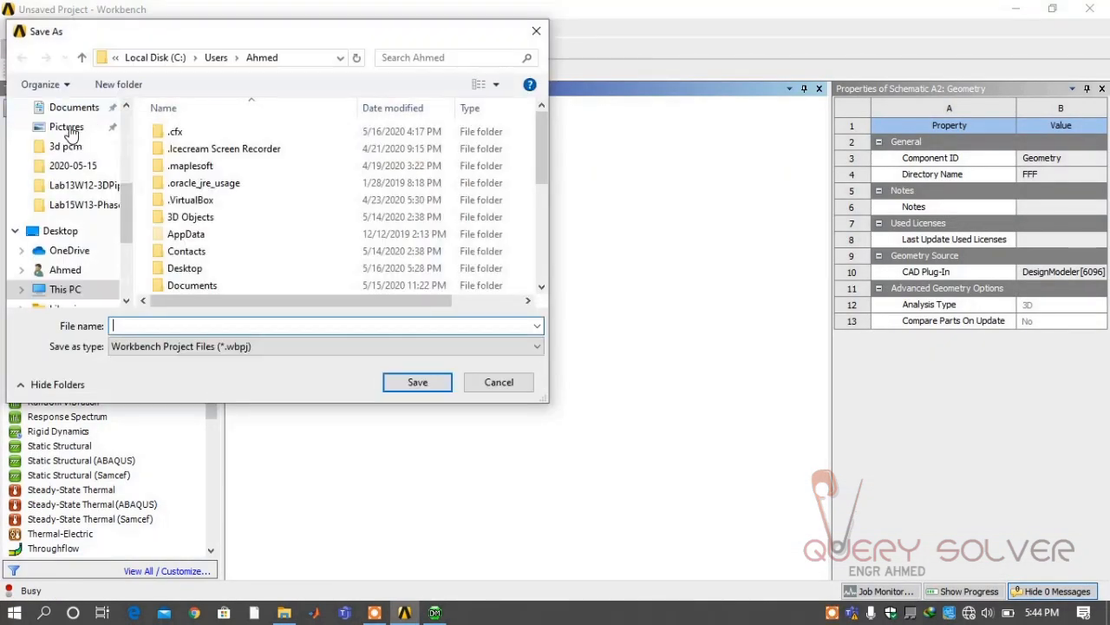
{"action": "left_click", "coordinate": [73, 146]}
{"action": "type", "text": "3"}
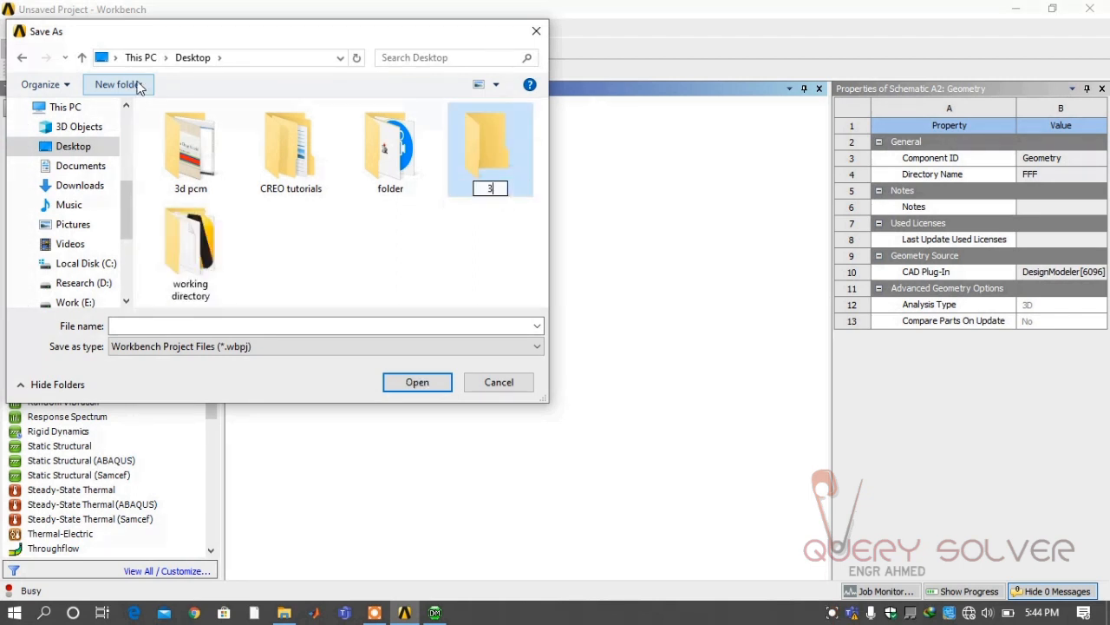
{"action": "type", "text": "d heated pipe wall"}
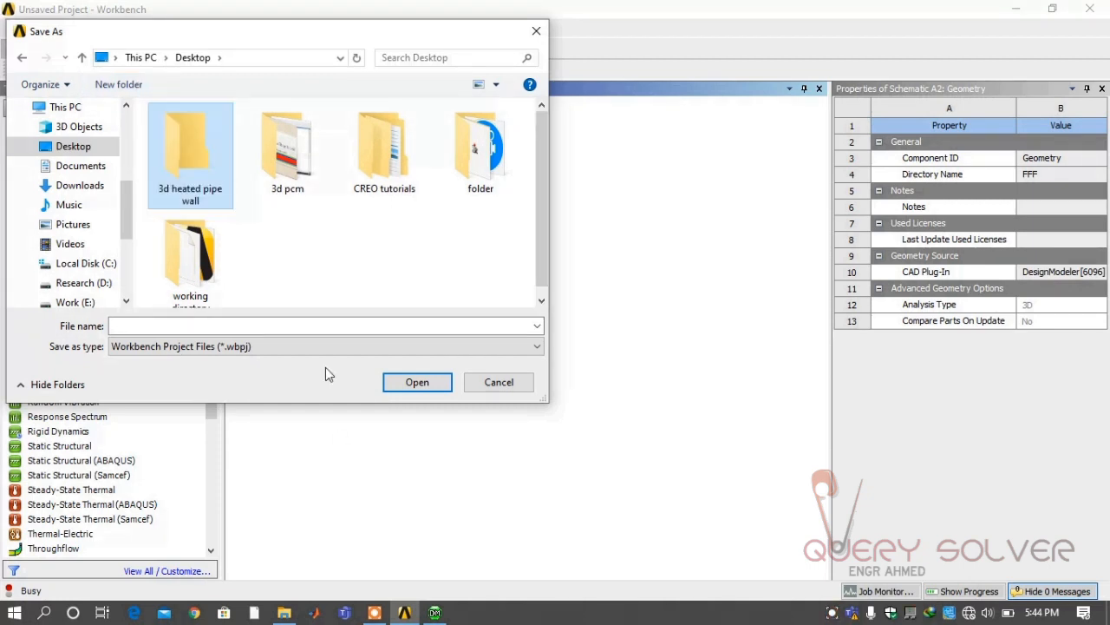
Save the project as heated pipe inside the 3d heated pipe wall folder
{"action": "double_click", "coordinate": [191, 153]}
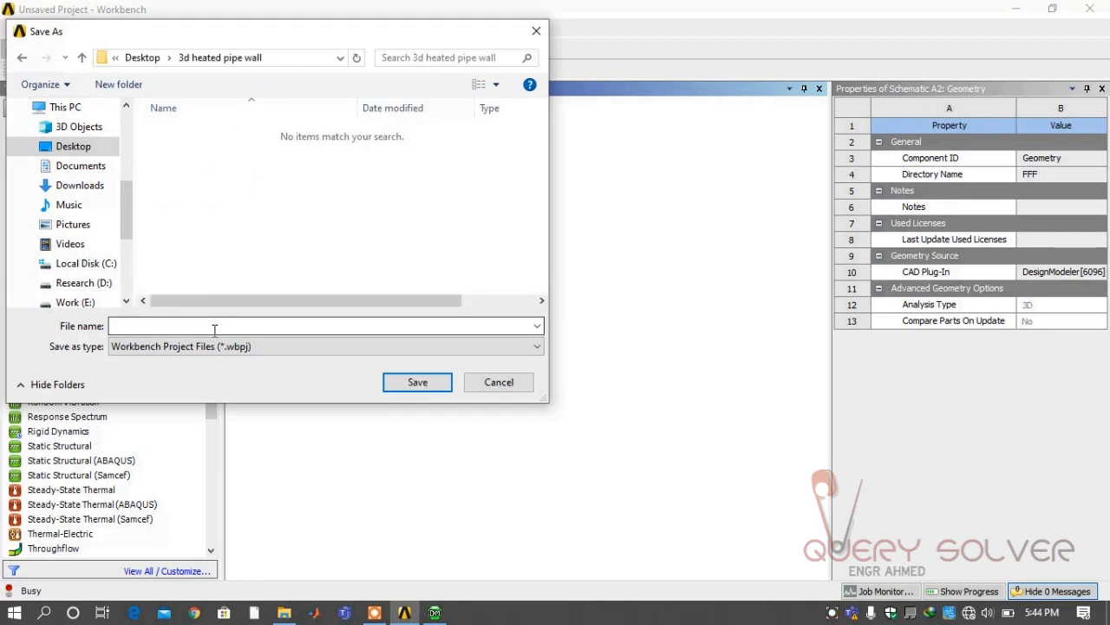
{"action": "type", "text": "heated pipe"}
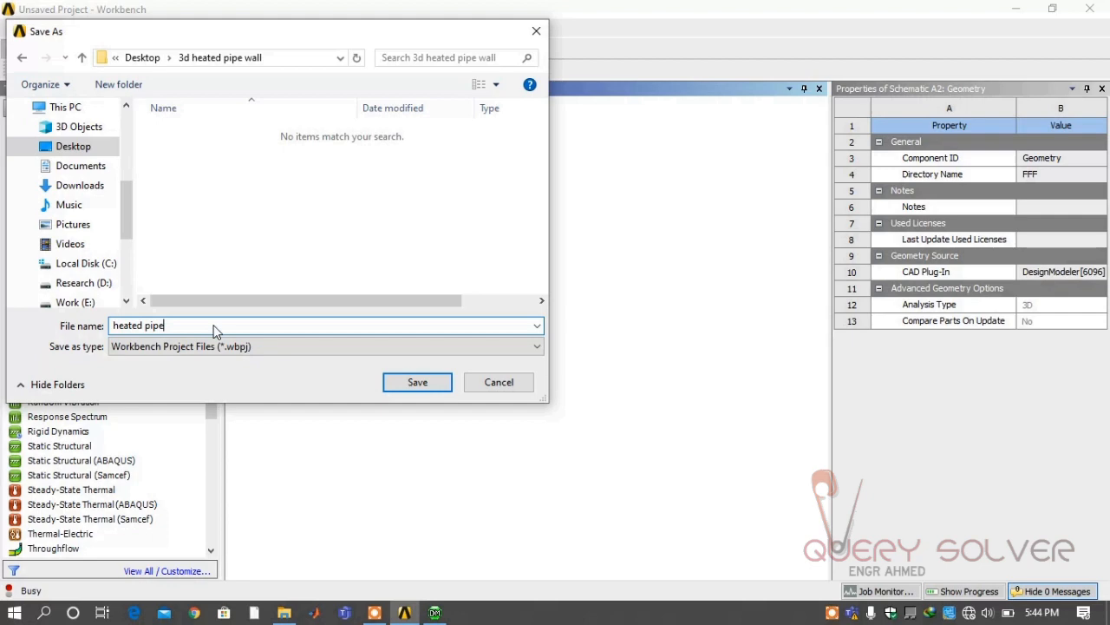
{"action": "left_click", "coordinate": [417, 382]}
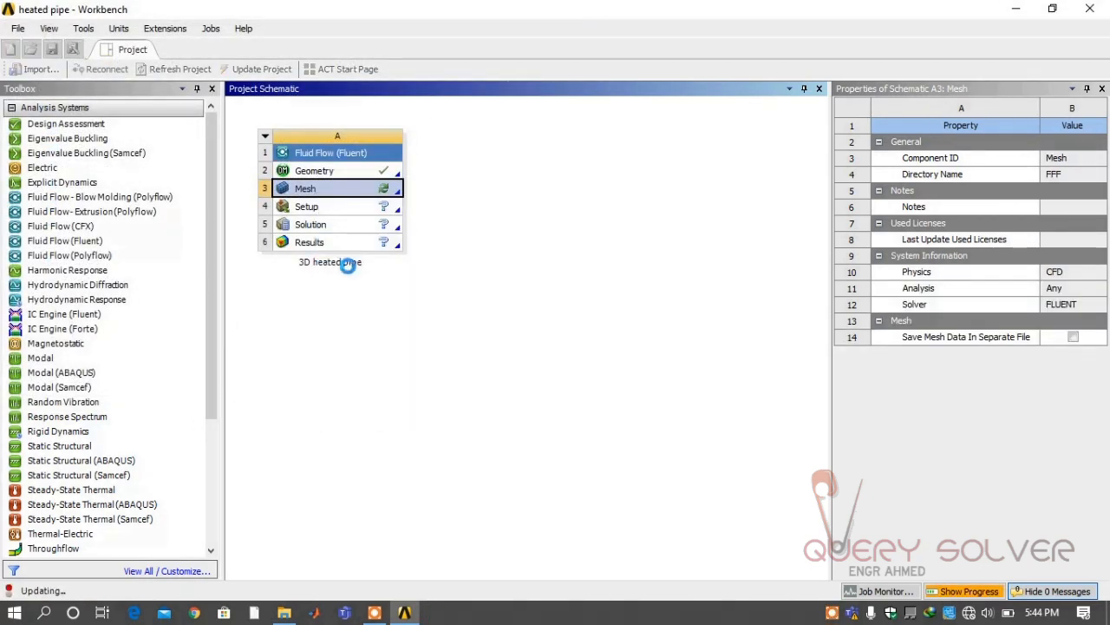
Open the Mesh component, fit the pipe in view and generate the initial mesh
{"action": "double_click", "coordinate": [306, 187]}
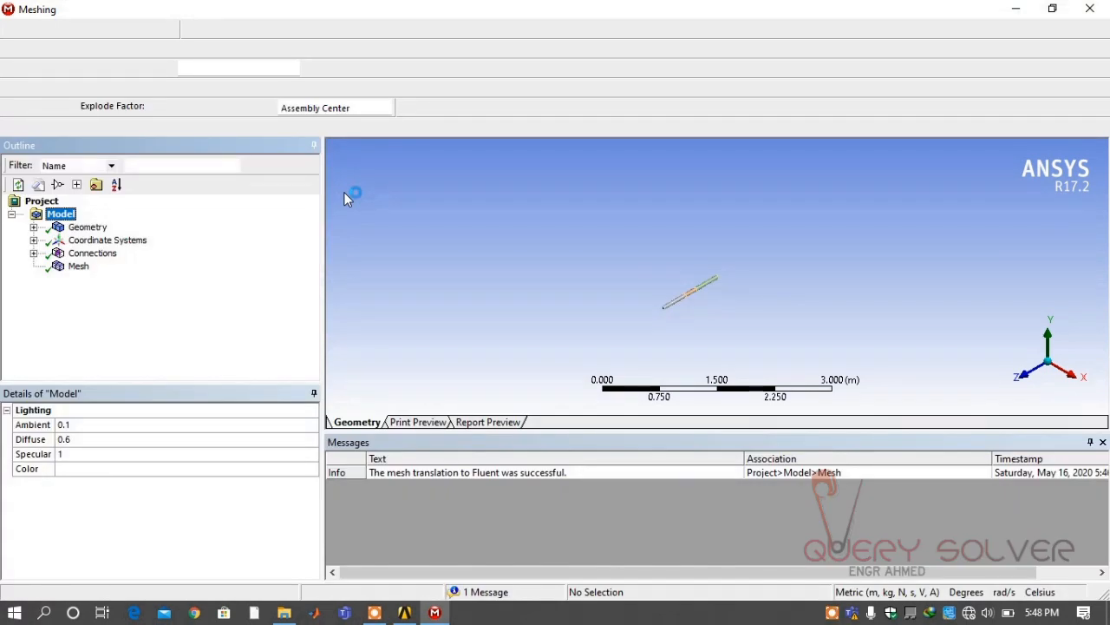
{"action": "mouse_move", "coordinate": [427, 71]}
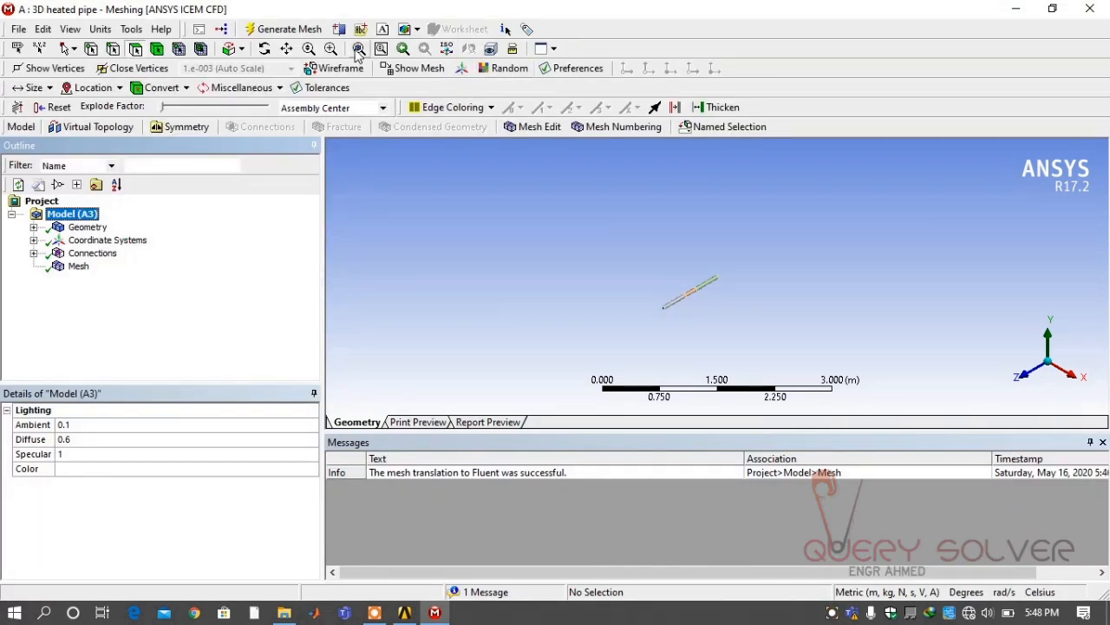
{"action": "left_click", "coordinate": [358, 48]}
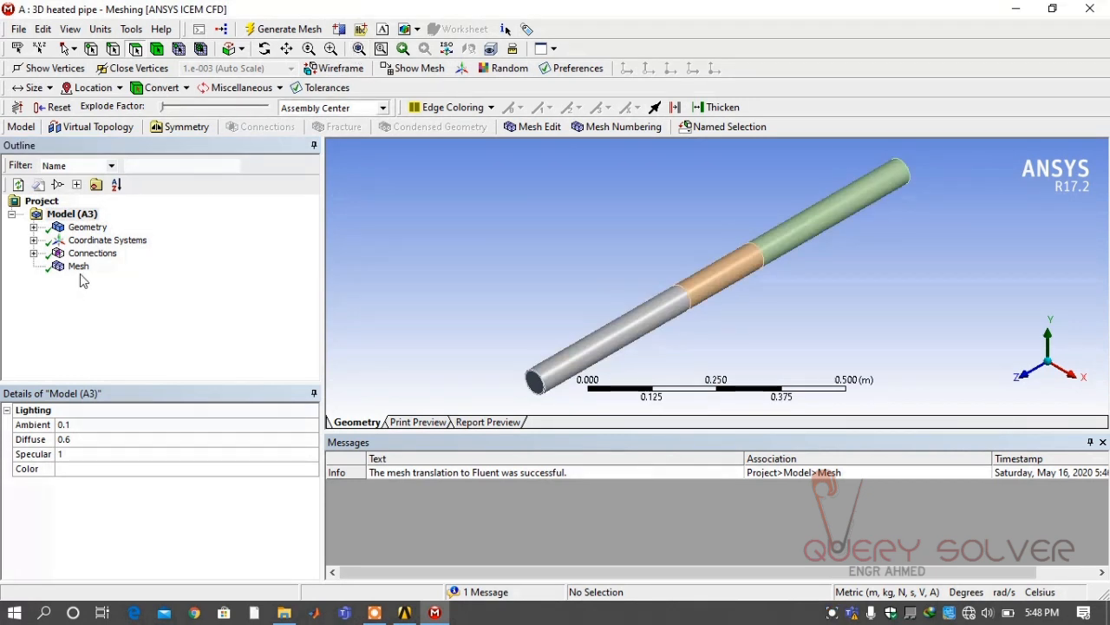
{"action": "left_click", "coordinate": [281, 28]}
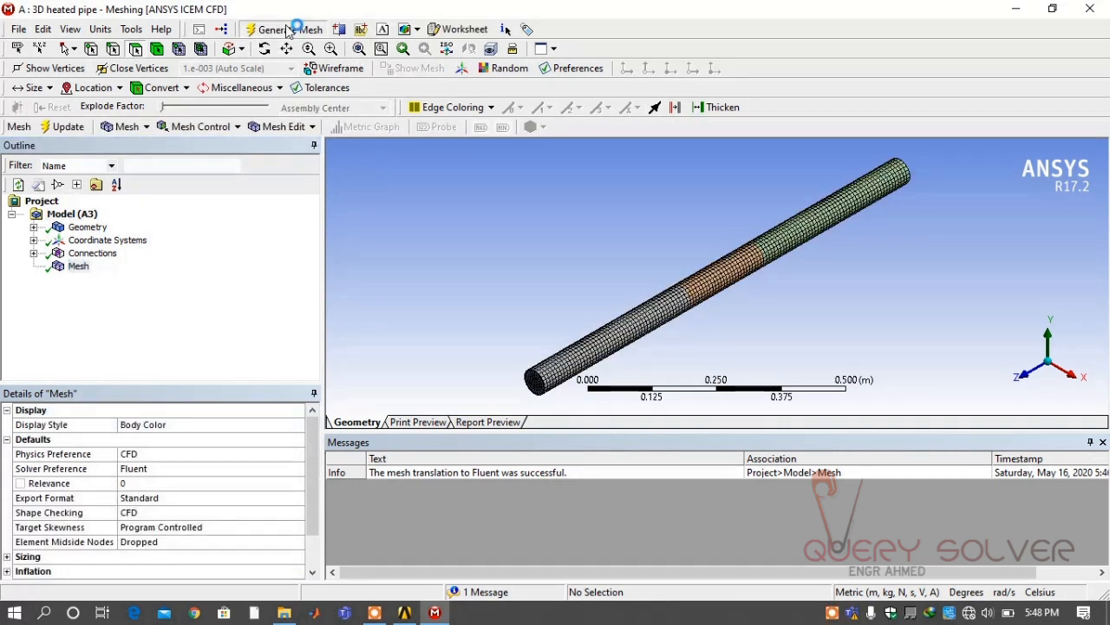
{"action": "mouse_move", "coordinate": [177, 145]}
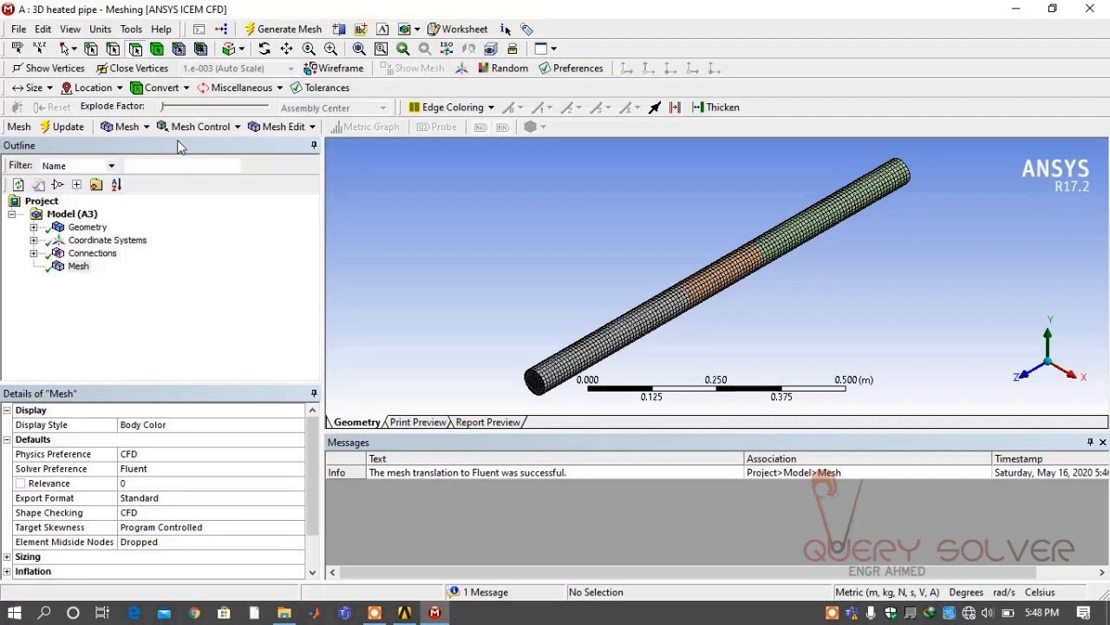
{"action": "left_click", "coordinate": [33, 226]}
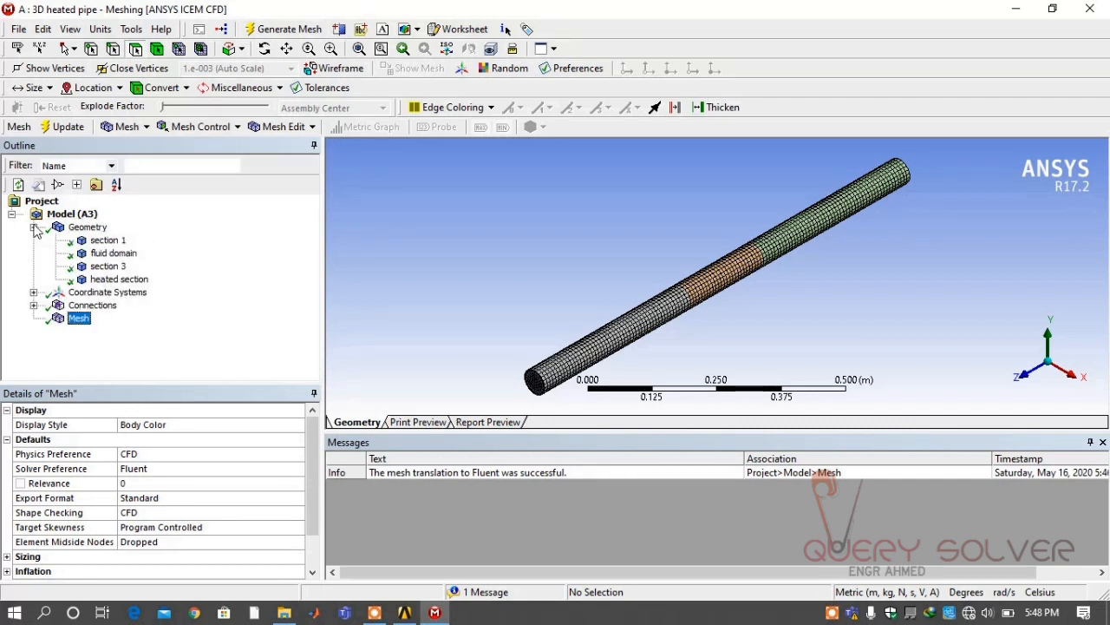
Hide the heated section body so the pipe ends beside it are exposed, showing the mesh
{"action": "left_click", "coordinate": [114, 254]}
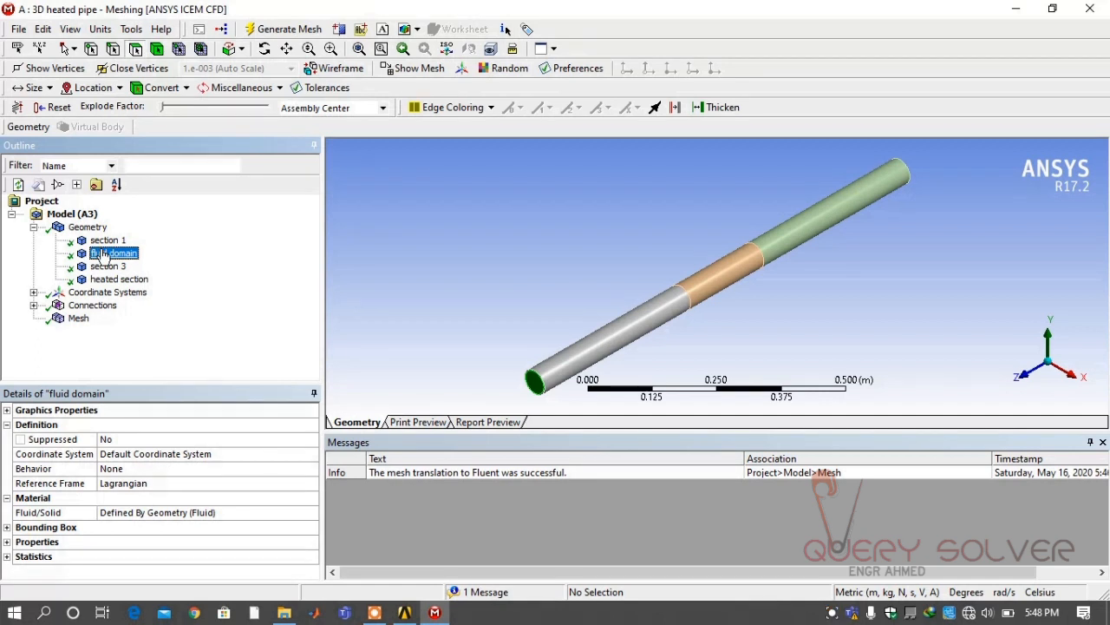
{"action": "right_click", "coordinate": [114, 253]}
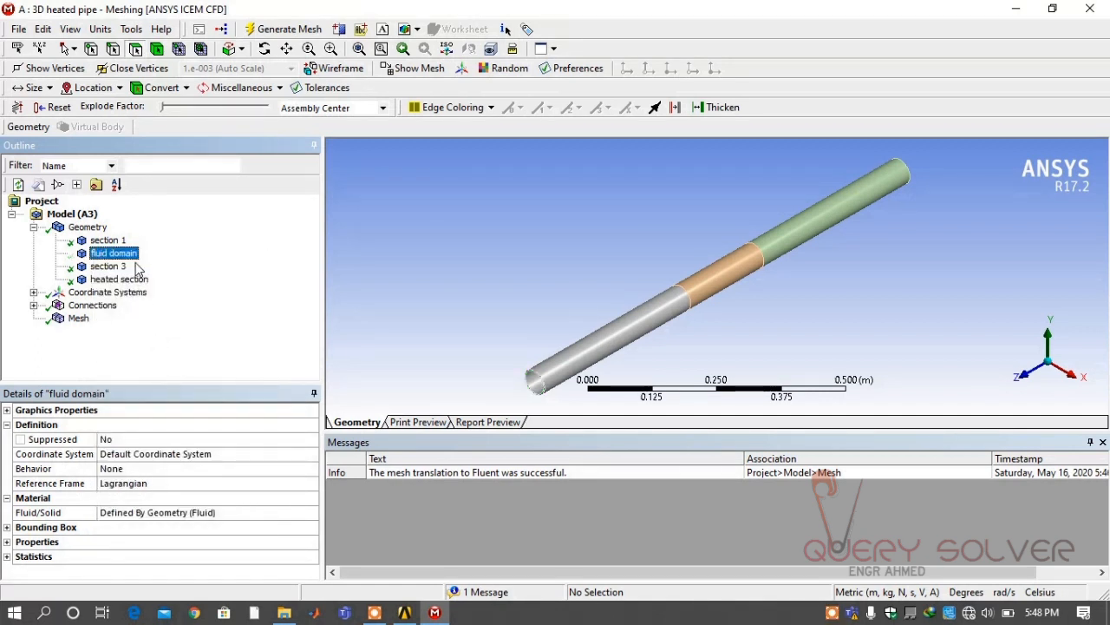
{"action": "right_click", "coordinate": [117, 277]}
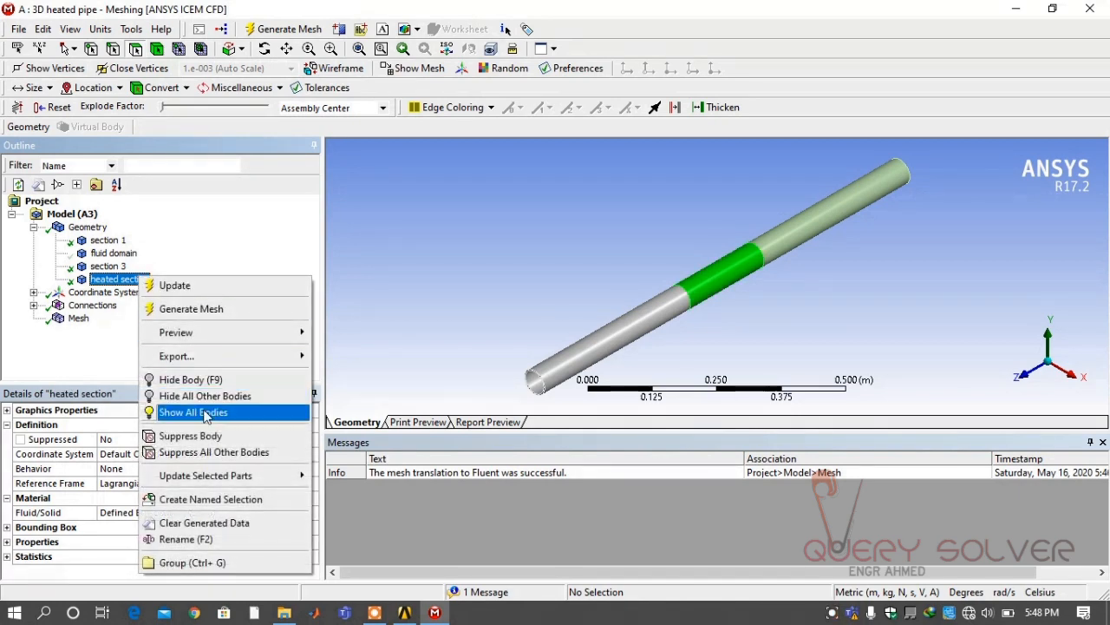
{"action": "left_click", "coordinate": [194, 413]}
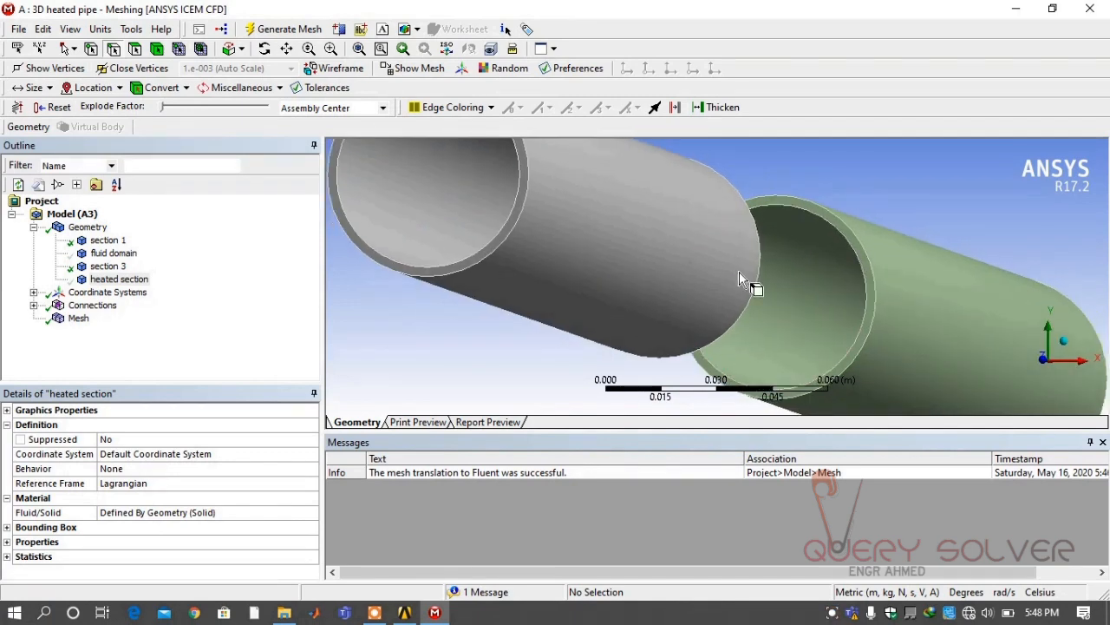
{"action": "left_click", "coordinate": [521, 234]}
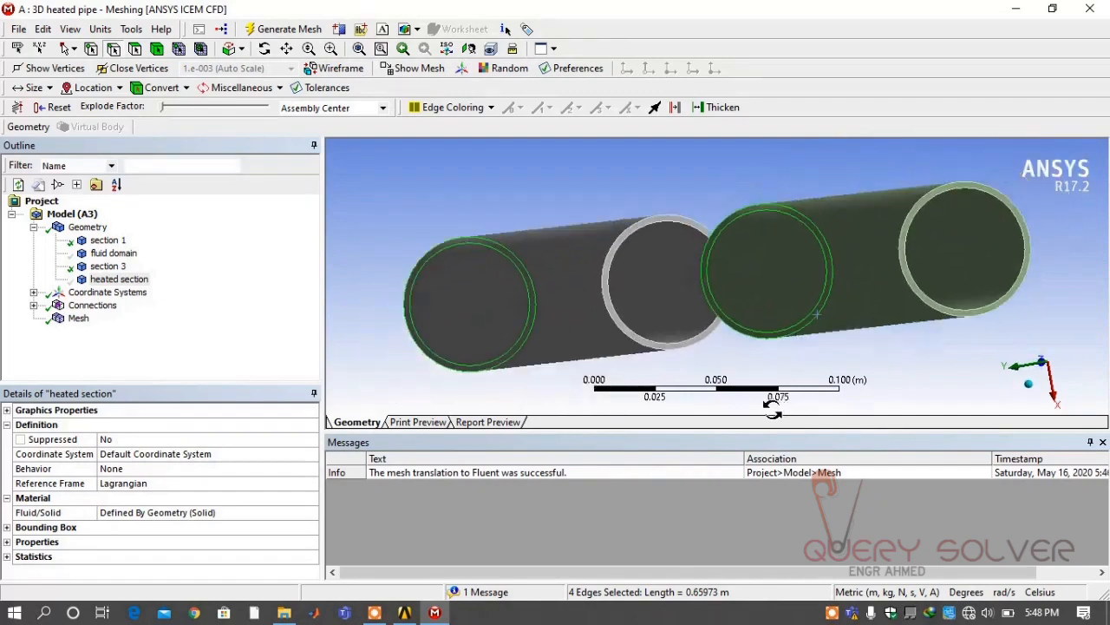
{"action": "left_click", "coordinate": [78, 318]}
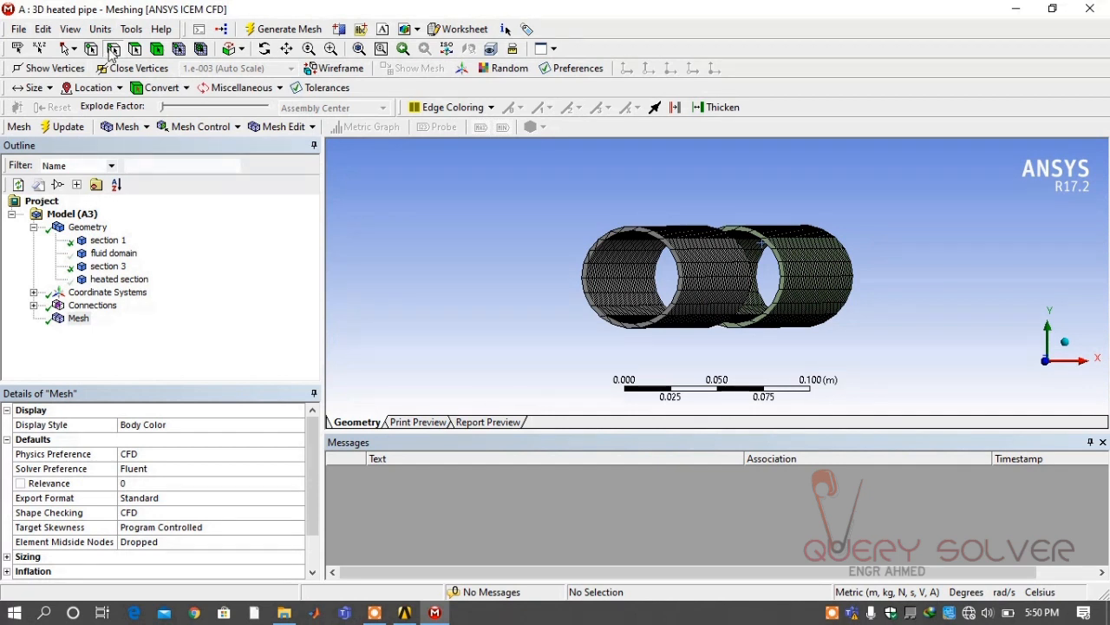
Ctrl-pick all eight circular end edges of section 1 and section 3, orbiting to reach them
{"action": "left_click", "coordinate": [607, 260]}
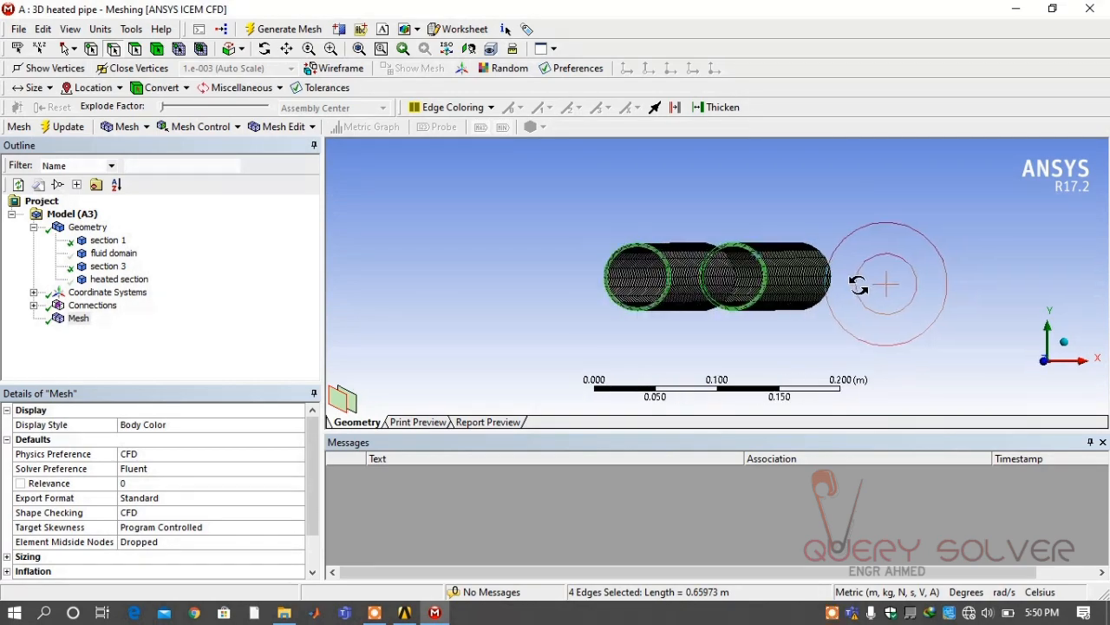
{"action": "left_click_drag", "start_coordinate": [884, 286], "coordinate": [642, 395]}
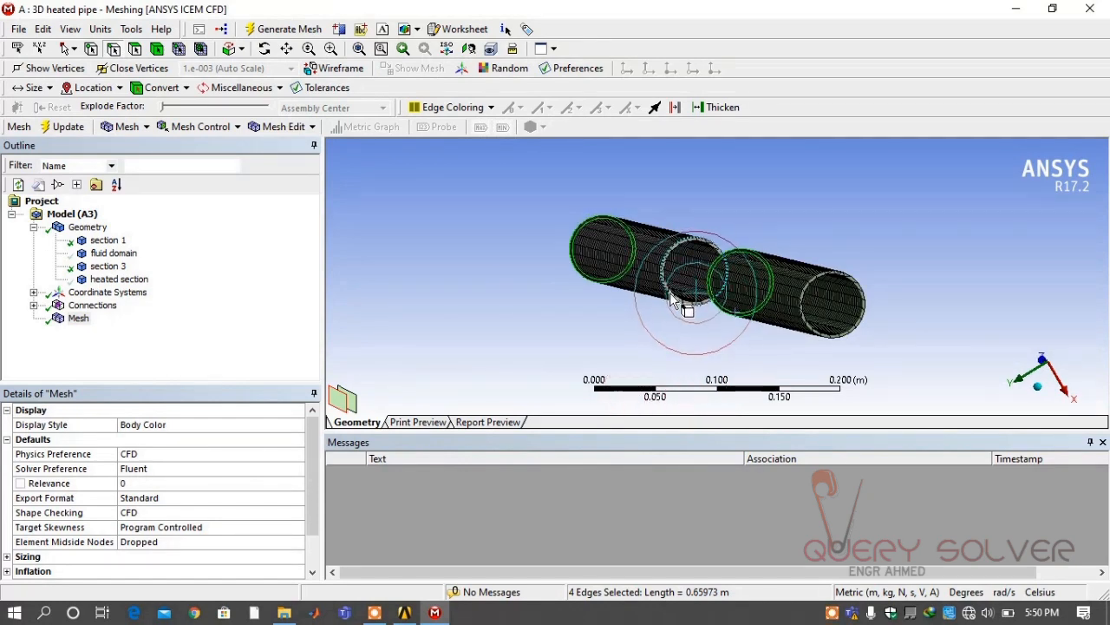
{"action": "left_click", "coordinate": [691, 299]}
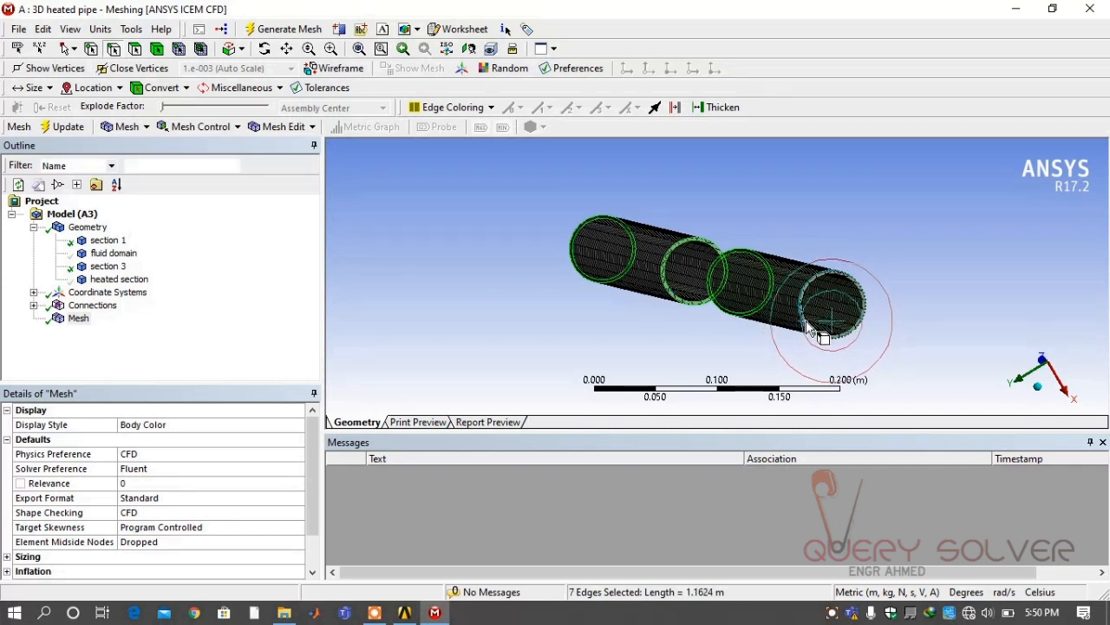
{"action": "left_click", "coordinate": [819, 326]}
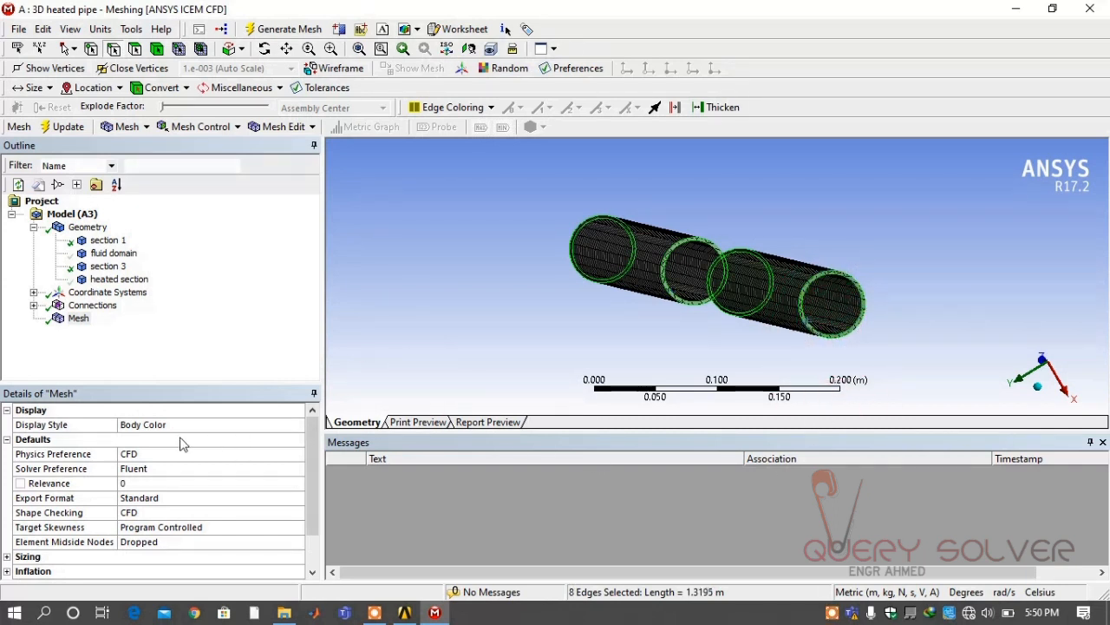
{"action": "mouse_move", "coordinate": [80, 327]}
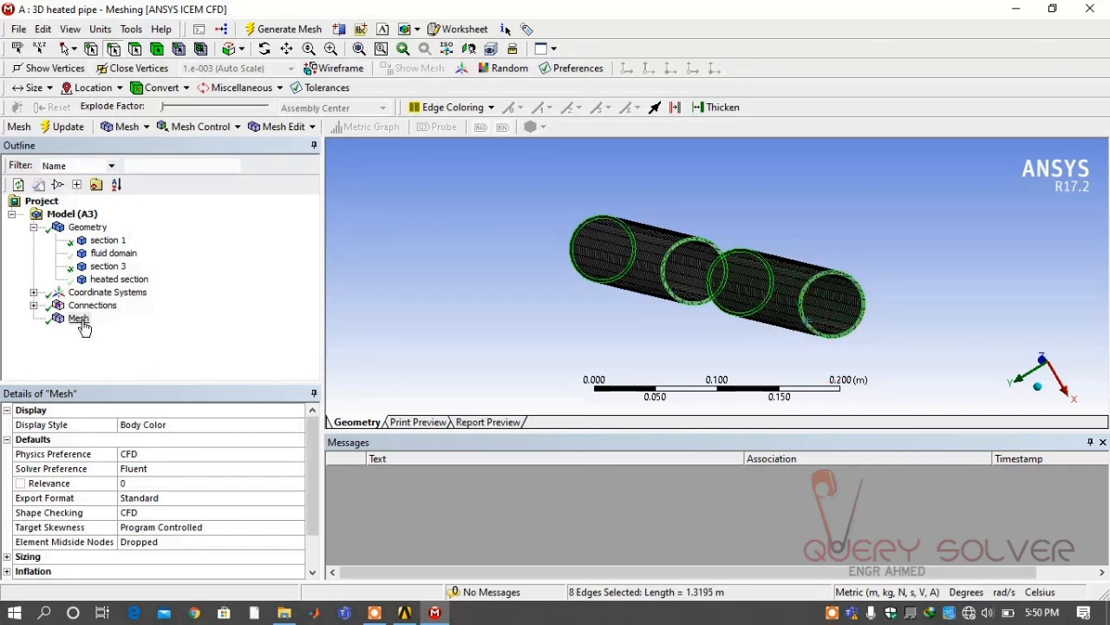
{"action": "left_click", "coordinate": [201, 125]}
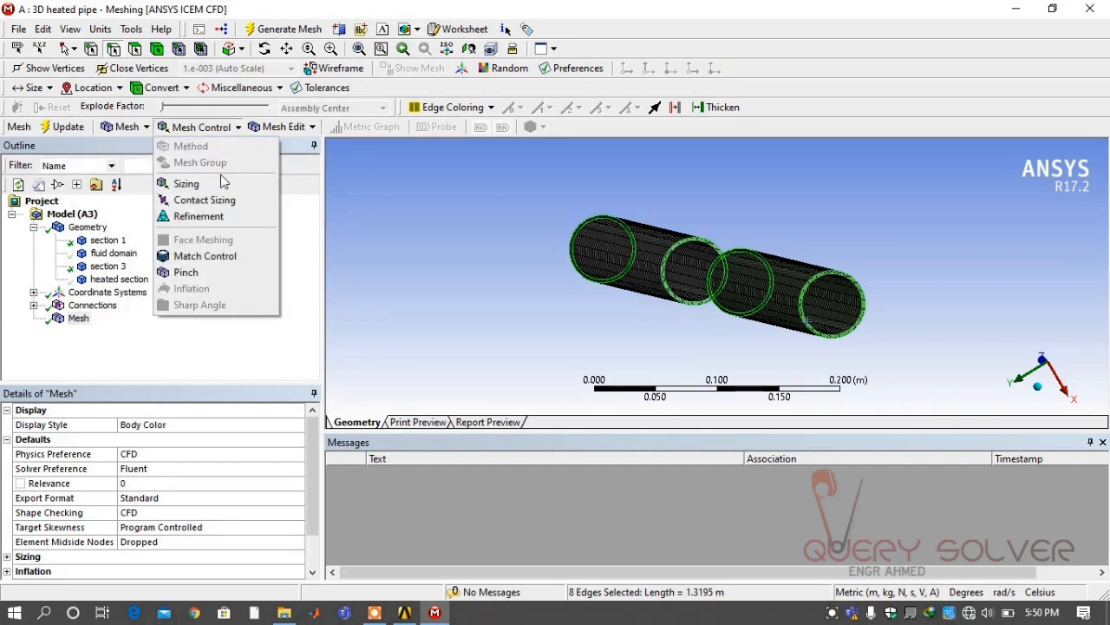
Add an Edge Sizing of 60 divisions on the eight edges and regenerate the mesh
{"action": "left_click", "coordinate": [186, 184]}
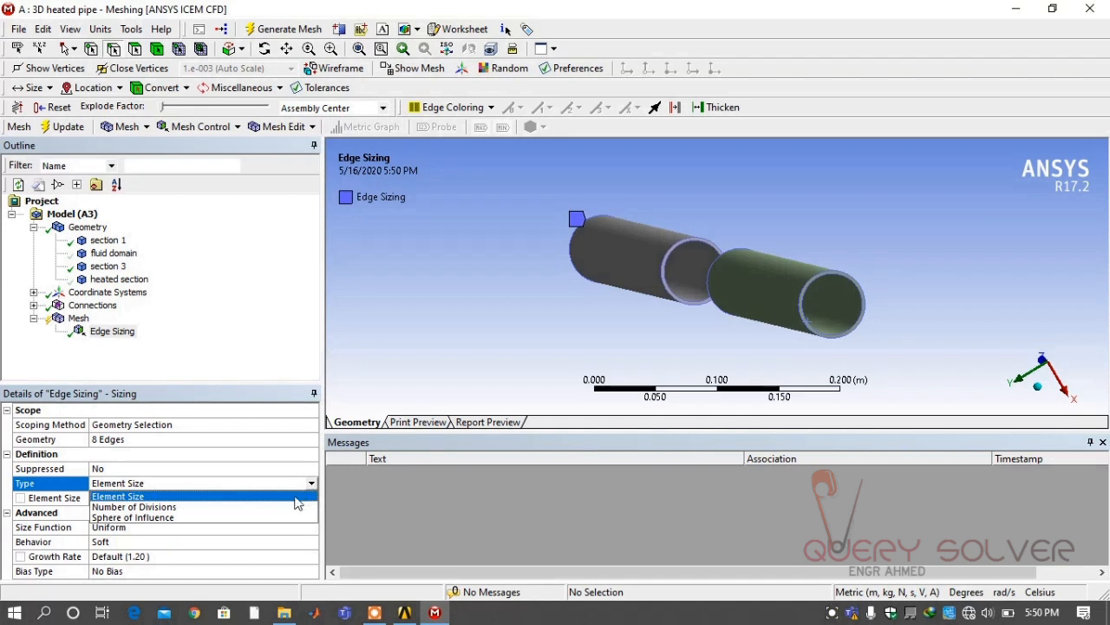
{"action": "left_click", "coordinate": [136, 506]}
{"action": "type", "text": "60"}
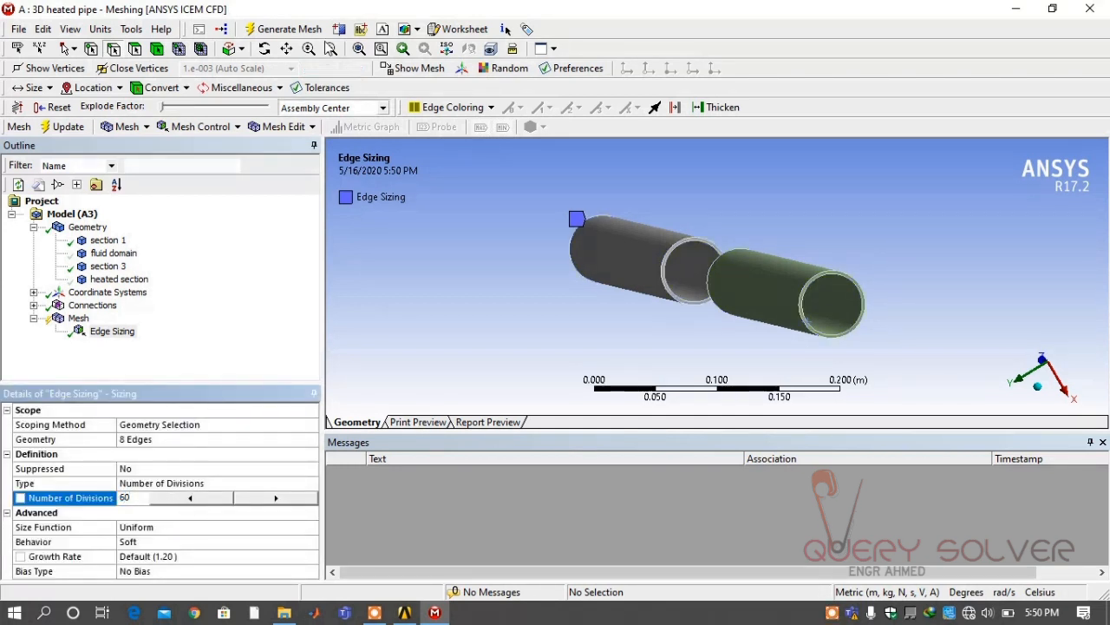
{"action": "left_click", "coordinate": [288, 28]}
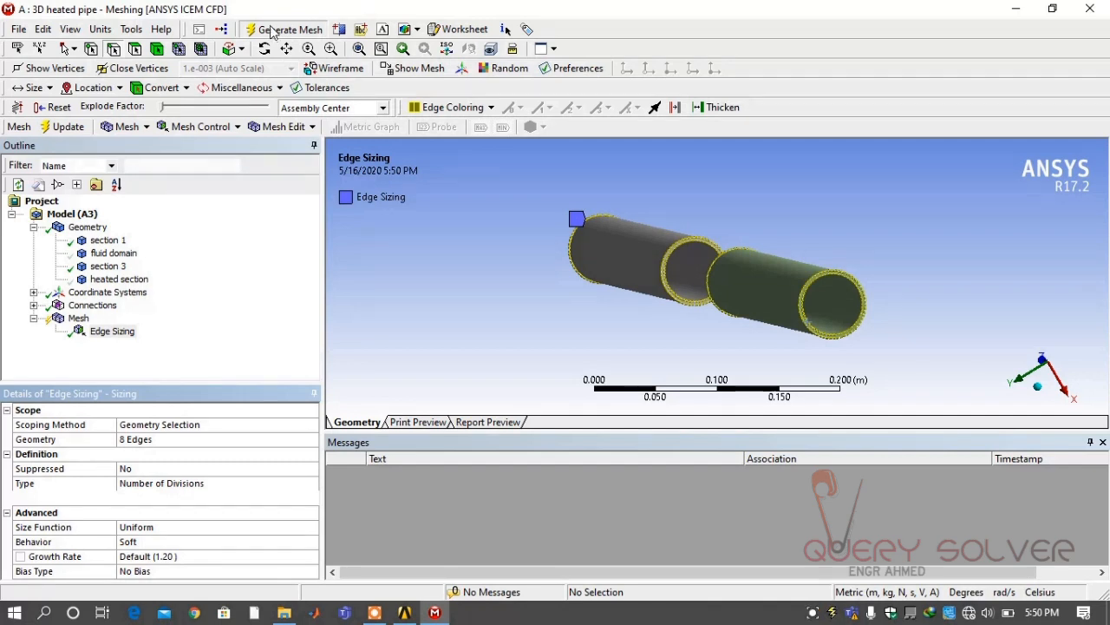
{"action": "left_click", "coordinate": [288, 27]}
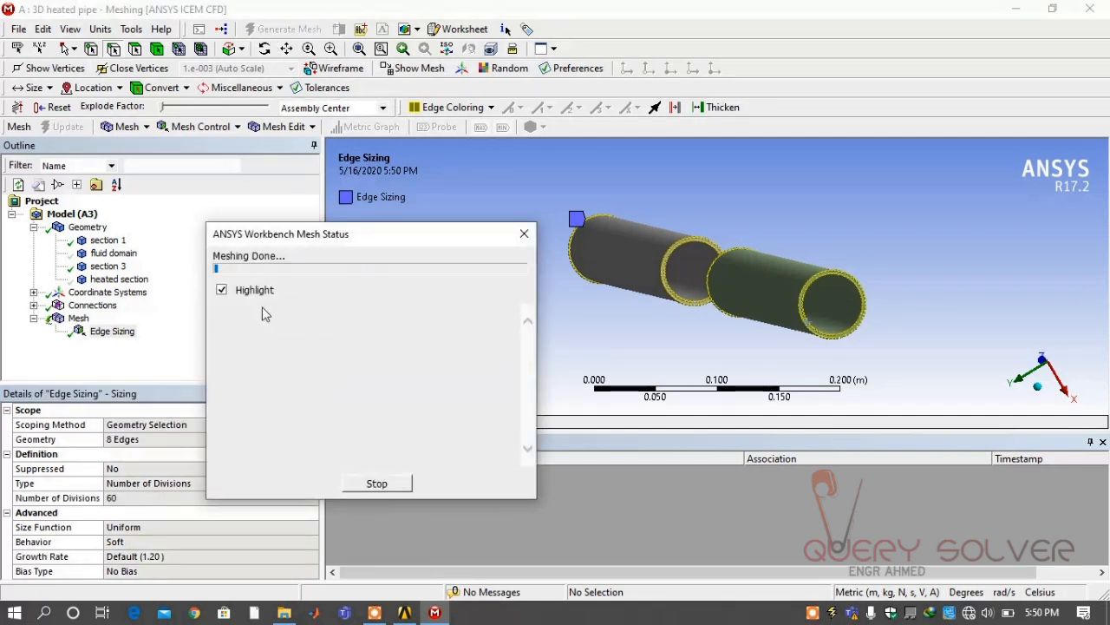
{"action": "right_click", "coordinate": [118, 278]}
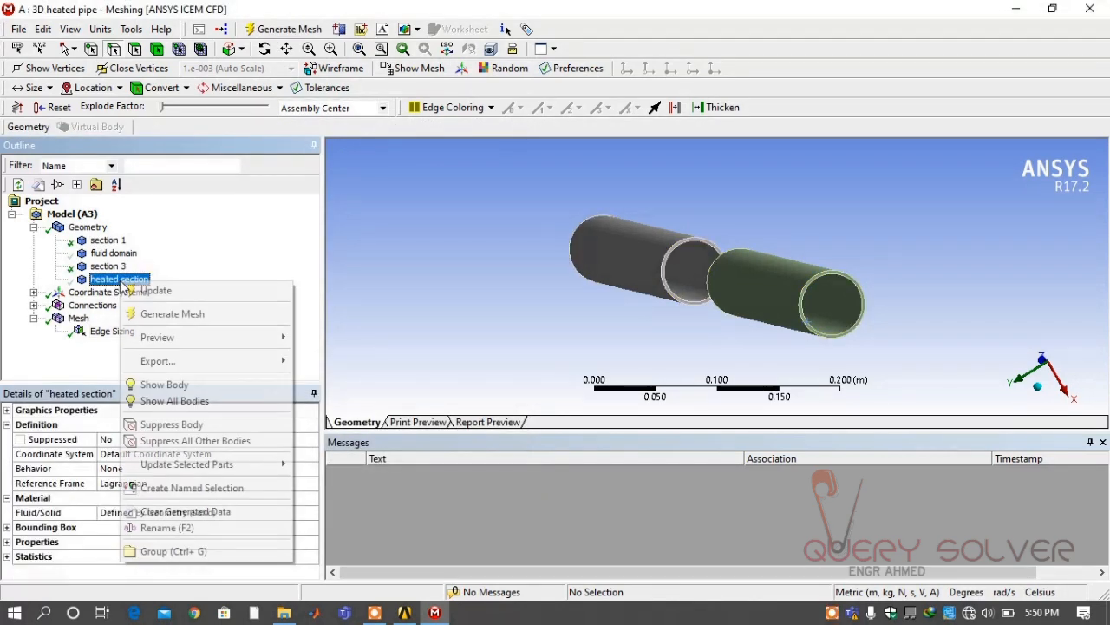
{"action": "mouse_move", "coordinate": [173, 399]}
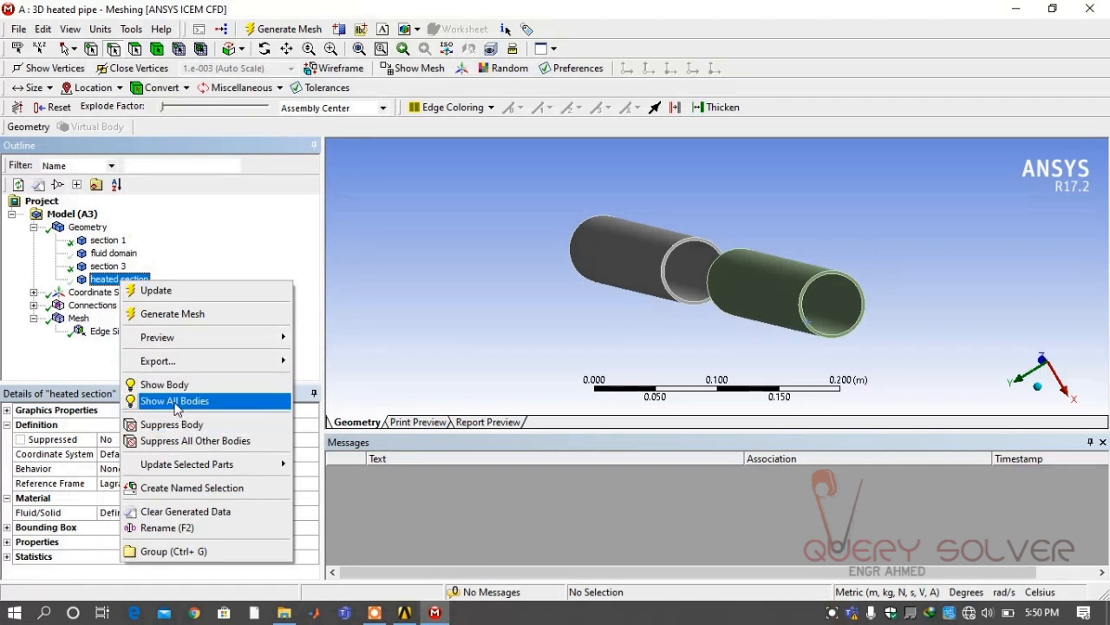
Show all bodies, then hide section 1, section 3 and fluid domain, leaving the heated section mesh
{"action": "left_click", "coordinate": [173, 399]}
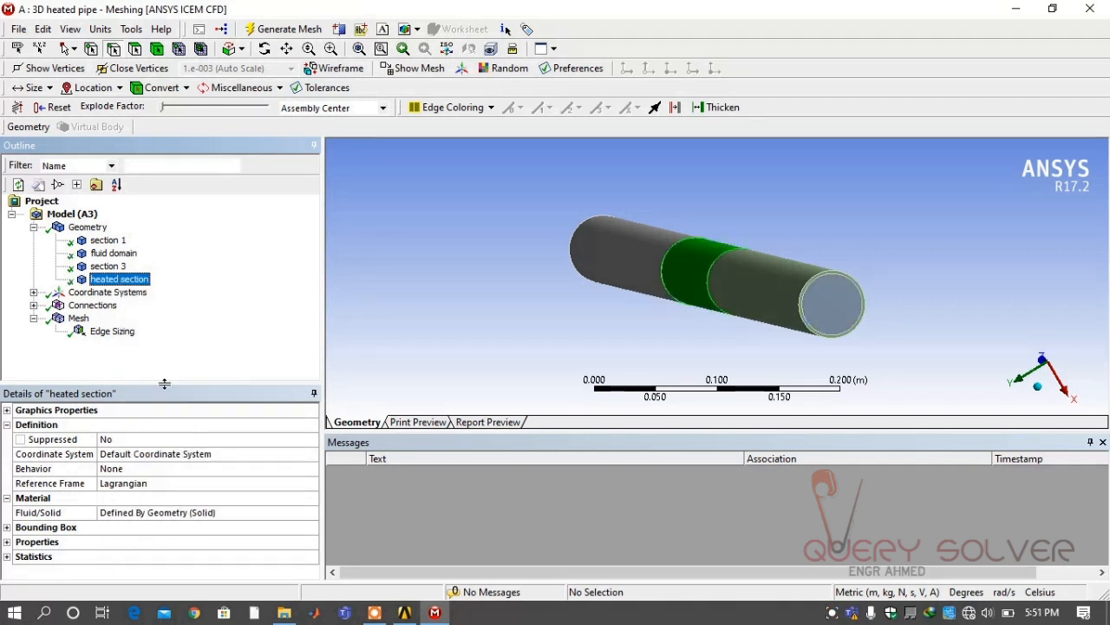
{"action": "left_click", "coordinate": [108, 266]}
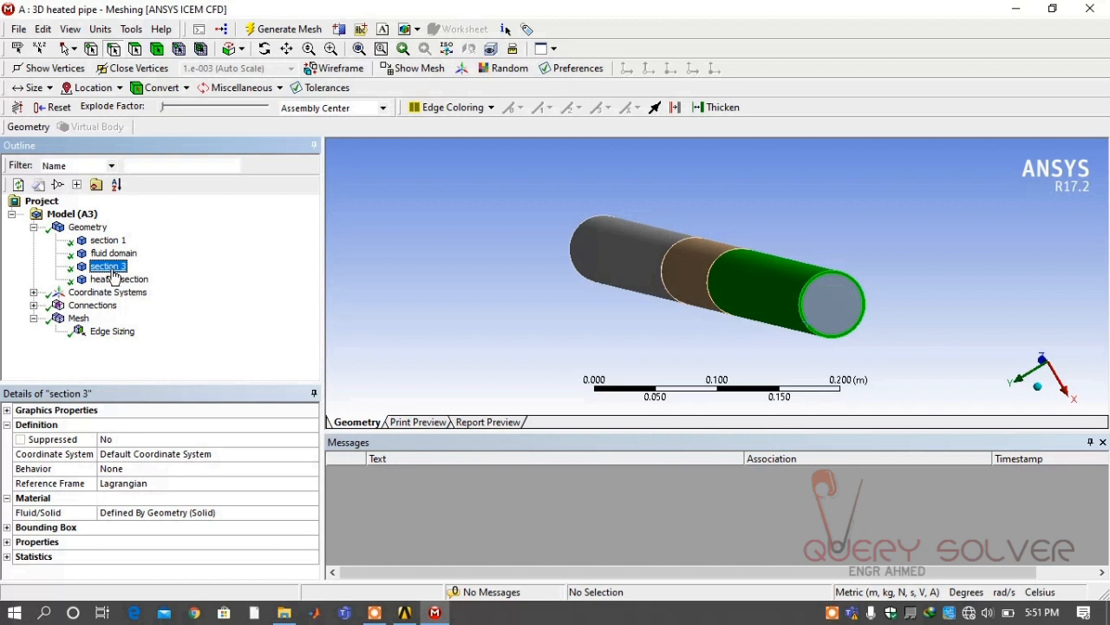
{"action": "left_click", "coordinate": [108, 239]}
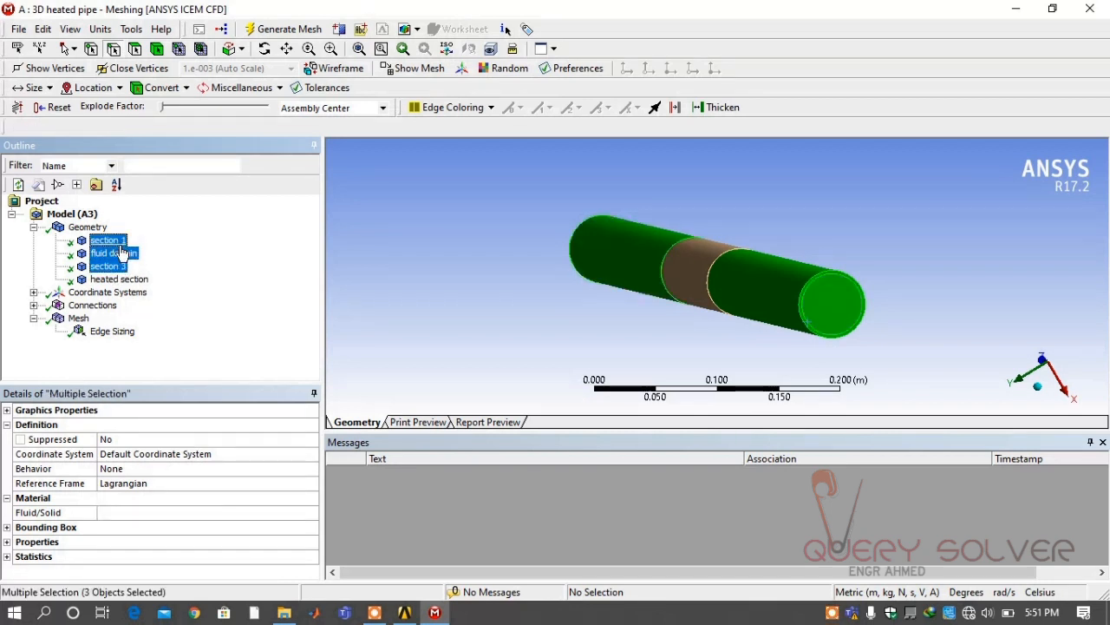
{"action": "right_click", "coordinate": [108, 253]}
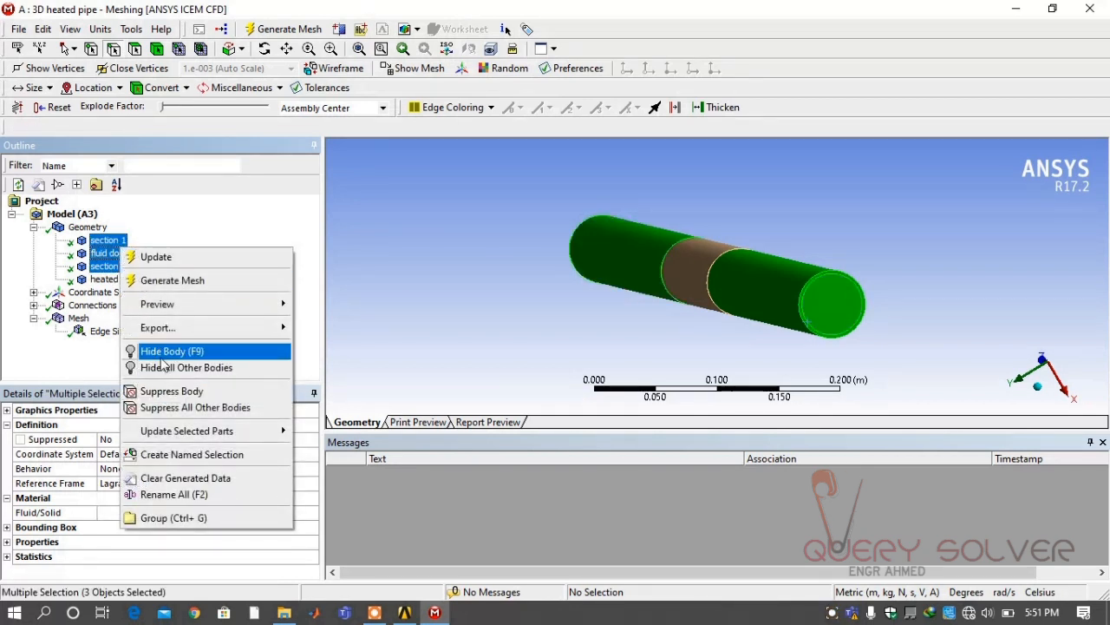
{"action": "left_click", "coordinate": [172, 350]}
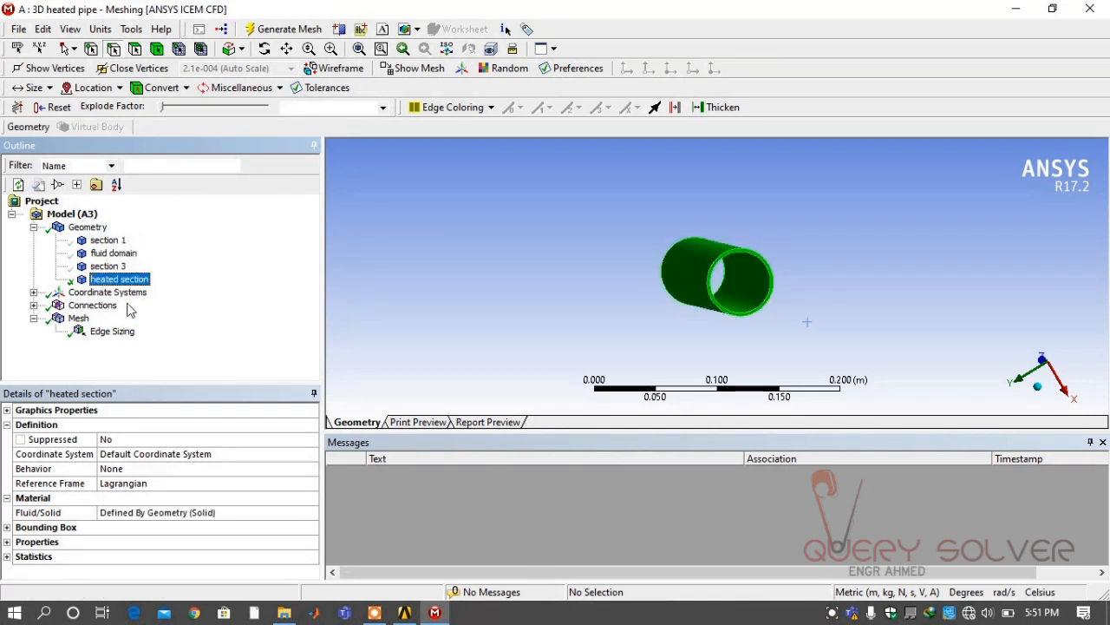
{"action": "left_click", "coordinate": [78, 318]}
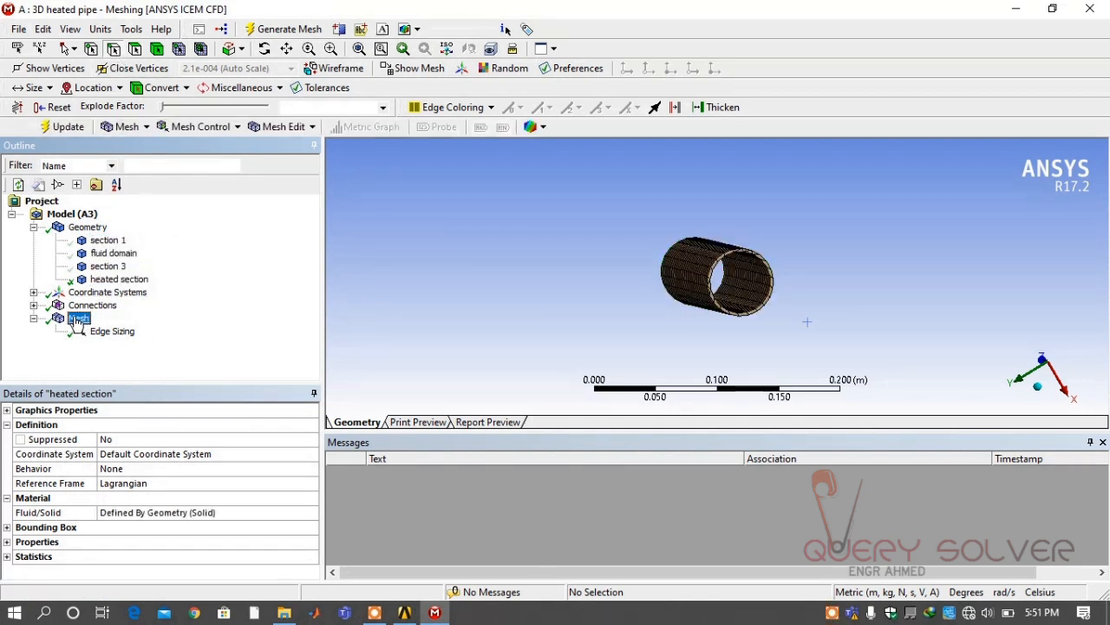
{"action": "left_click", "coordinate": [201, 126]}
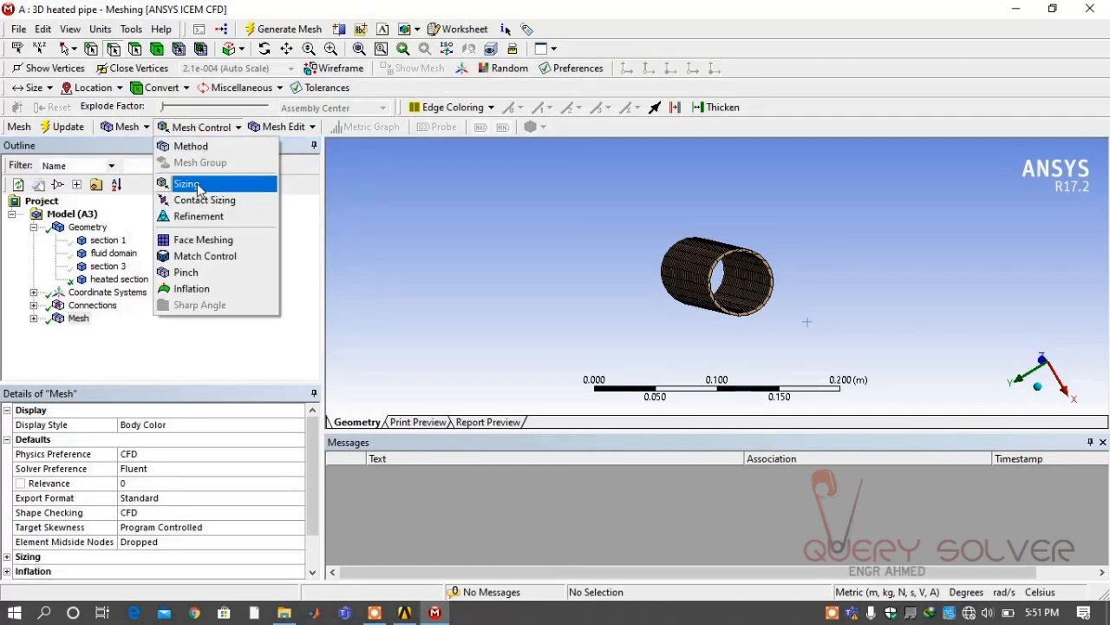
Insert an Edge Sizing scoped to the heated section's four circular end edges
{"action": "left_click", "coordinate": [187, 184]}
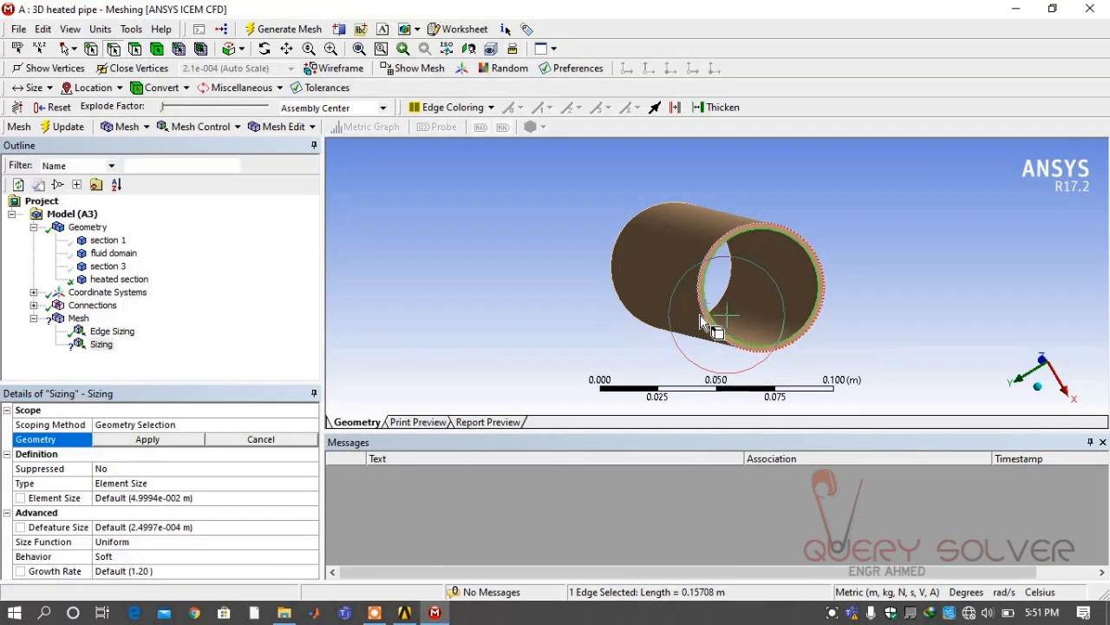
{"action": "left_click", "coordinate": [593, 264]}
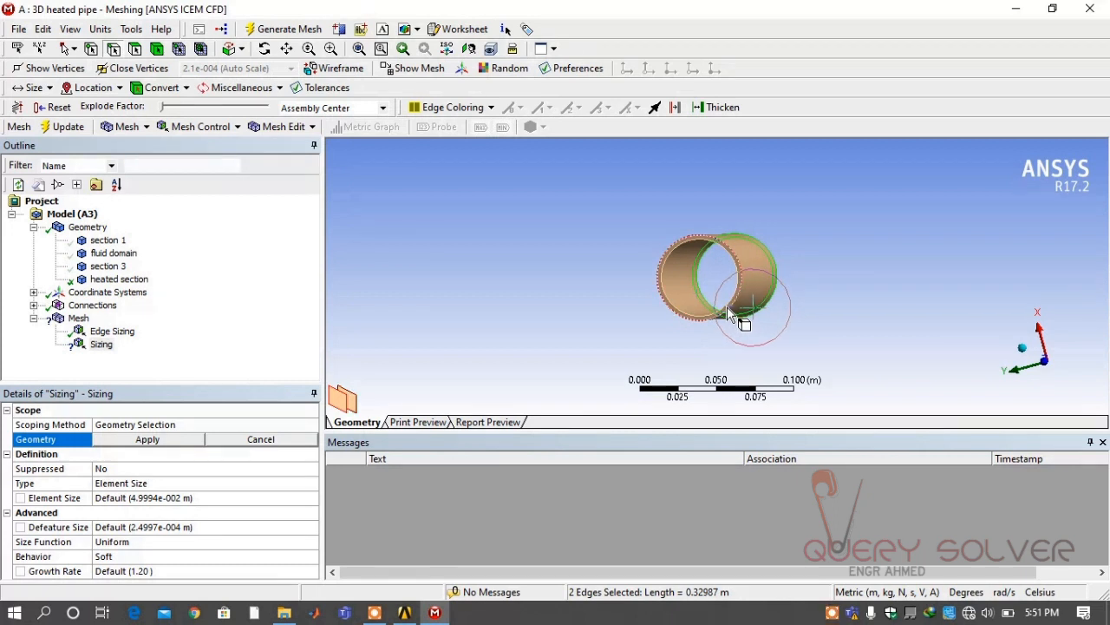
{"action": "left_click", "coordinate": [728, 312]}
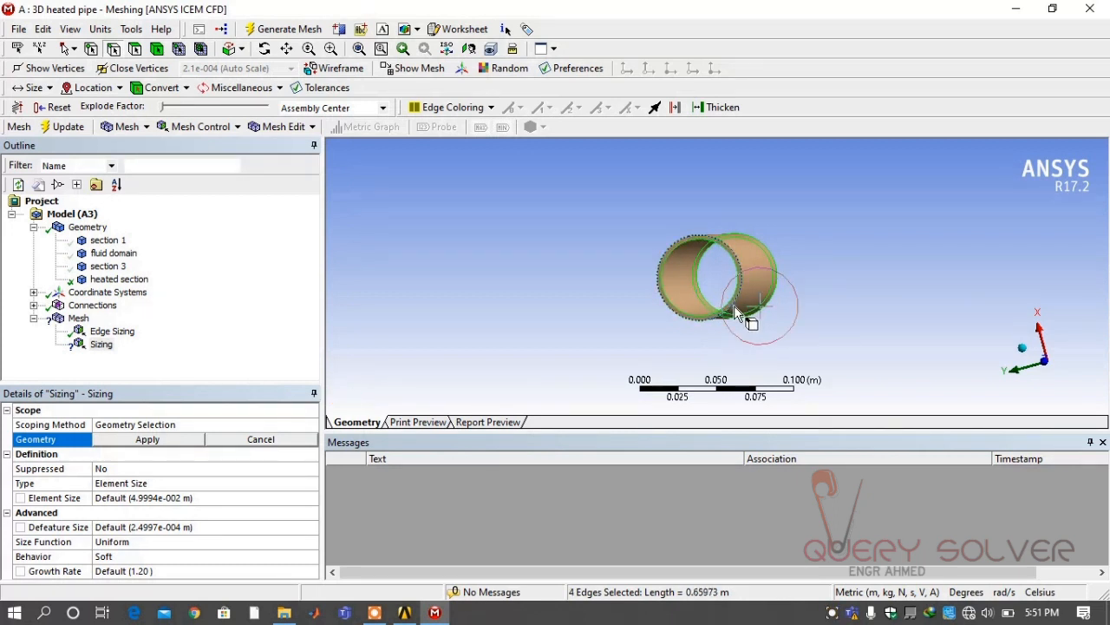
{"action": "left_click", "coordinate": [146, 439]}
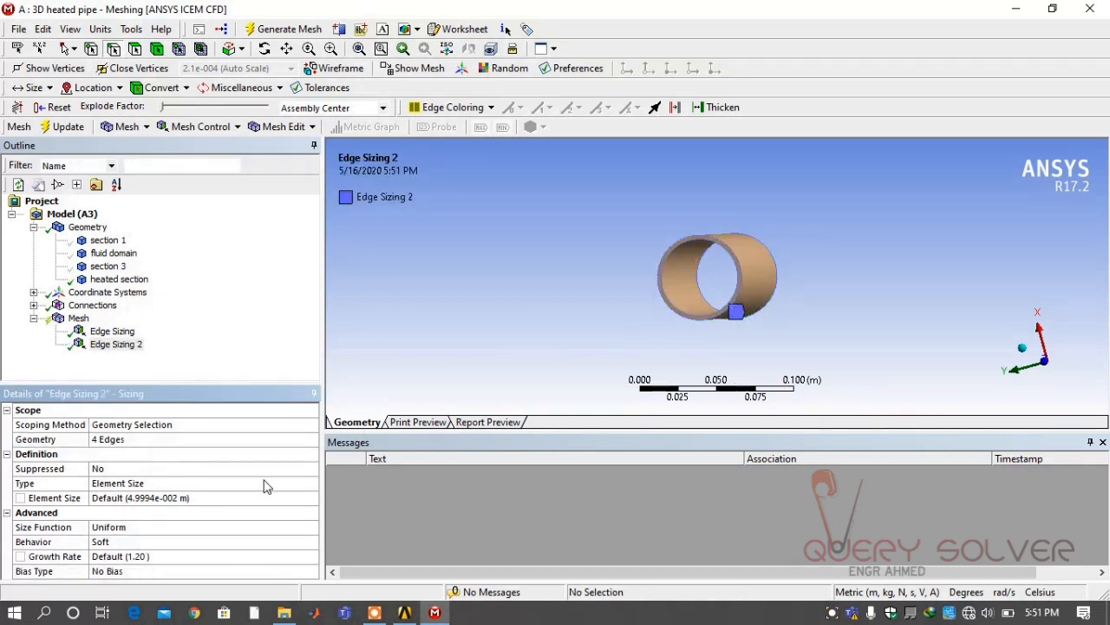
Set that sizing to Number of Divisions with 60 divisions
{"action": "left_click", "coordinate": [311, 482]}
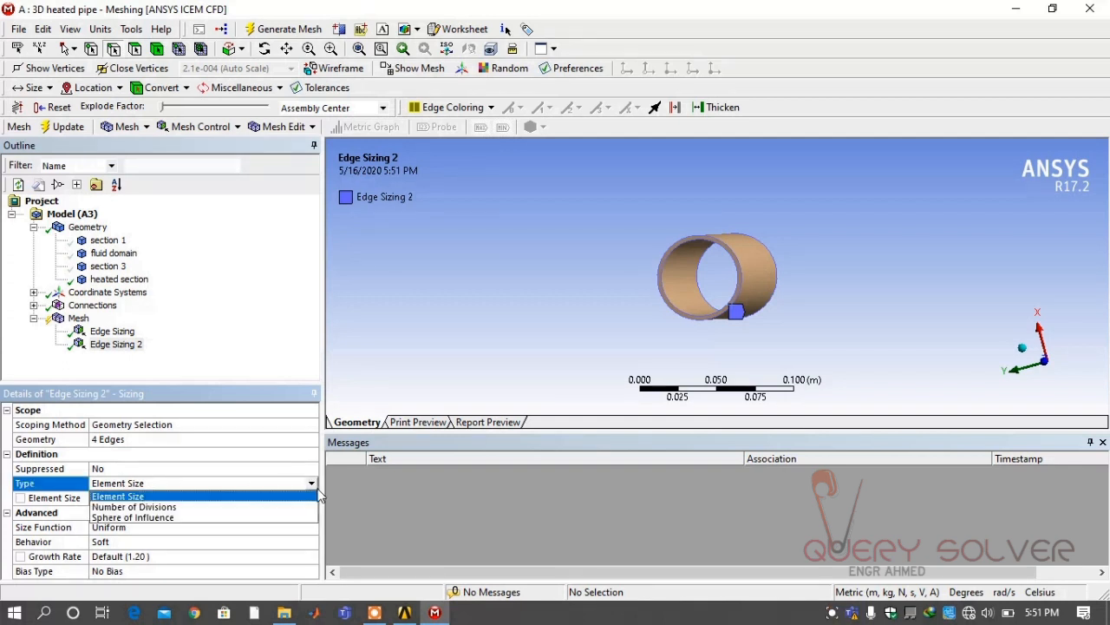
{"action": "left_click", "coordinate": [134, 507]}
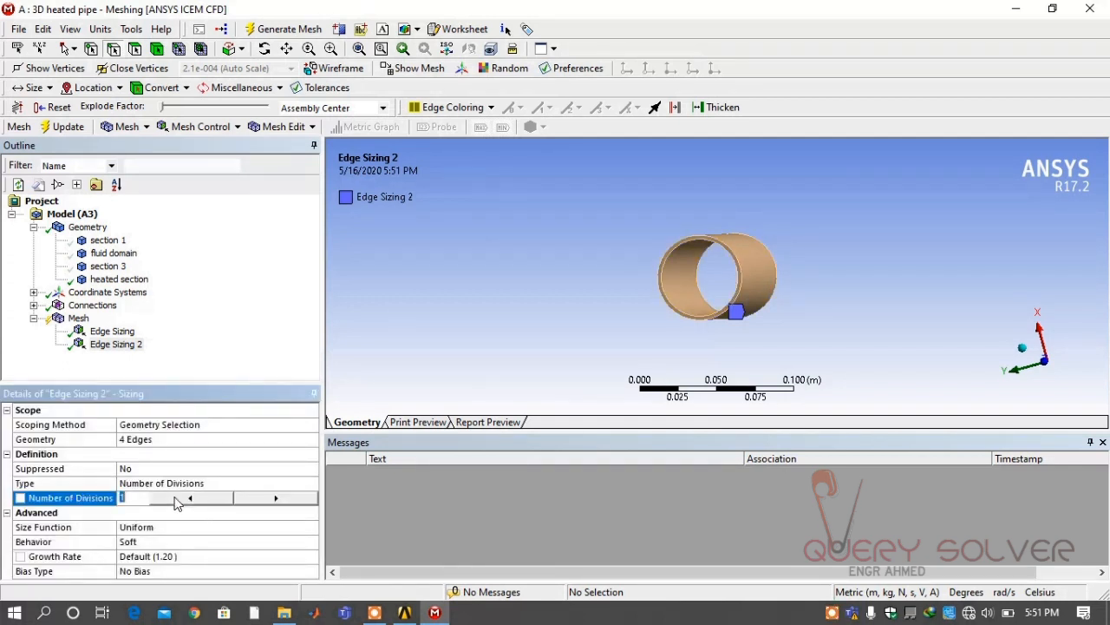
{"action": "type", "text": "60"}
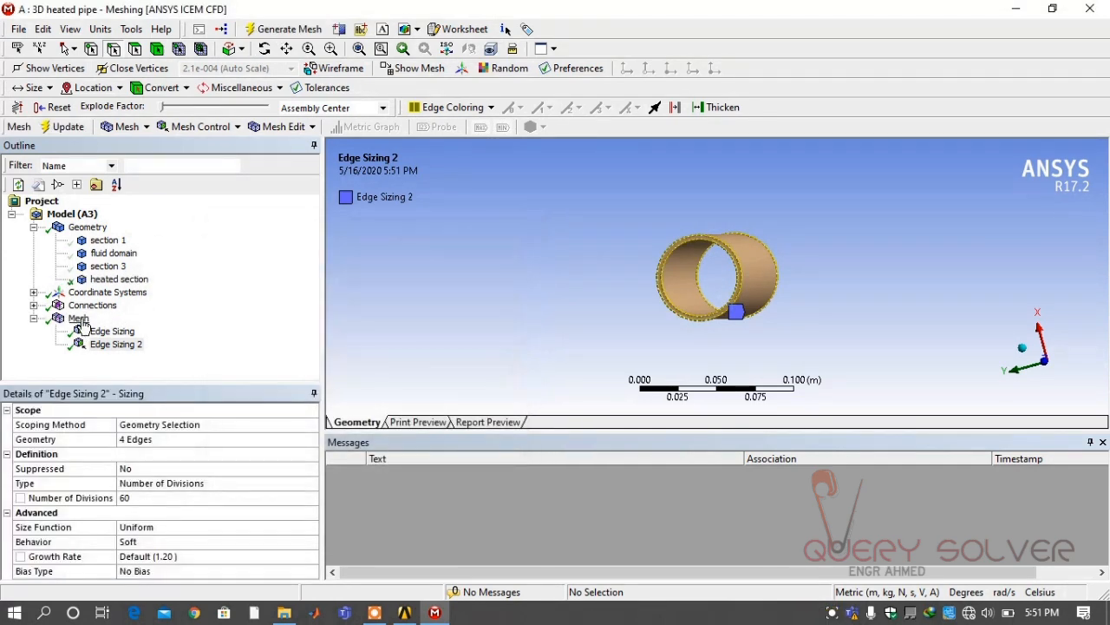
{"action": "left_click", "coordinate": [78, 318]}
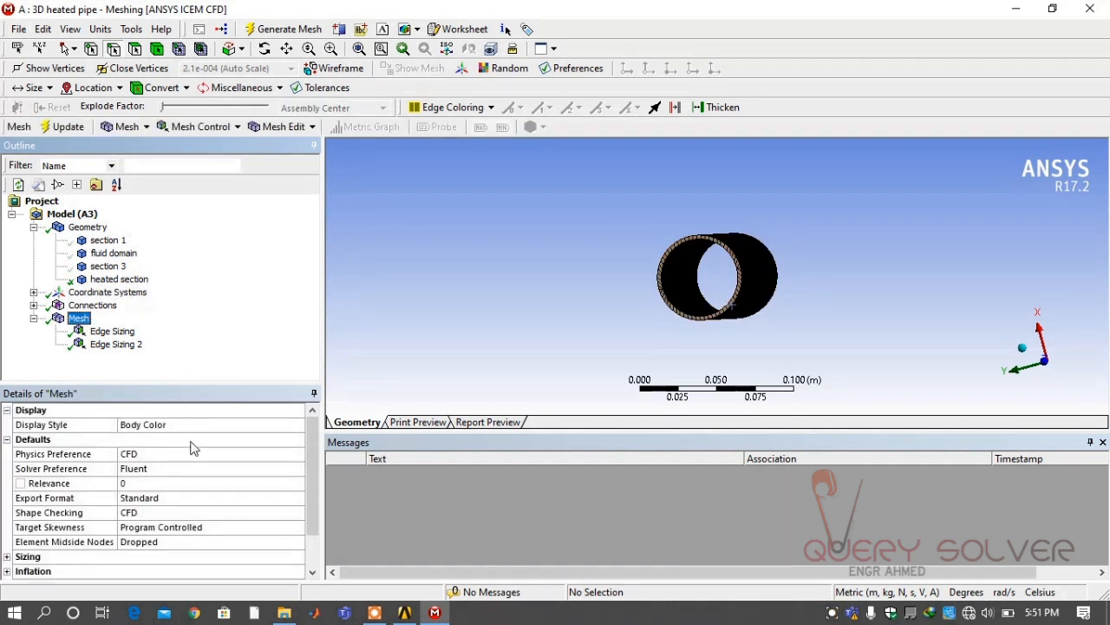
Change the global Size Function from Curvature to Adaptive in Details of Mesh
{"action": "left_click", "coordinate": [7, 512]}
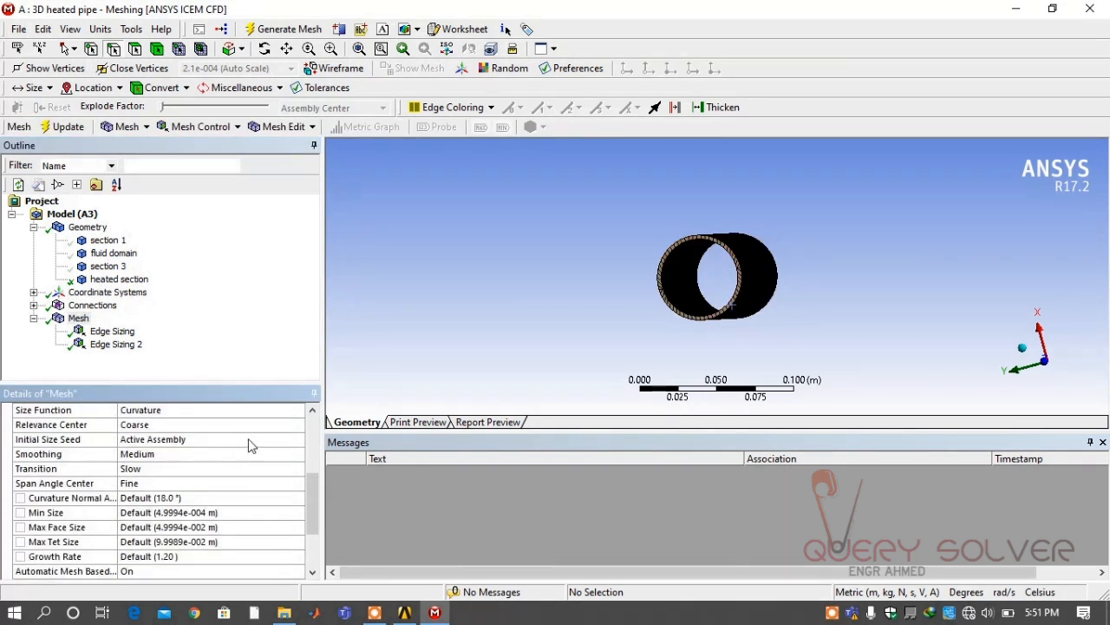
{"action": "left_click", "coordinate": [299, 409]}
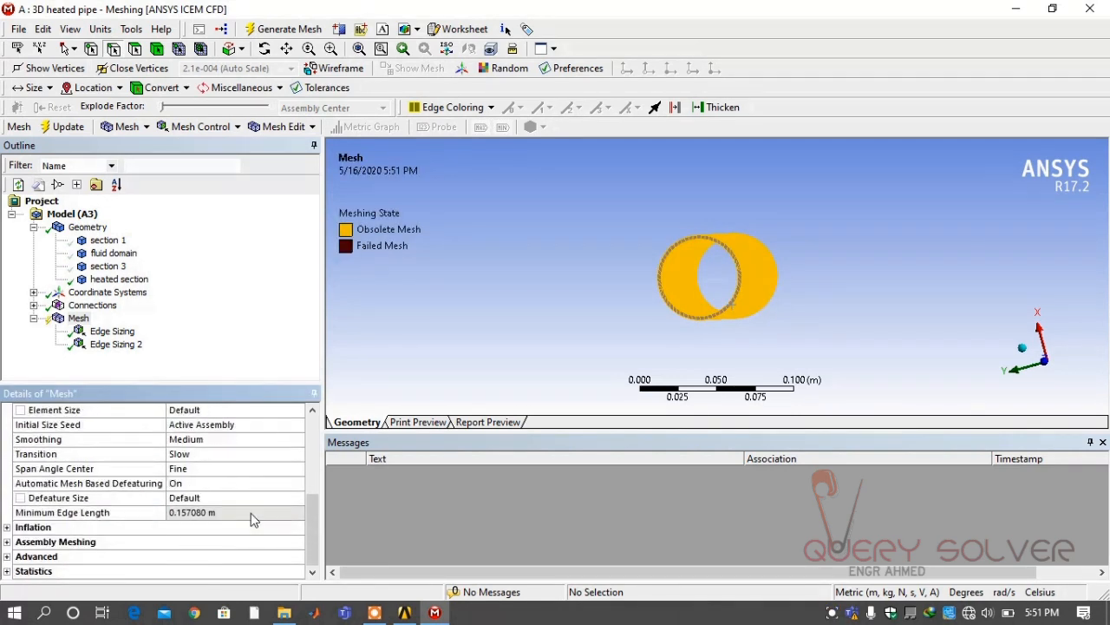
{"action": "left_click", "coordinate": [87, 482]}
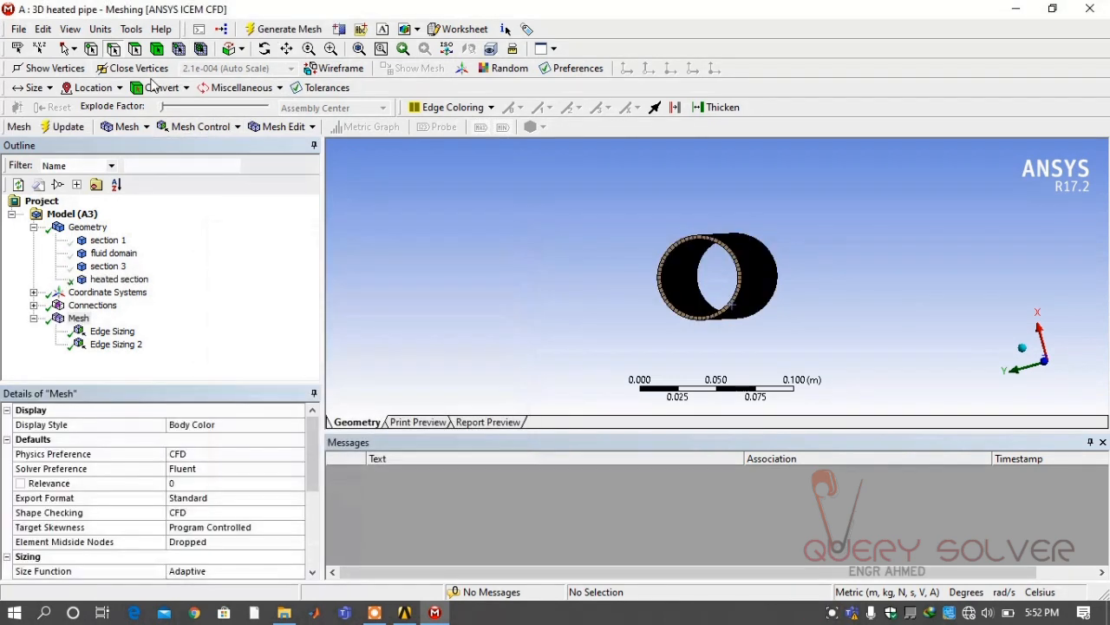
{"action": "mouse_move", "coordinate": [937, 288]}
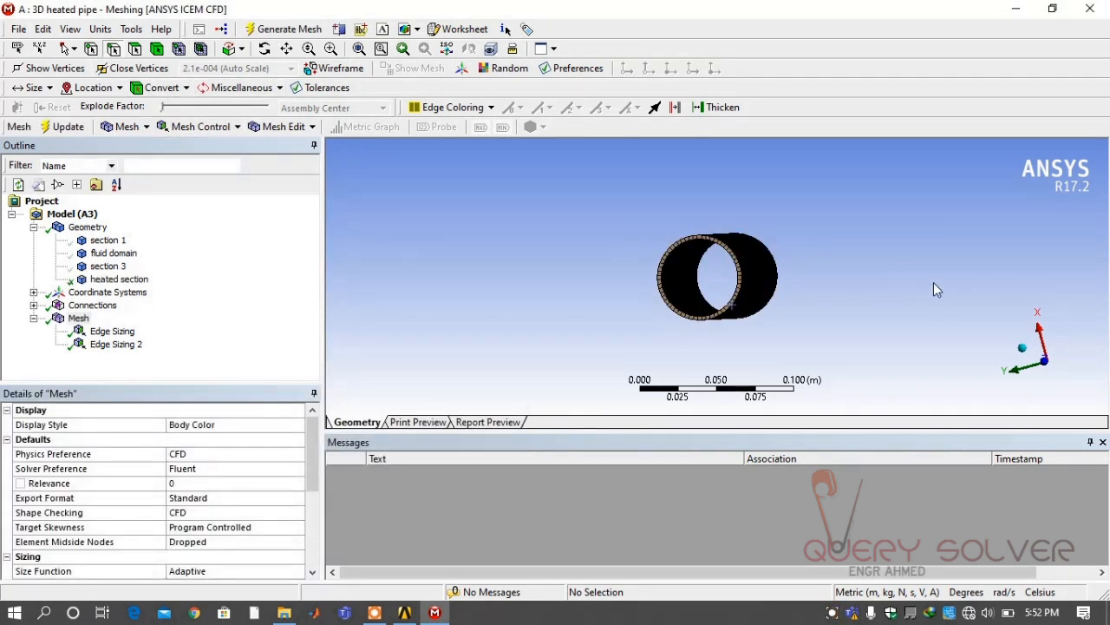
{"action": "mouse_move", "coordinate": [802, 302]}
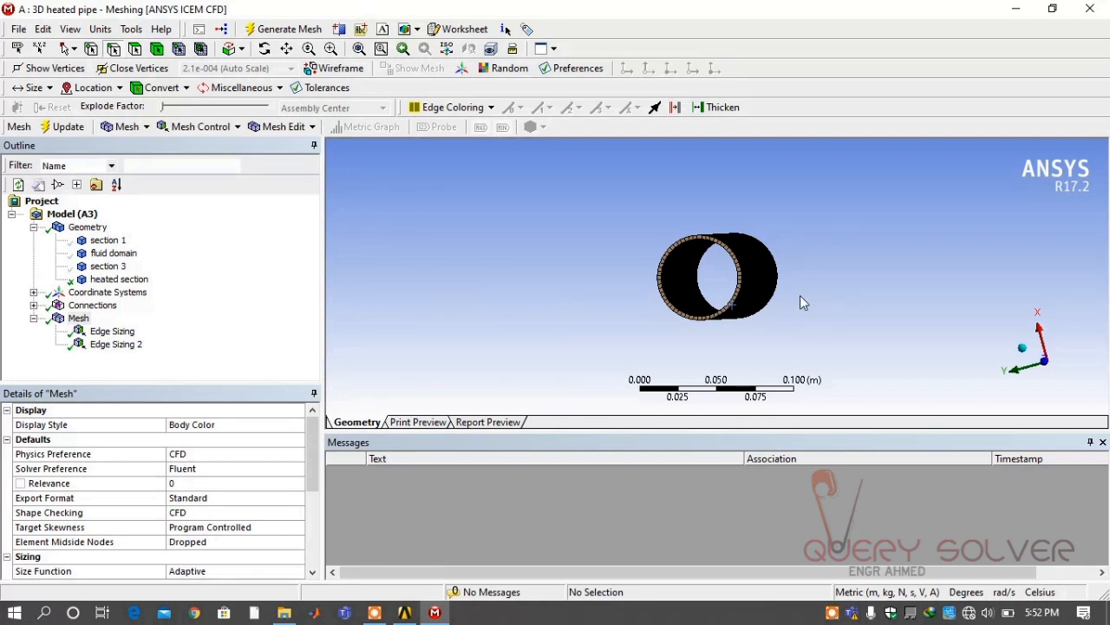
Show all four pipe bodies again and pick the middle section's wall face
{"action": "left_click", "coordinate": [108, 239]}
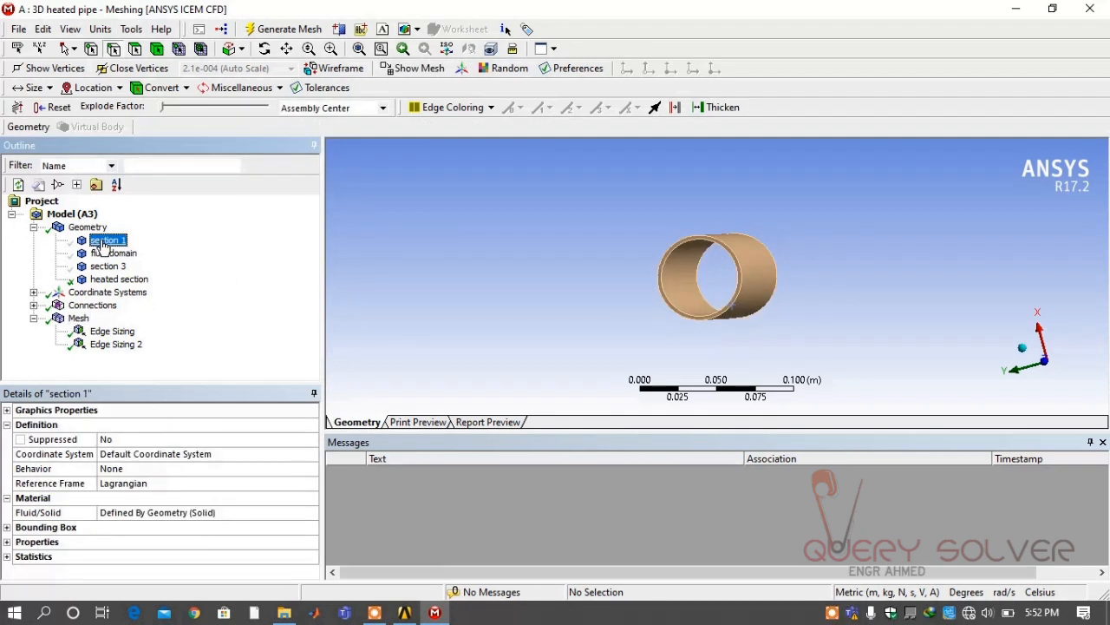
{"action": "left_click", "coordinate": [118, 277]}
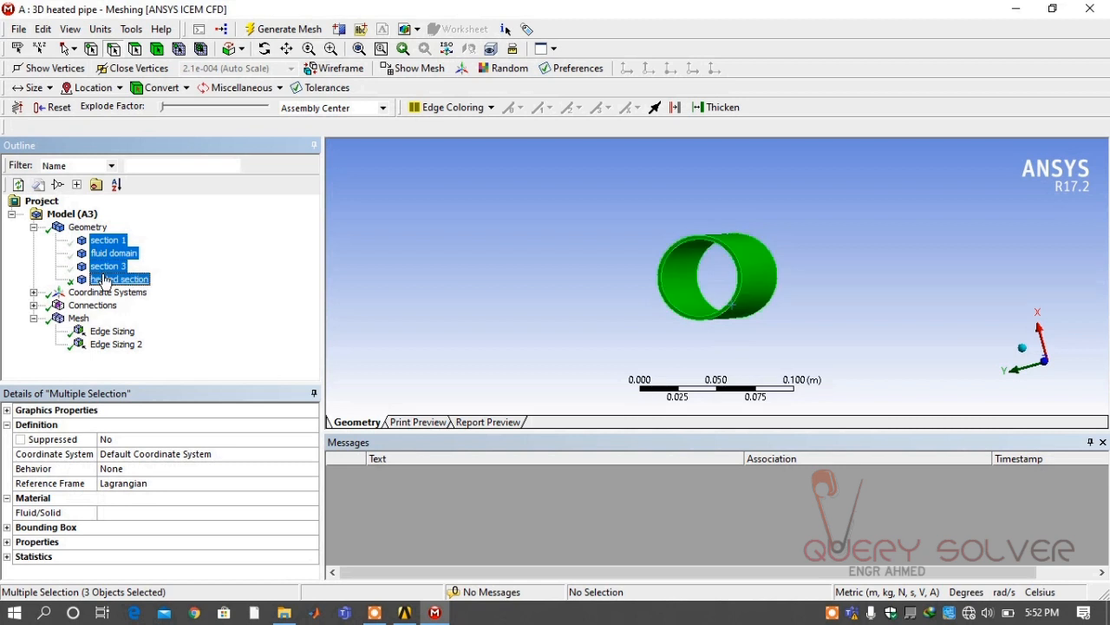
{"action": "right_click", "coordinate": [117, 278]}
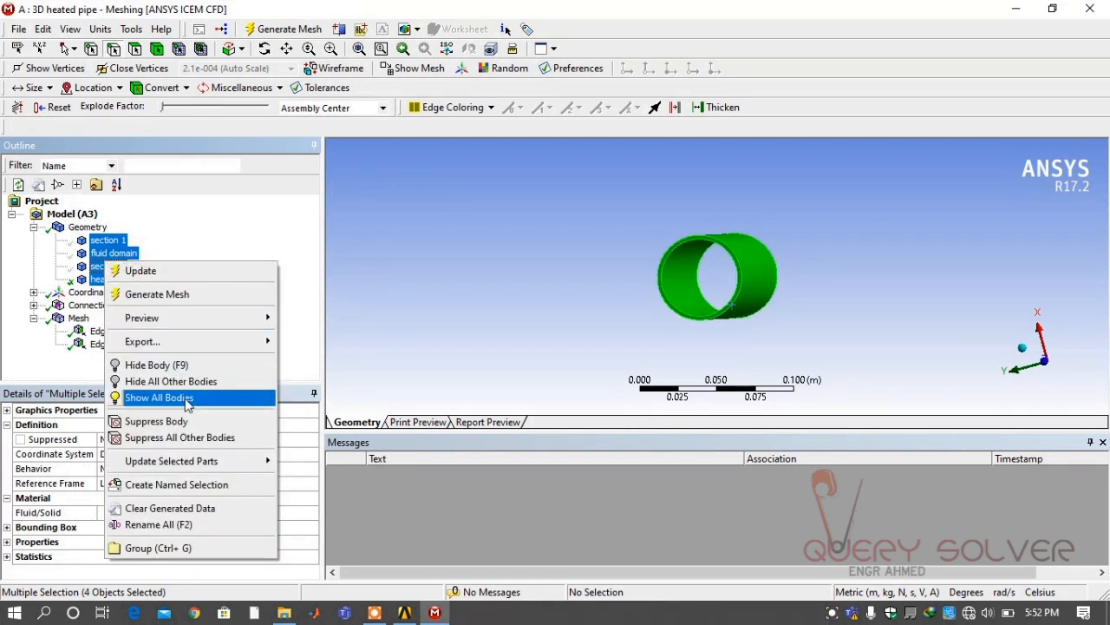
{"action": "left_click", "coordinate": [160, 397]}
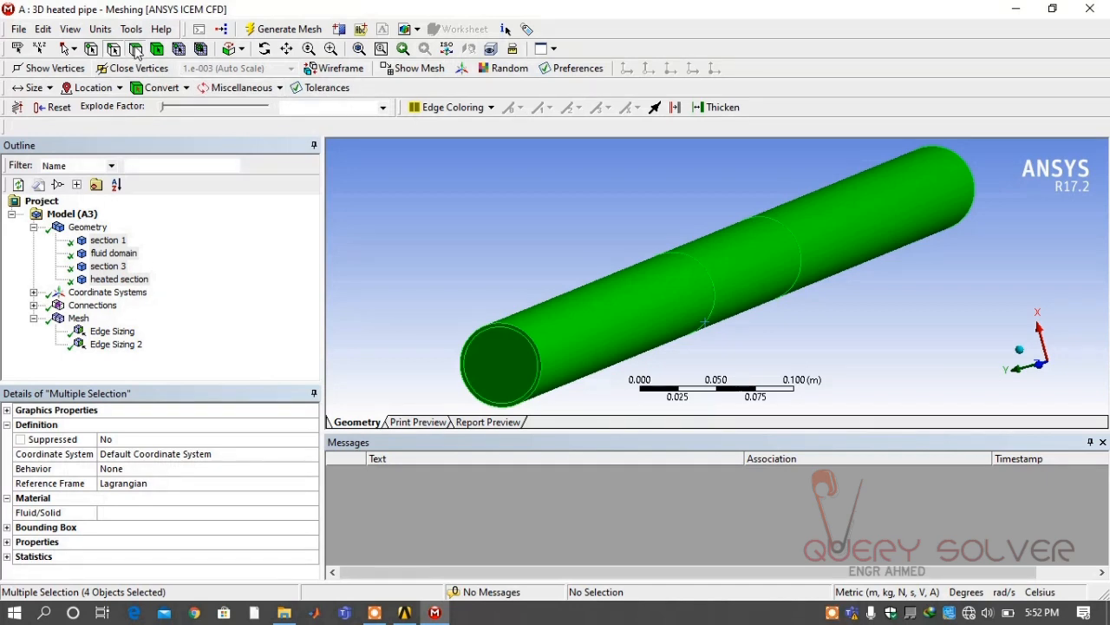
{"action": "left_click", "coordinate": [732, 295]}
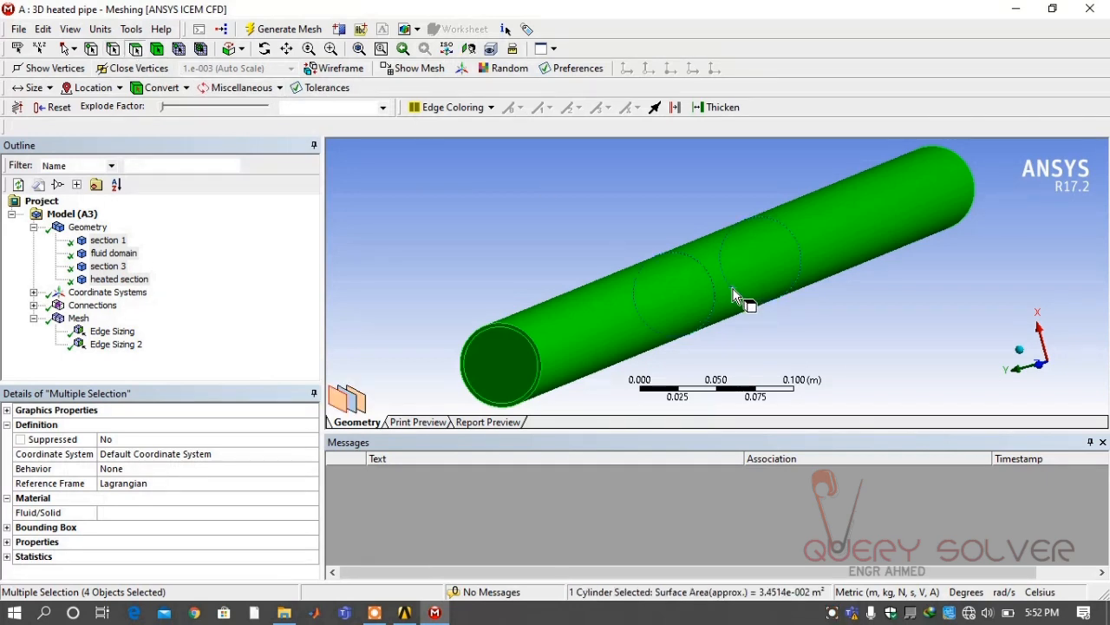
{"action": "right_click", "coordinate": [736, 299]}
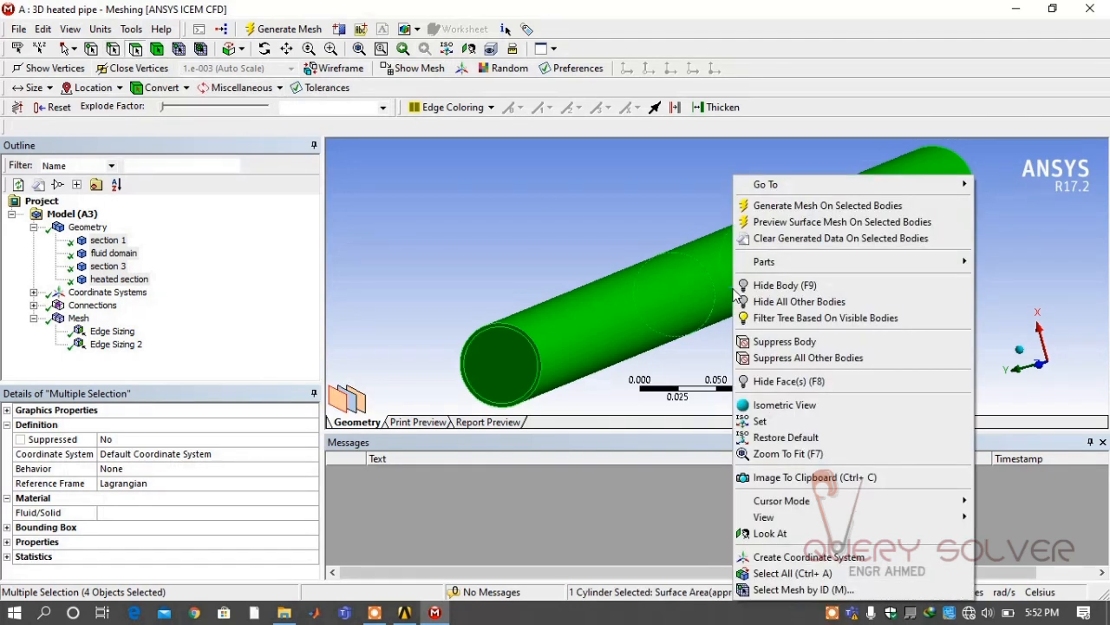
{"action": "left_click", "coordinate": [114, 253]}
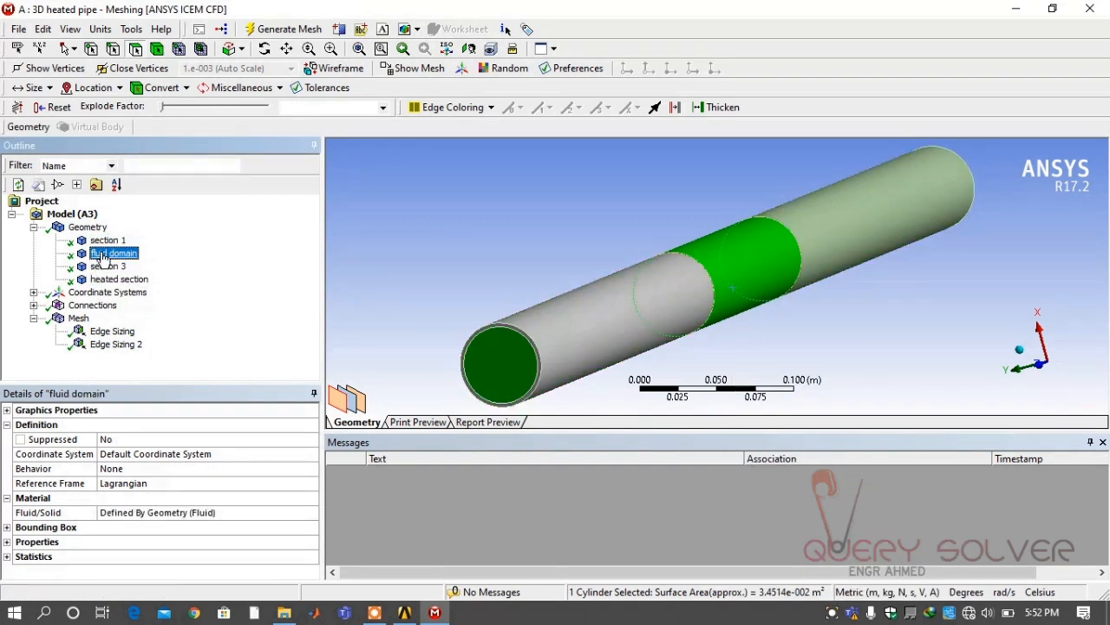
{"action": "right_click", "coordinate": [114, 254]}
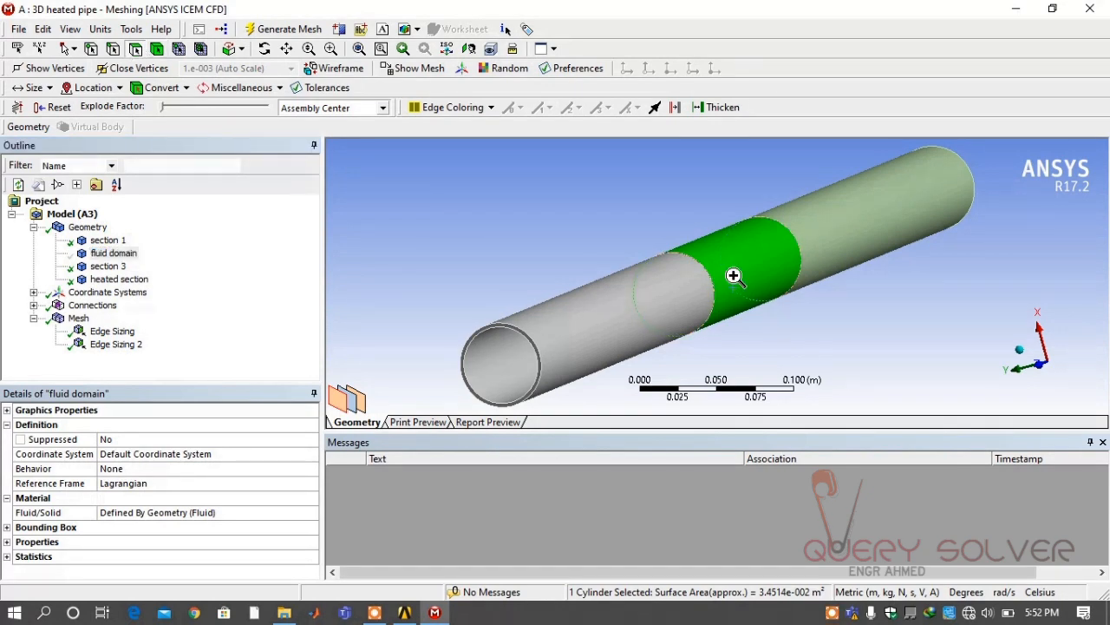
Create the named selection heated wall from the middle pipe wall face
{"action": "right_click", "coordinate": [735, 276]}
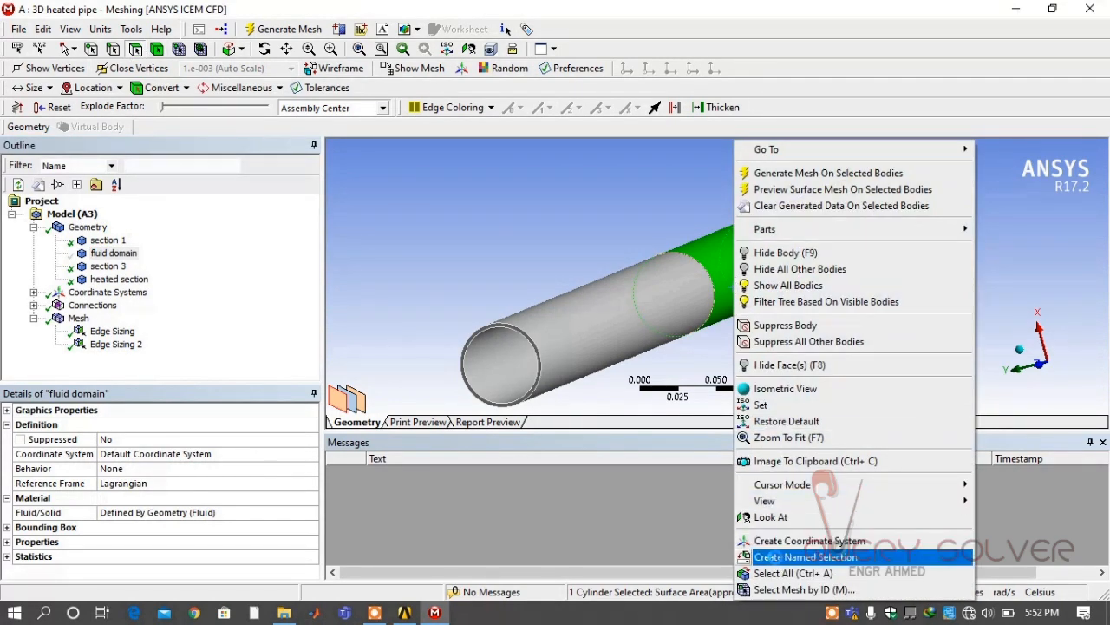
{"action": "left_click", "coordinate": [805, 555]}
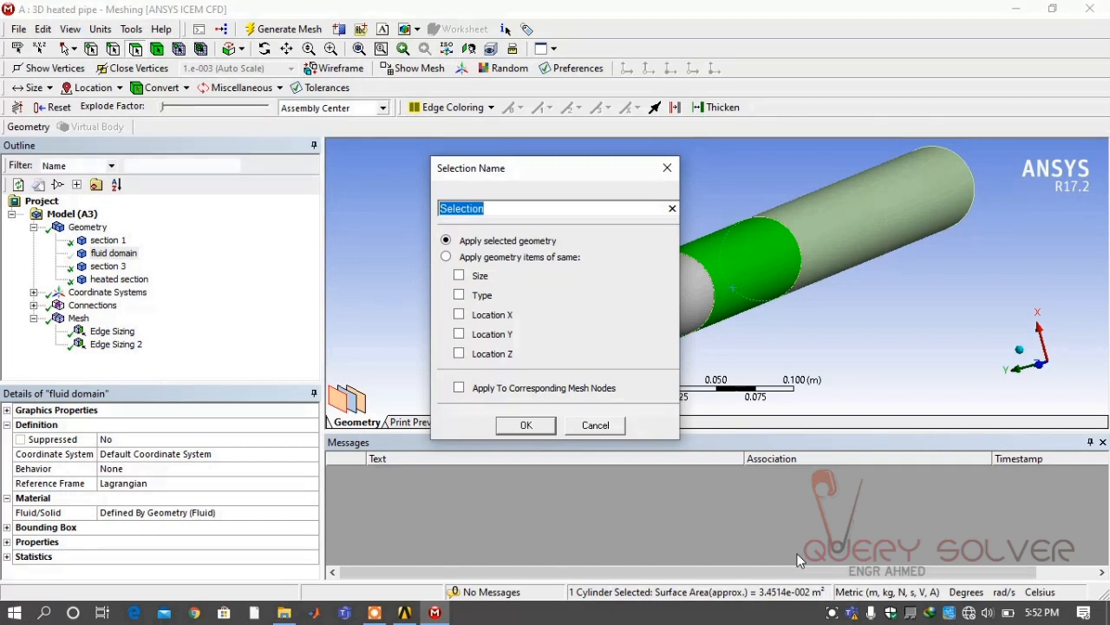
{"action": "type", "text": "heated wa"}
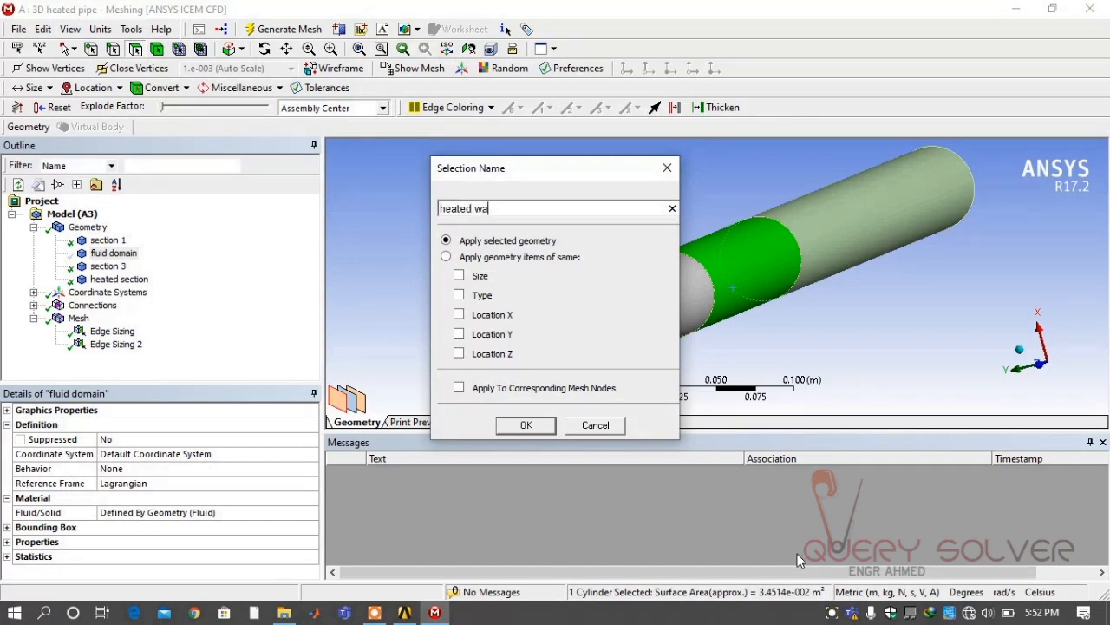
{"action": "left_click", "coordinate": [526, 425]}
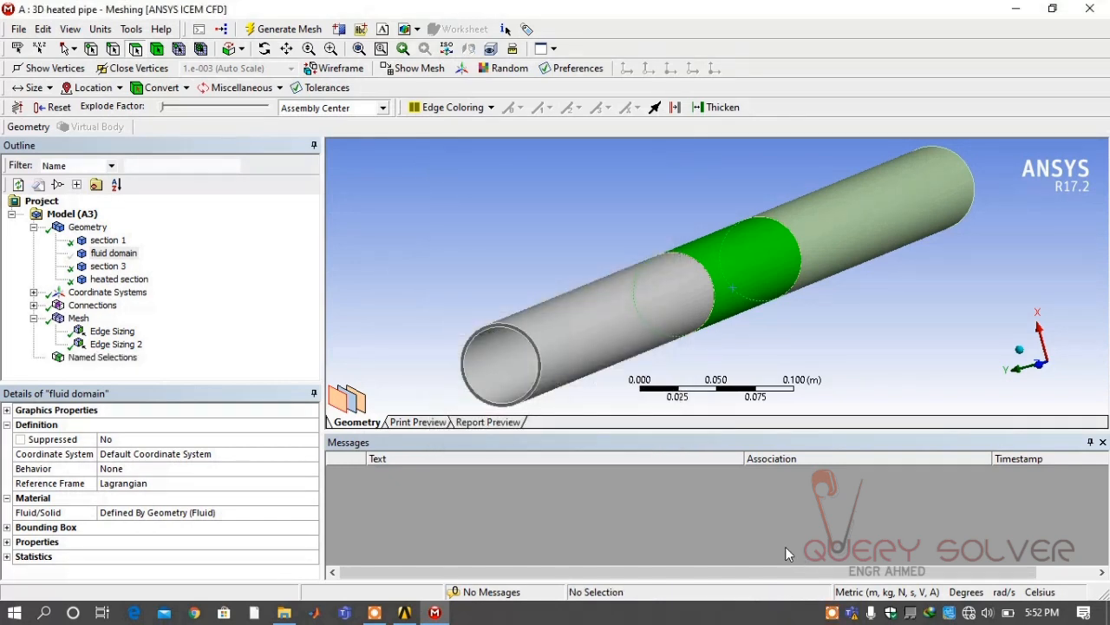
{"action": "left_click", "coordinate": [590, 328]}
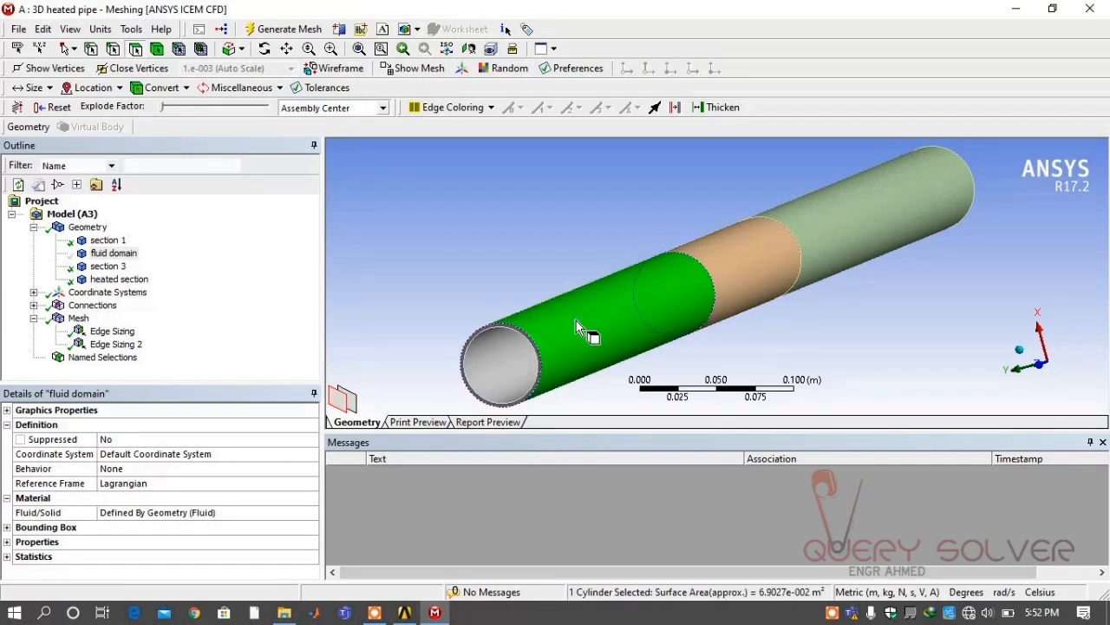
Create the named selection section 1 from the first pipe section's wall
{"action": "left_click", "coordinate": [108, 240]}
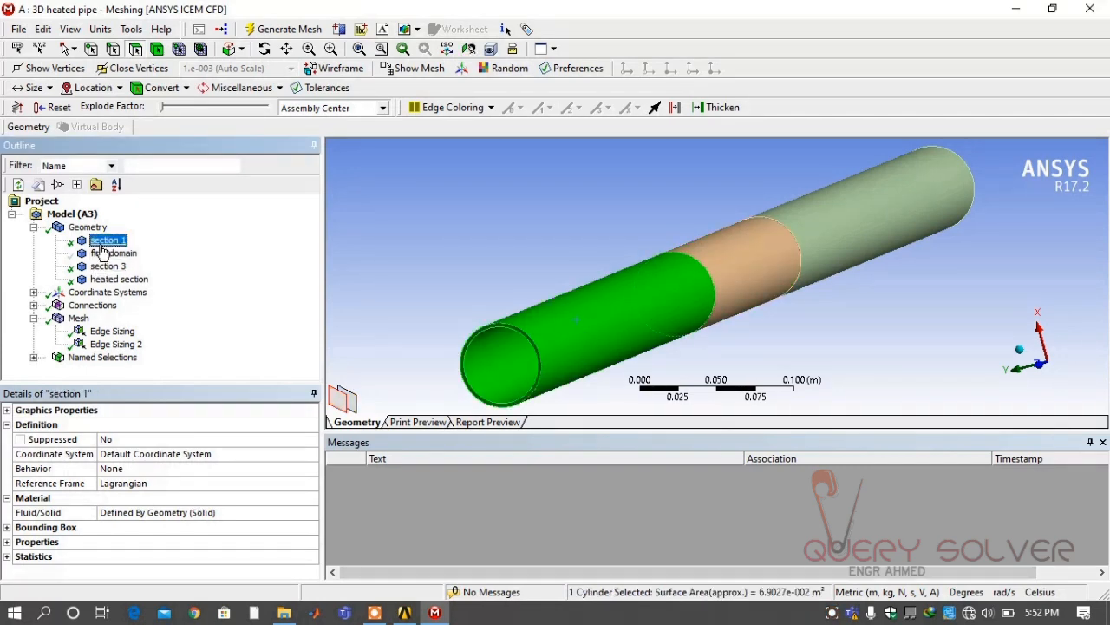
{"action": "left_click", "coordinate": [108, 266]}
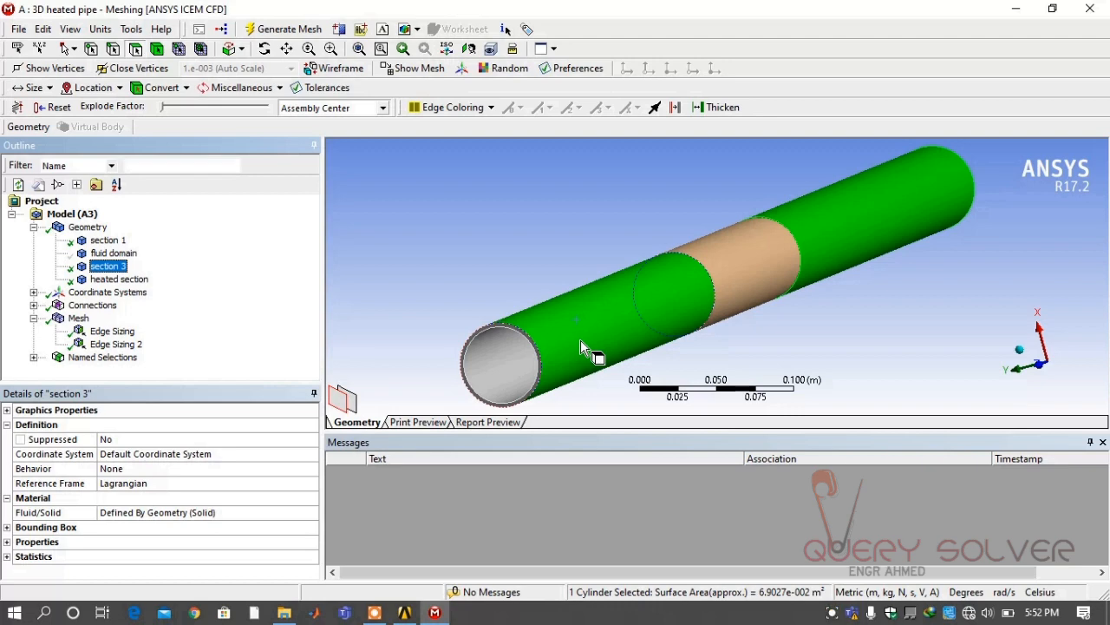
{"action": "right_click", "coordinate": [593, 347]}
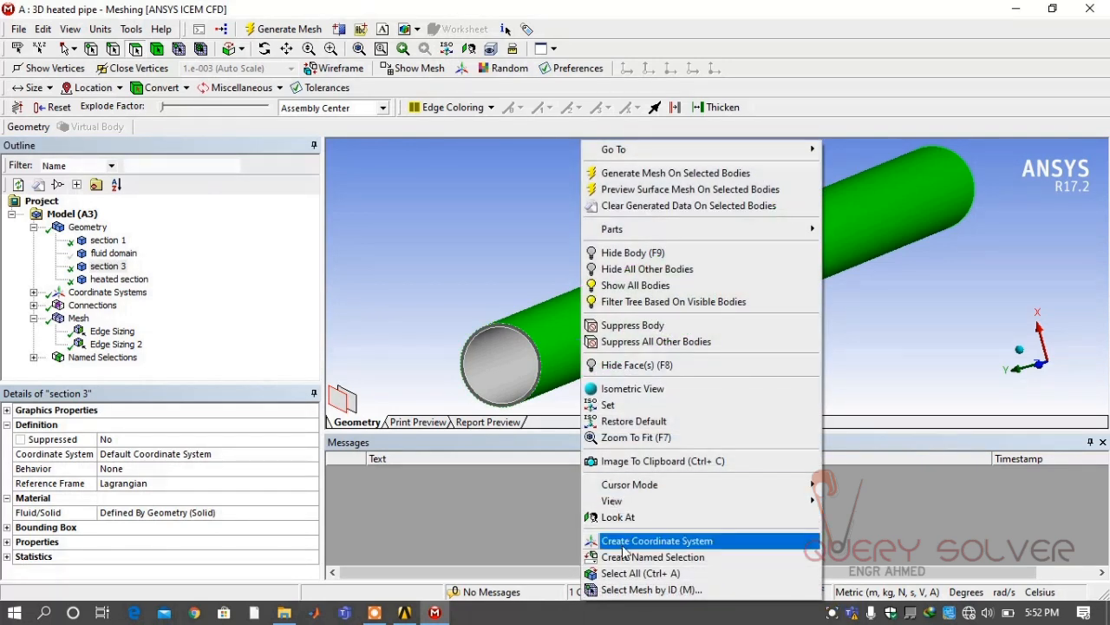
{"action": "left_click", "coordinate": [652, 556]}
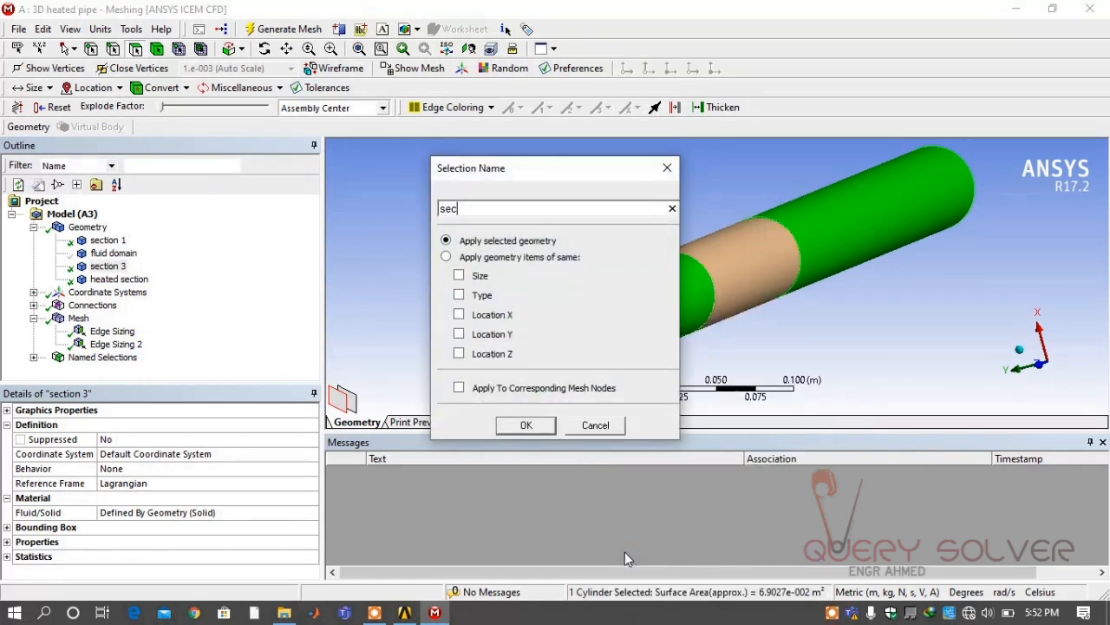
{"action": "type", "text": "tion 1"}
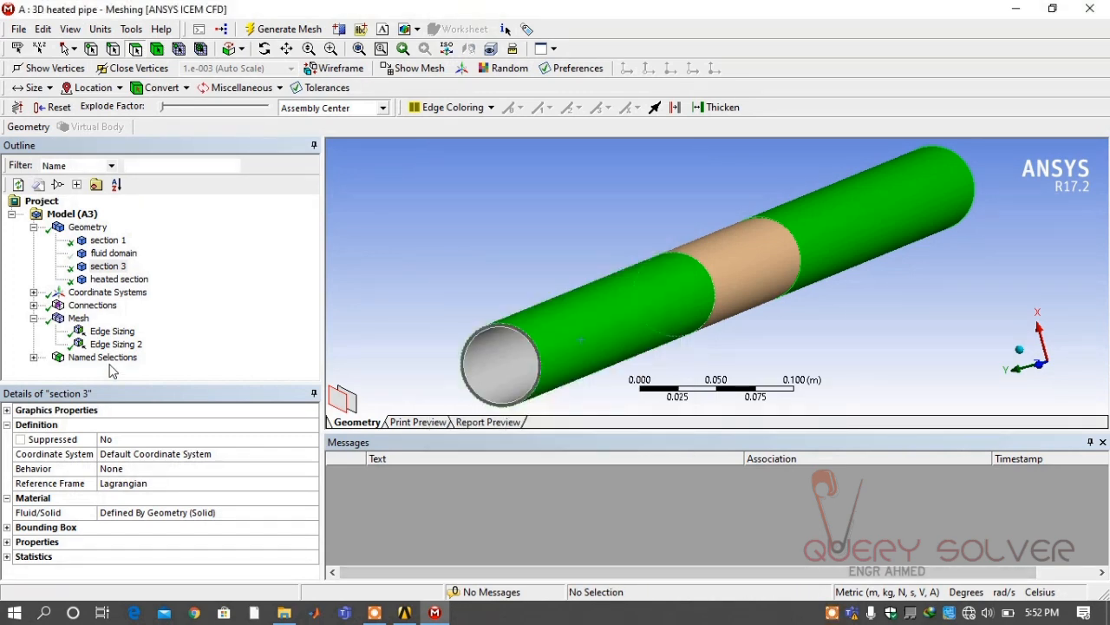
Create the named selection section 3 from the third pipe section's wall
{"action": "left_click", "coordinate": [102, 358]}
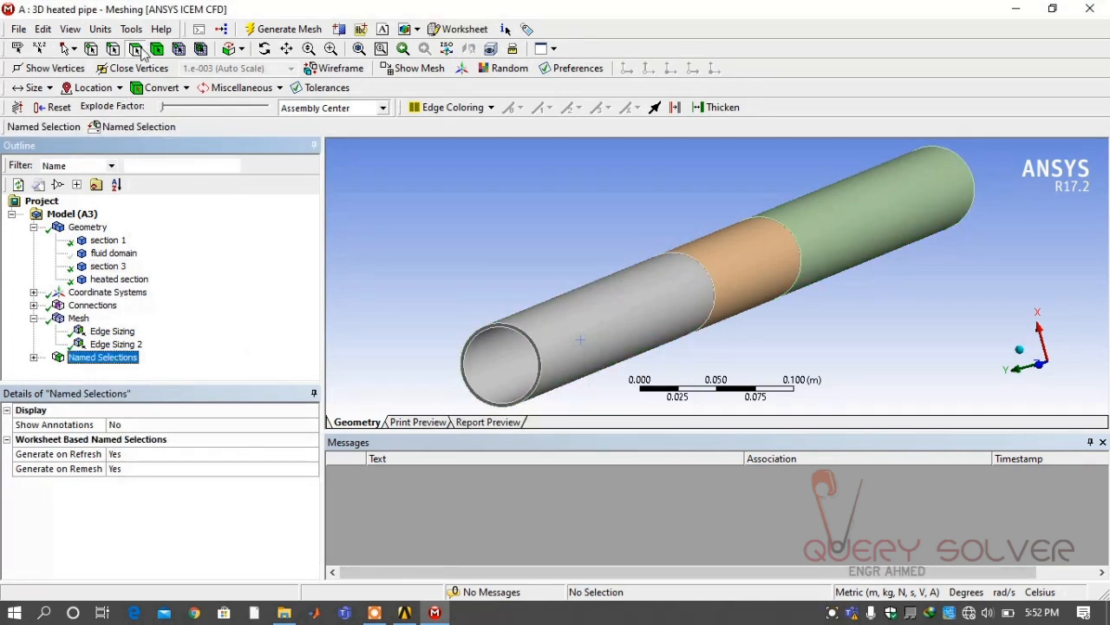
{"action": "right_click", "coordinate": [842, 200]}
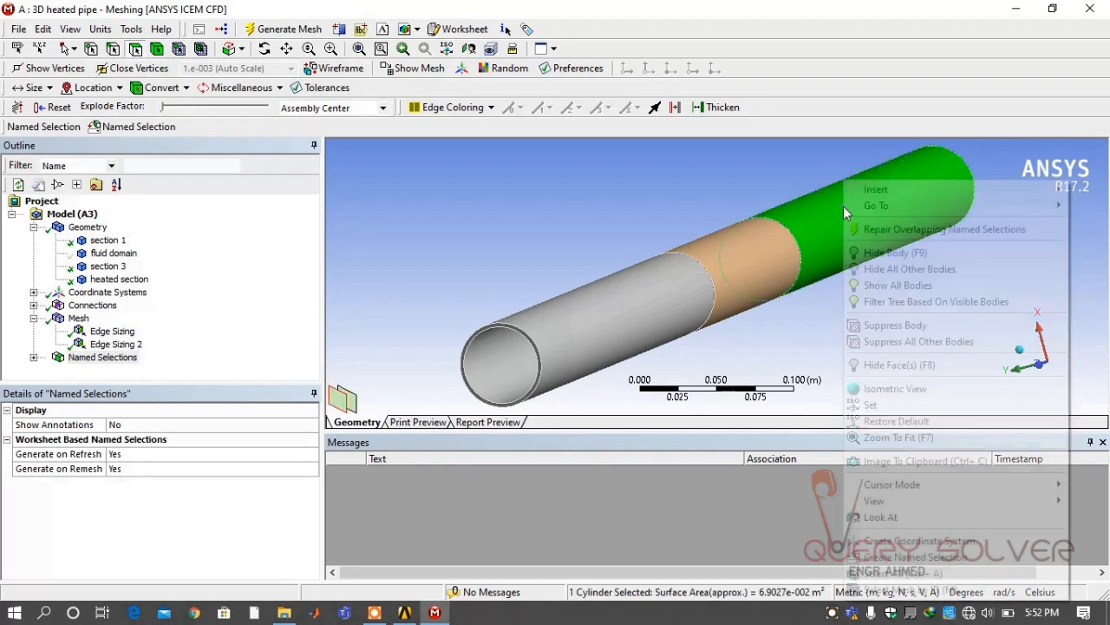
{"action": "left_click", "coordinate": [918, 555]}
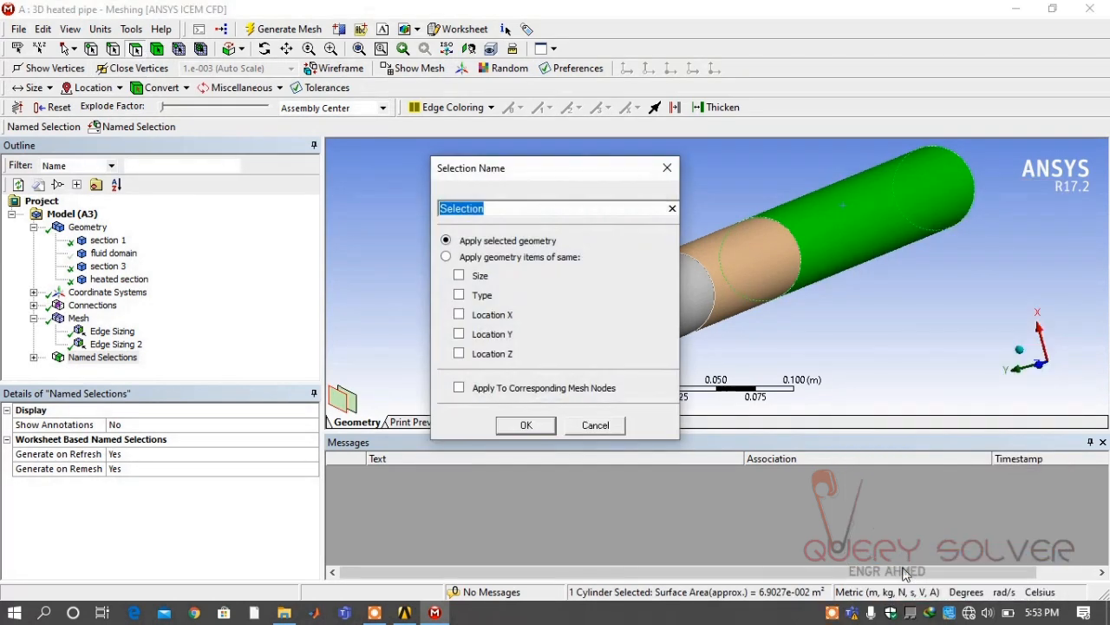
{"action": "type", "text": "section"}
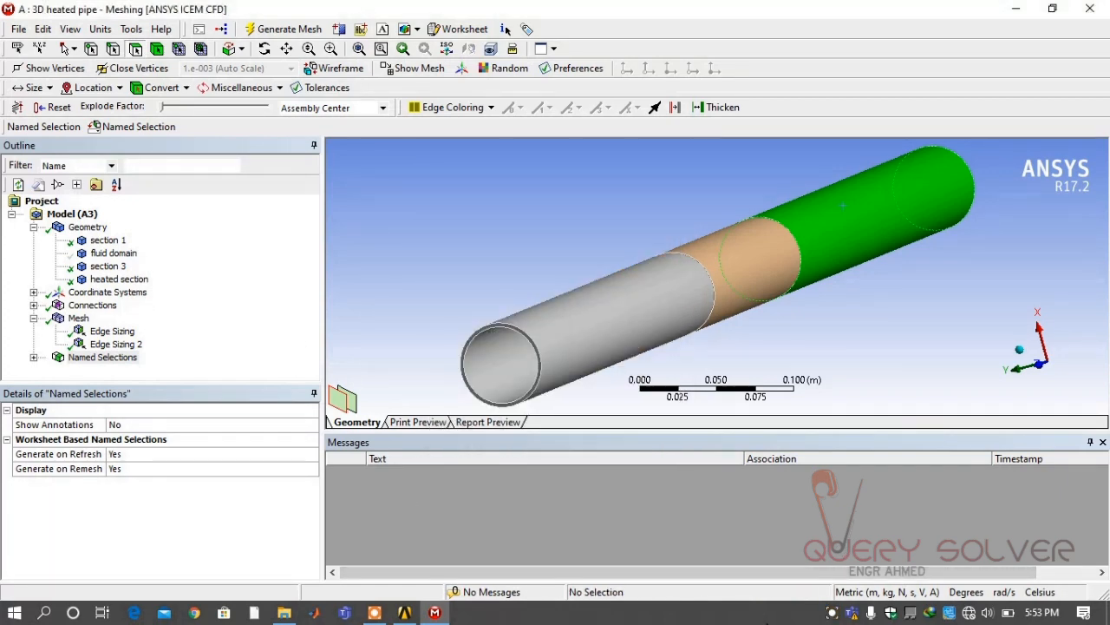
Hide section 1, section 3 and heated section, leaving only the fluid domain cylinder visible
{"action": "left_click", "coordinate": [118, 277]}
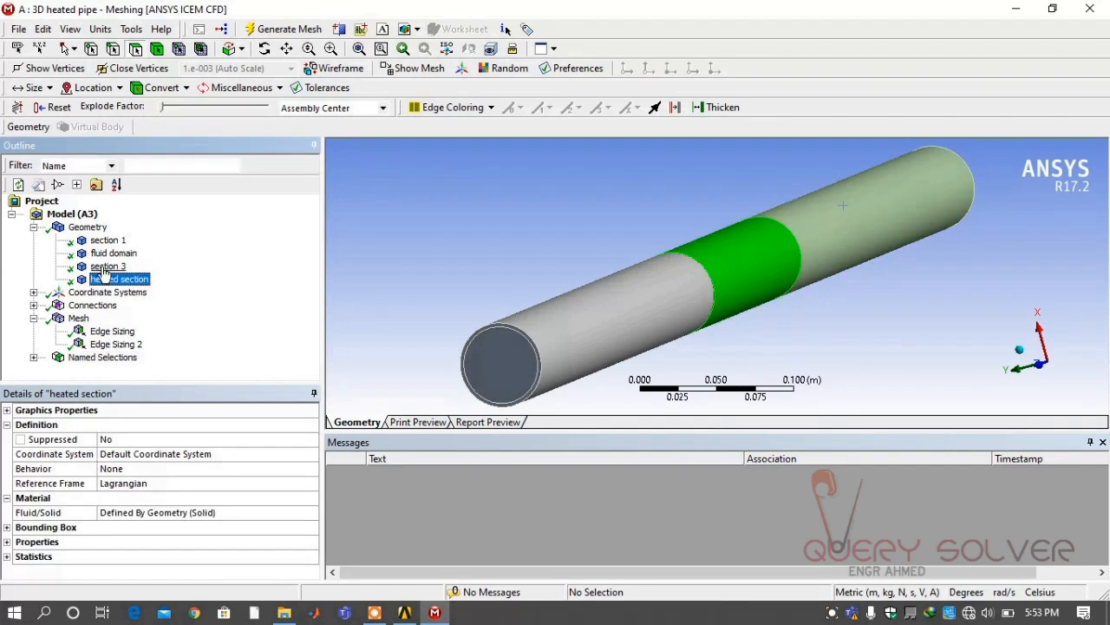
{"action": "right_click", "coordinate": [108, 277]}
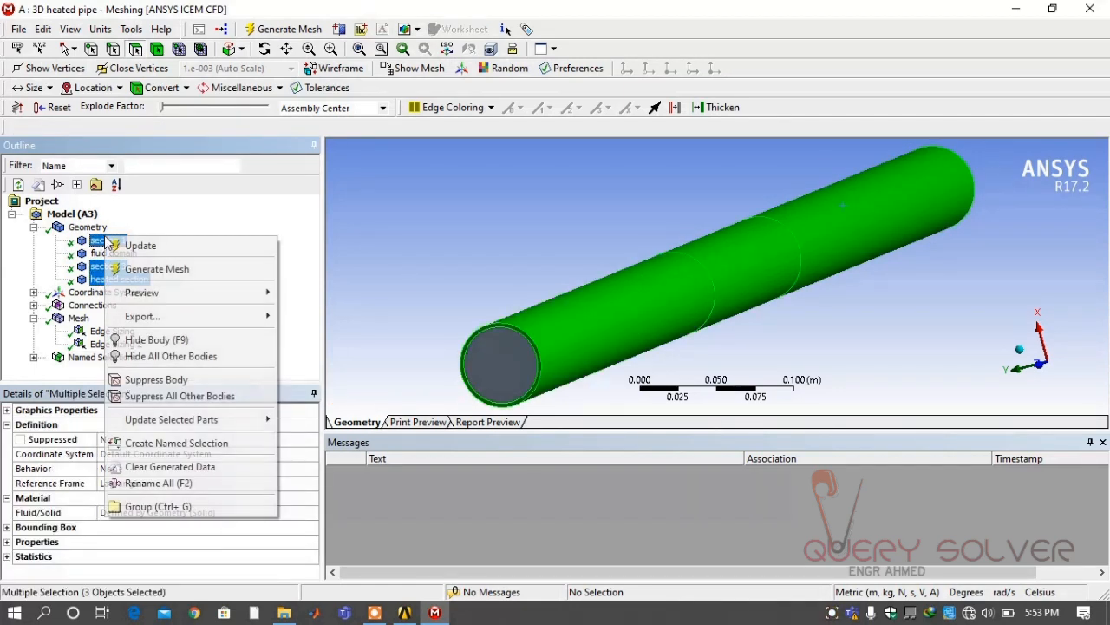
{"action": "mouse_move", "coordinate": [156, 338]}
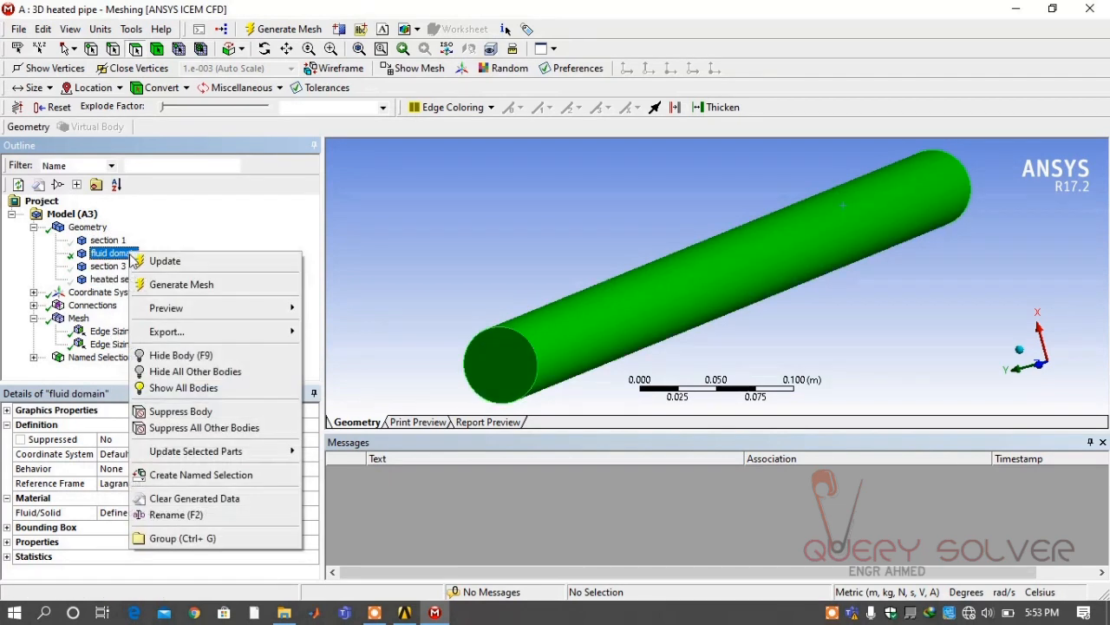
{"action": "mouse_move", "coordinate": [183, 389]}
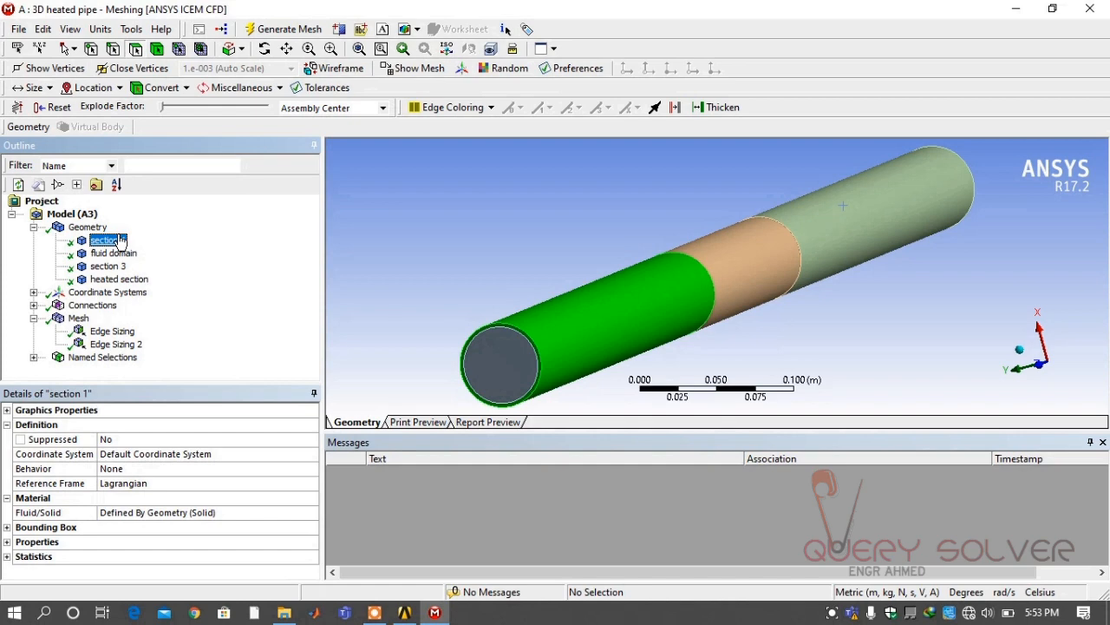
{"action": "left_click", "coordinate": [118, 278]}
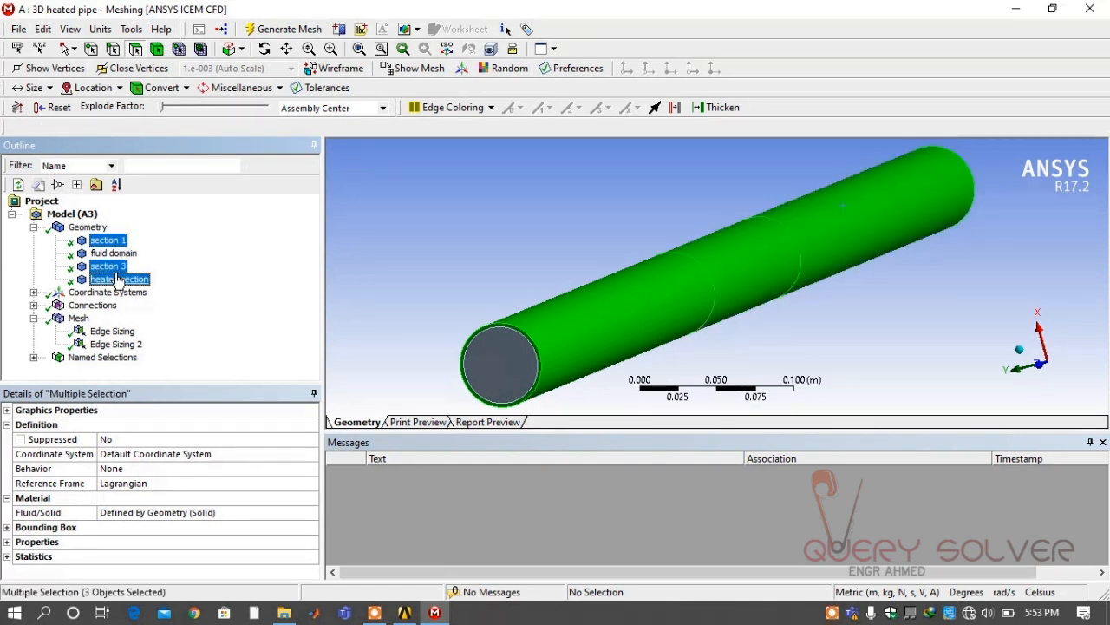
{"action": "right_click", "coordinate": [107, 278]}
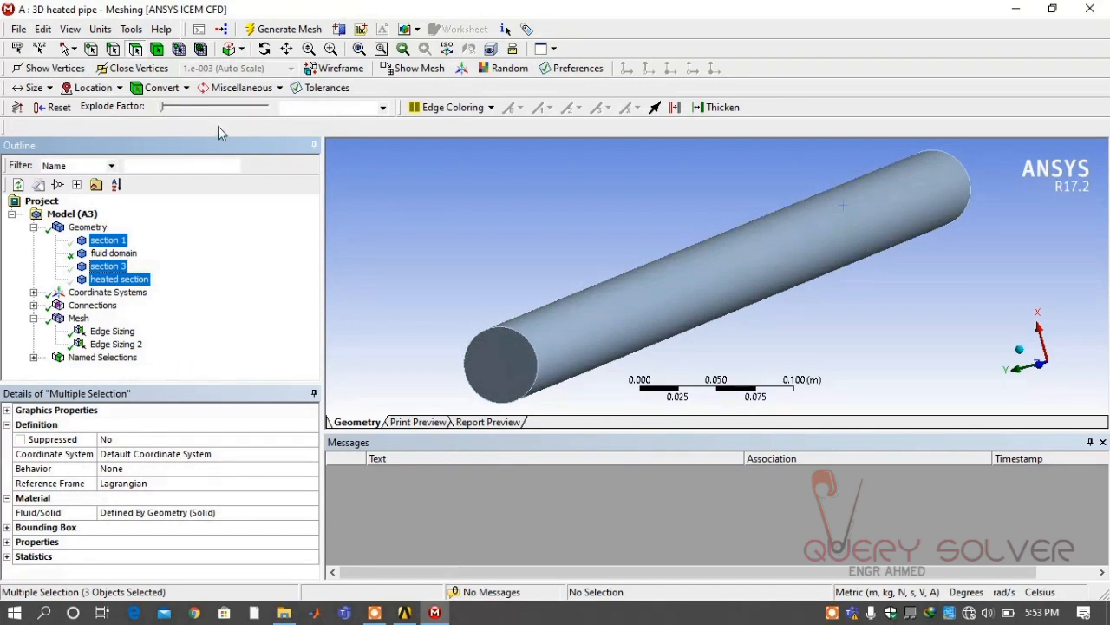
{"action": "left_click", "coordinate": [506, 382]}
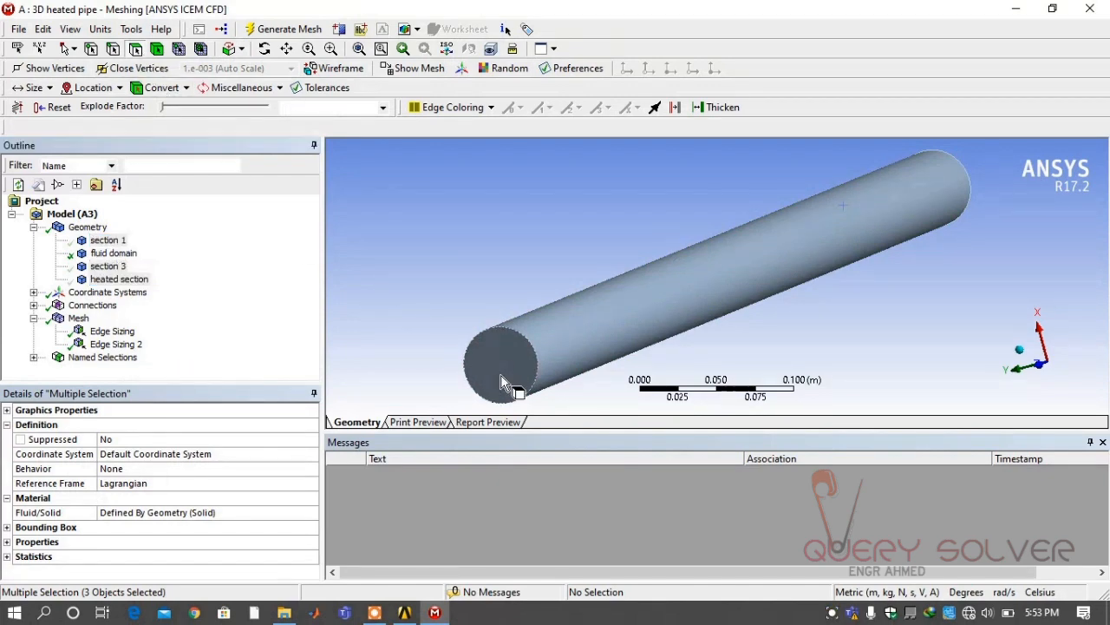
Create the named selection 'inlet' on one end face of the fluid domain
{"action": "right_click", "coordinate": [507, 382]}
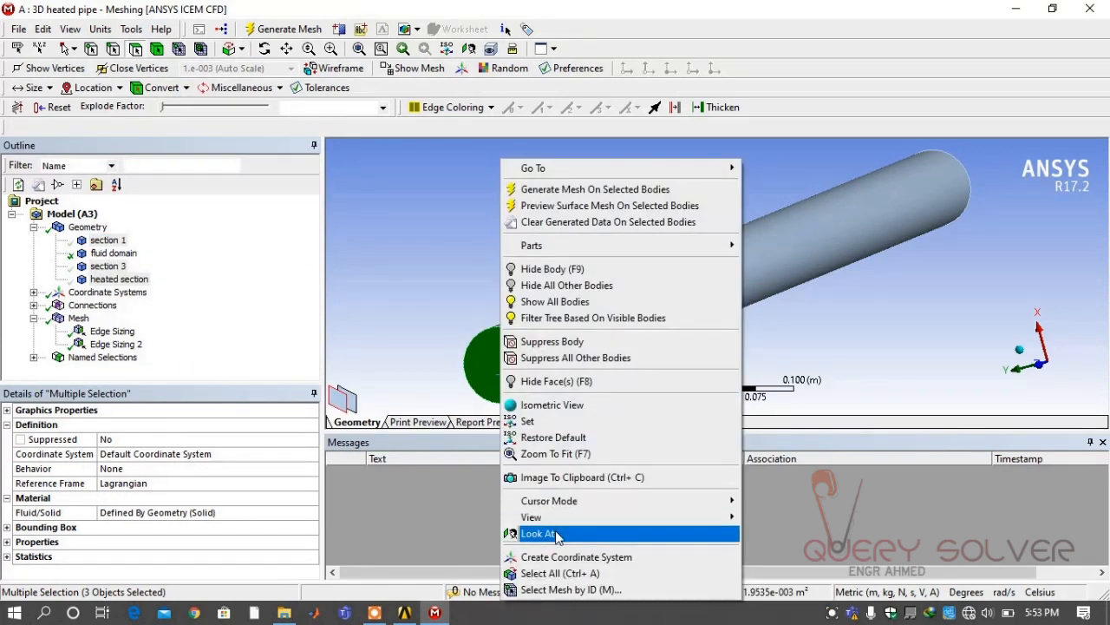
{"action": "mouse_move", "coordinate": [521, 496]}
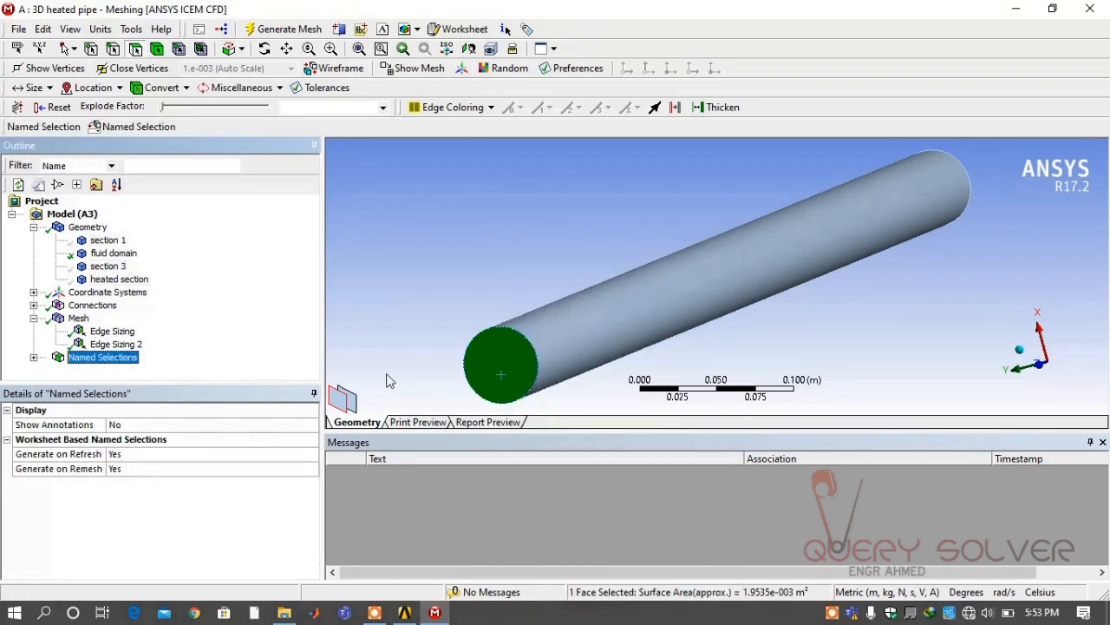
{"action": "right_click", "coordinate": [500, 373]}
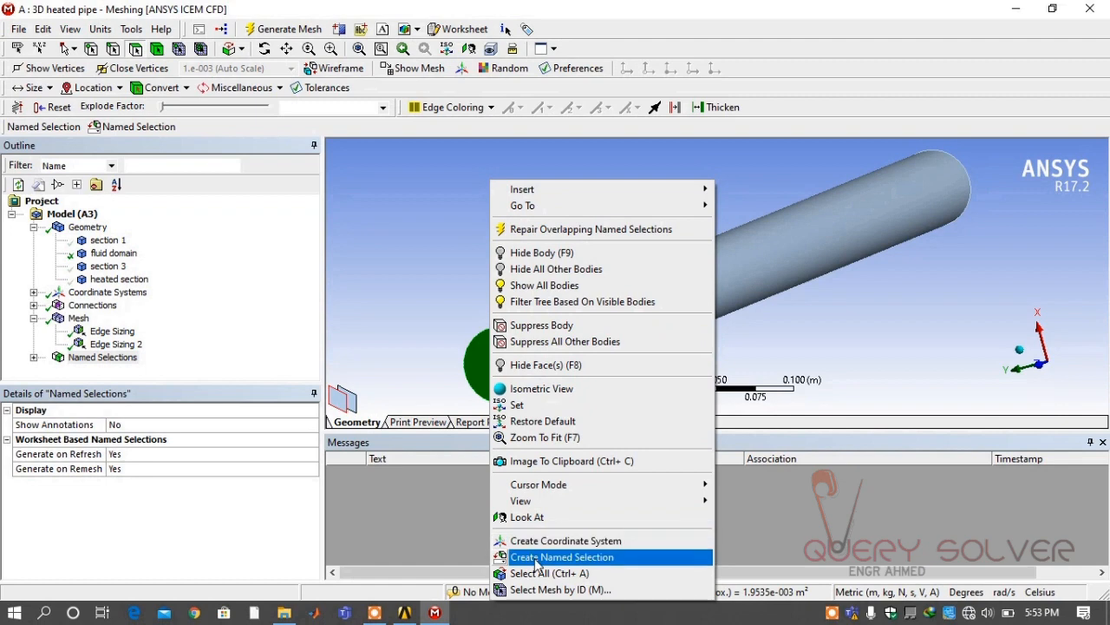
{"action": "left_click", "coordinate": [562, 557]}
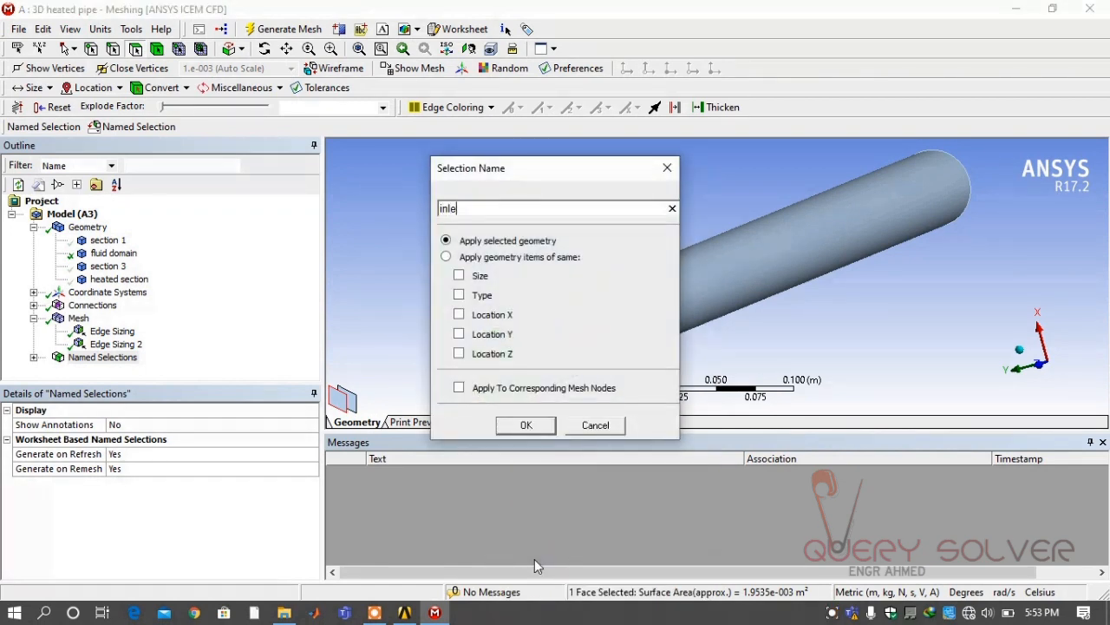
{"action": "left_click", "coordinate": [526, 425]}
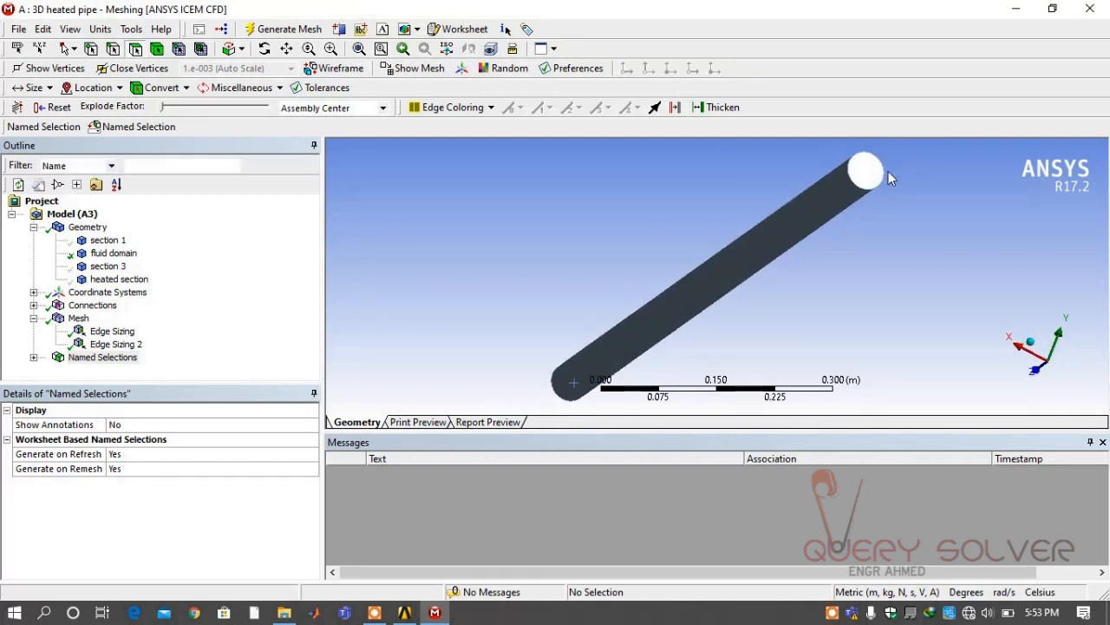
Create the named selection 'outlet' on the opposite end face
{"action": "right_click", "coordinate": [864, 170]}
{"action": "type", "text": "o"}
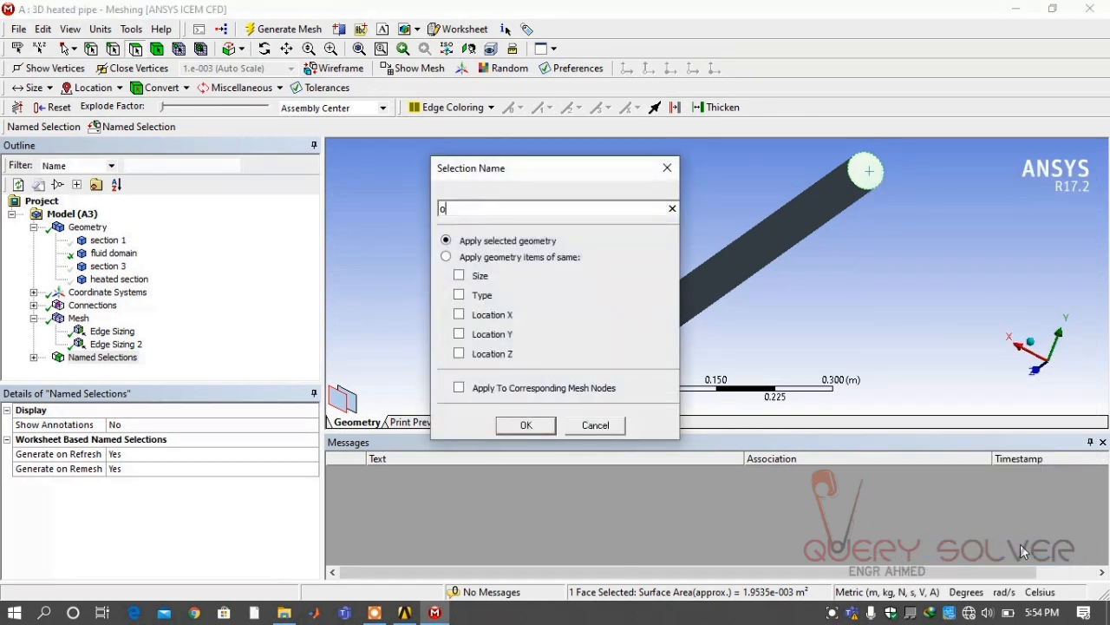
{"action": "left_click", "coordinate": [595, 425]}
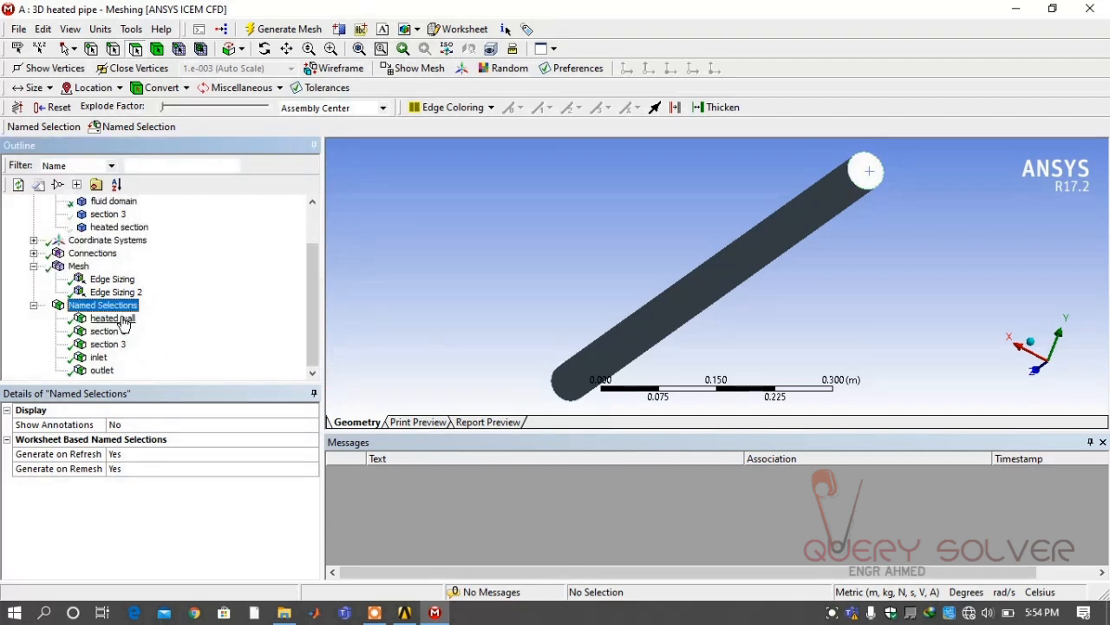
Show all four pipe bodies again after reviewing the heated wall selection
{"action": "left_click", "coordinate": [111, 318]}
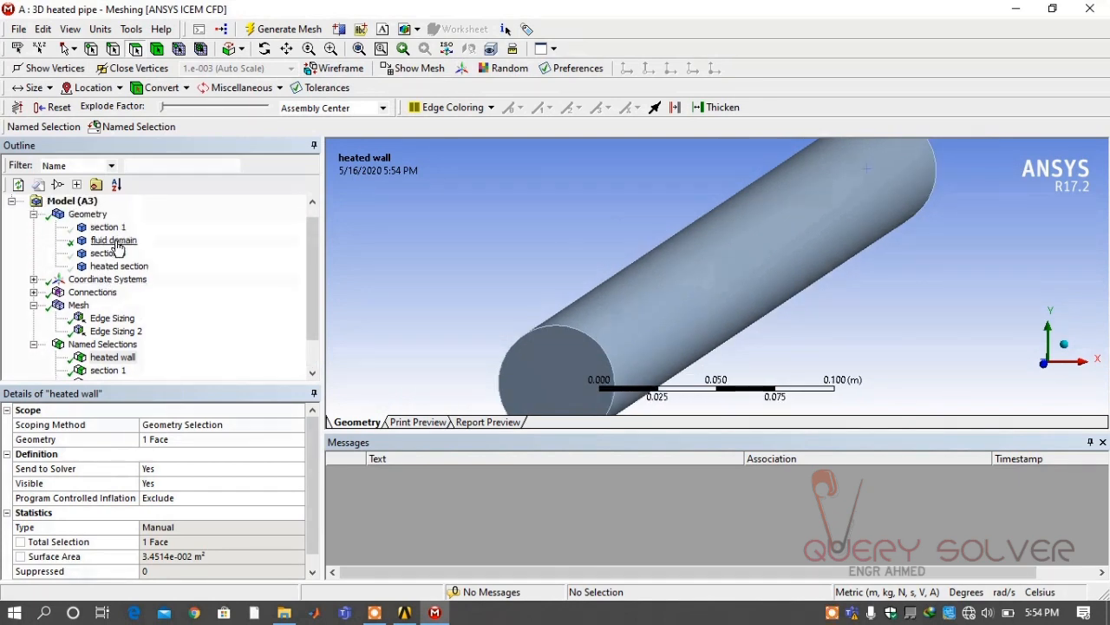
{"action": "left_click", "coordinate": [107, 240]}
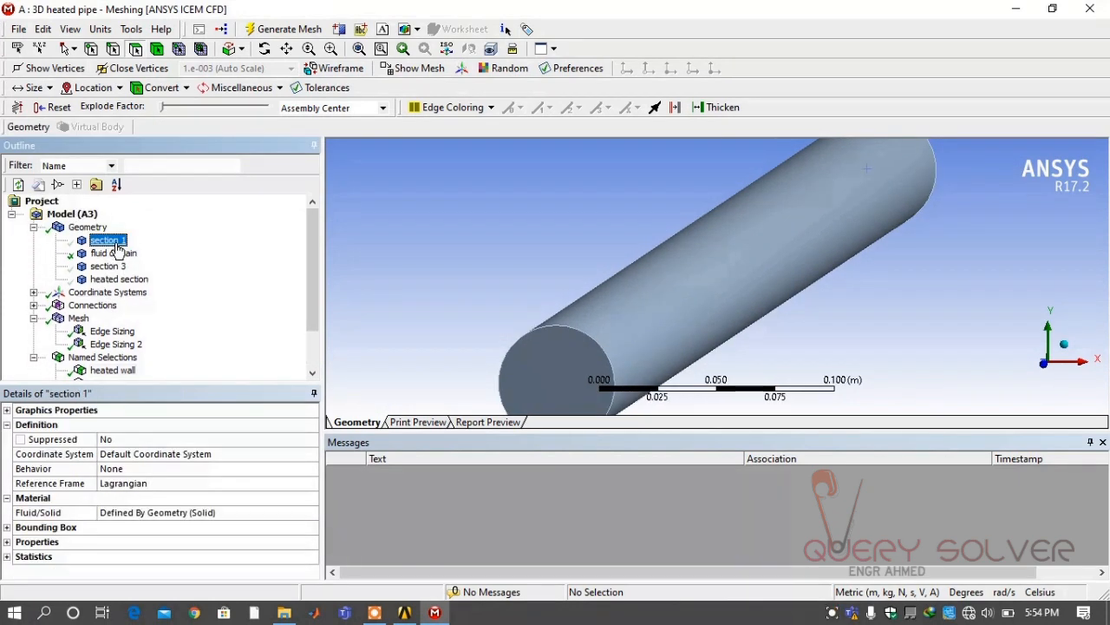
{"action": "left_click", "coordinate": [107, 240]}
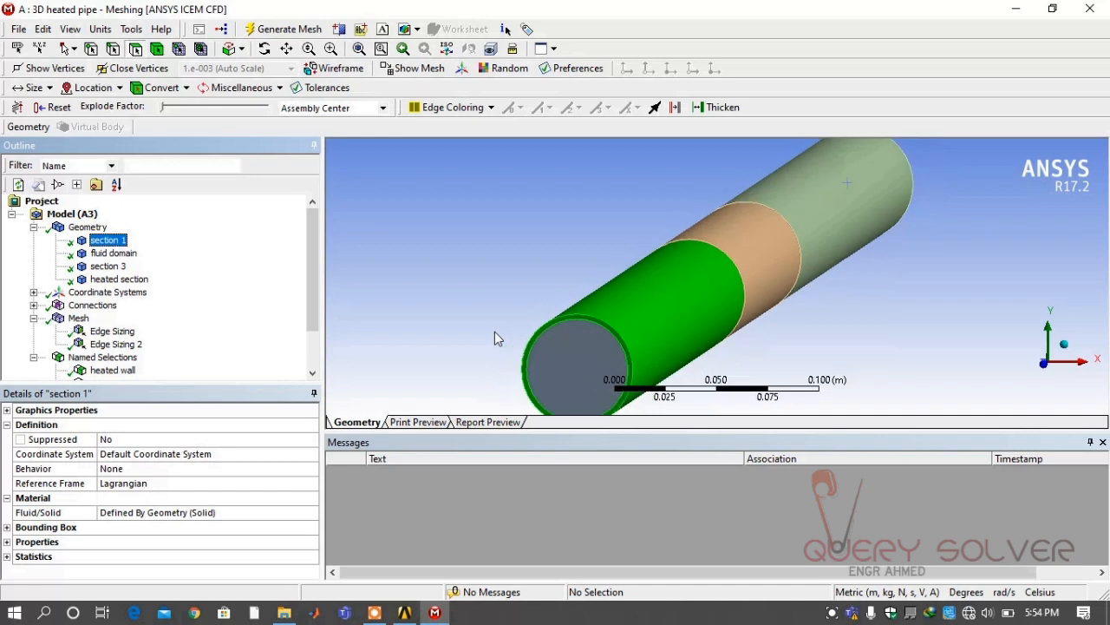
Check heated wall, section 1, section 3, inlet and outlet on the model, then start File > Export
{"action": "left_click", "coordinate": [113, 370]}
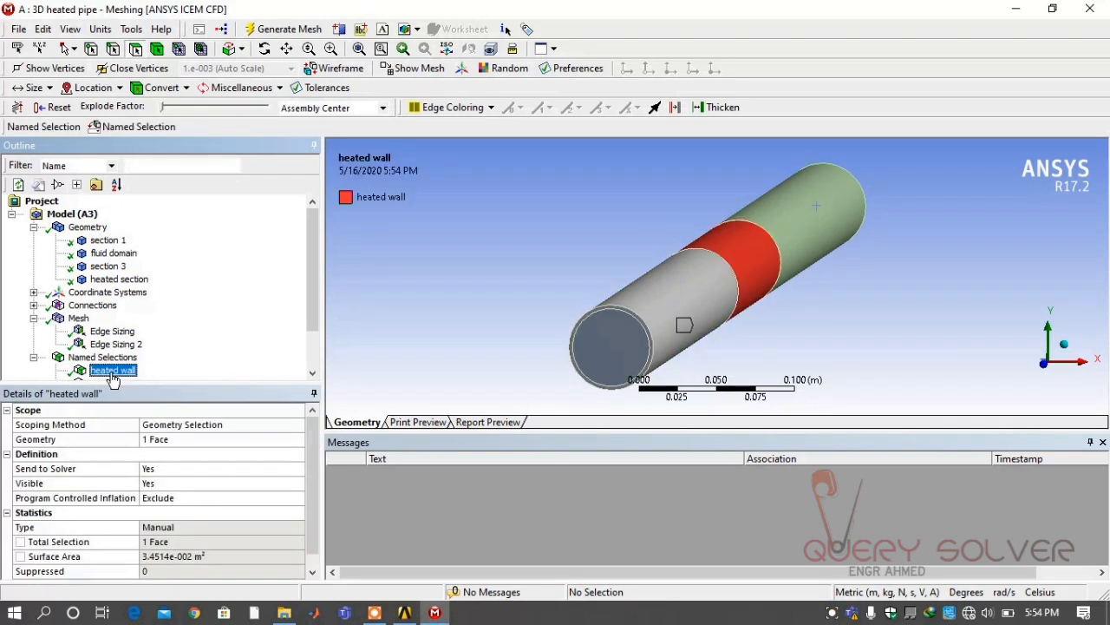
{"action": "left_click", "coordinate": [104, 329]}
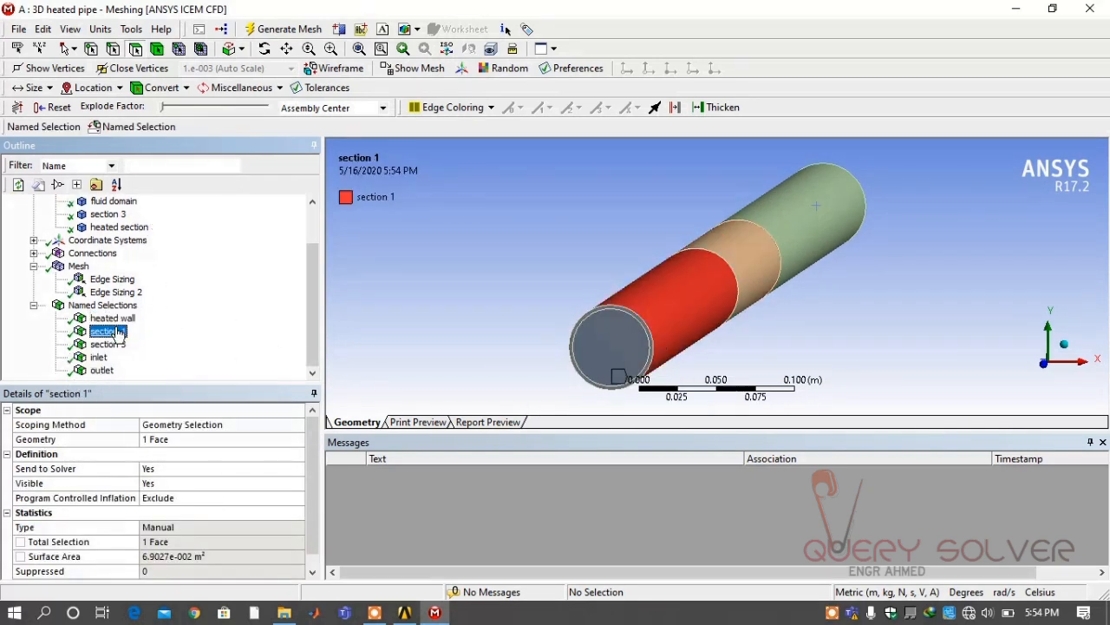
{"action": "left_click", "coordinate": [108, 343]}
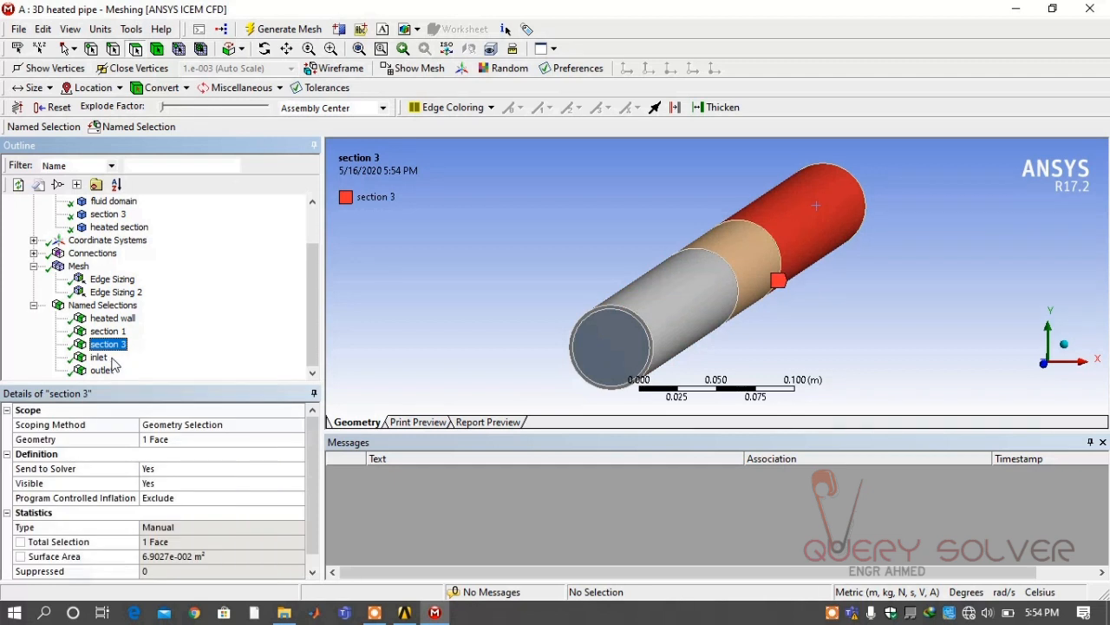
{"action": "left_click", "coordinate": [103, 370]}
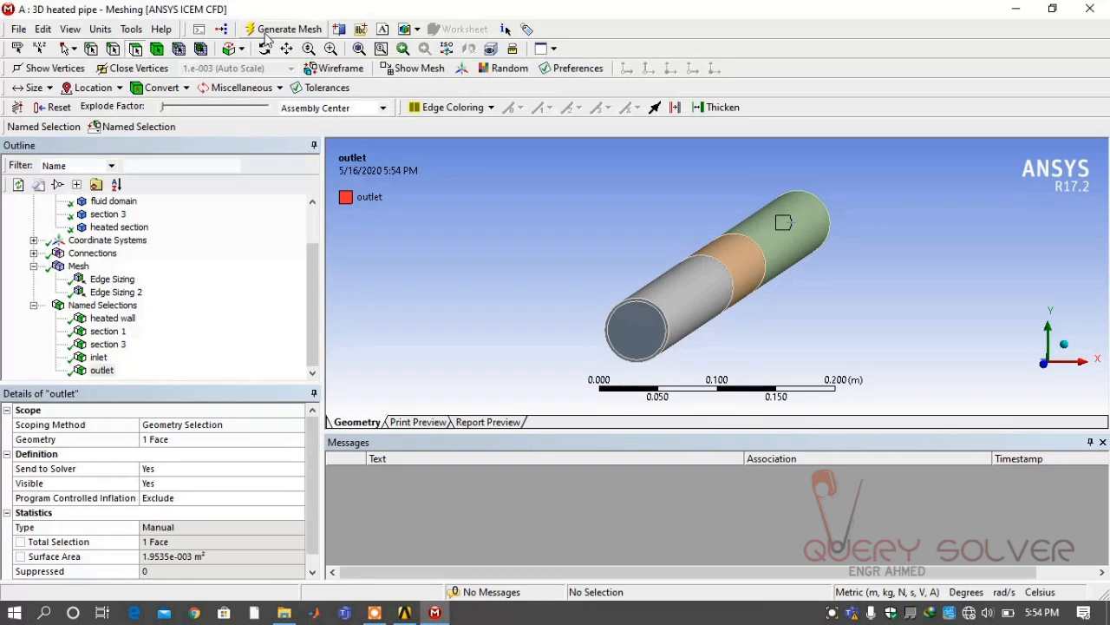
{"action": "left_click", "coordinate": [17, 28]}
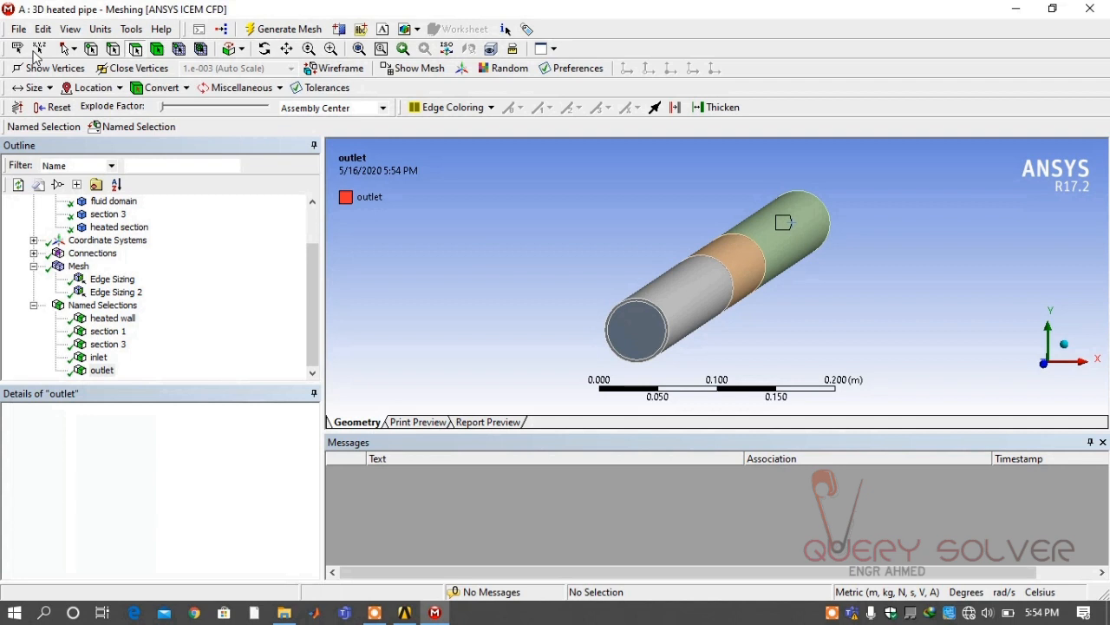
{"action": "left_click", "coordinate": [101, 369]}
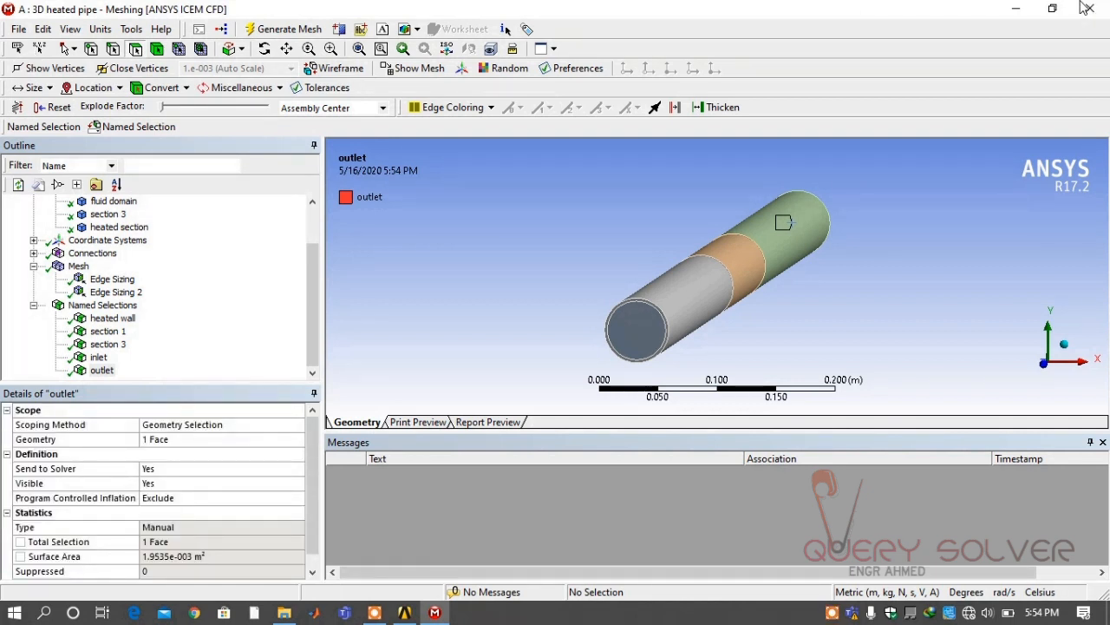
{"action": "left_click", "coordinate": [18, 28]}
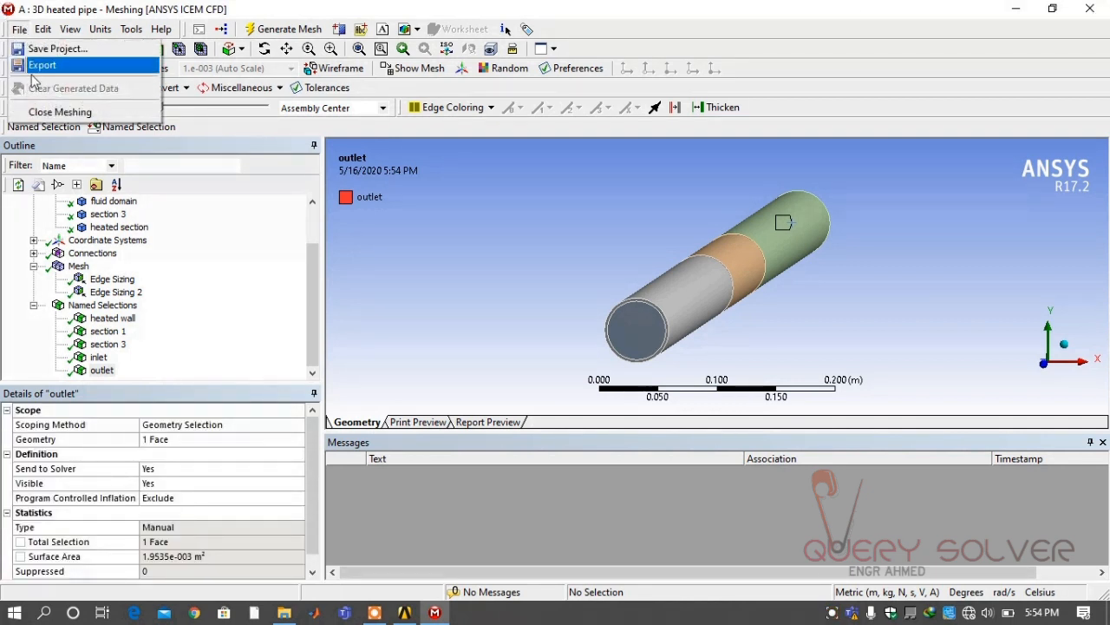